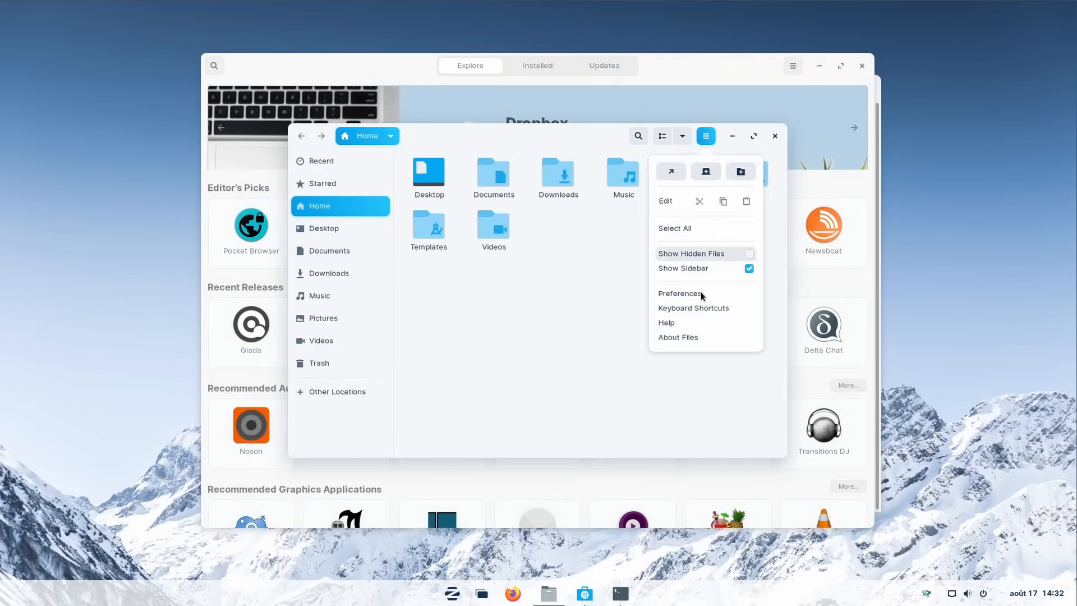
Leave the file manager's options and reach the welcome tour's office-suite page
click(677, 338)
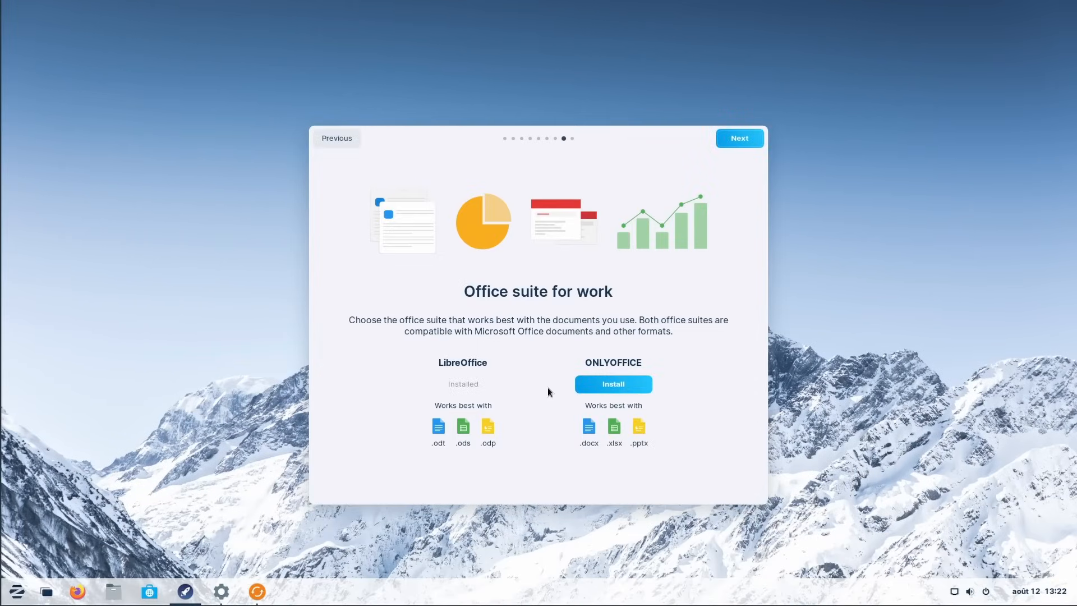
mouse_move(612, 384)
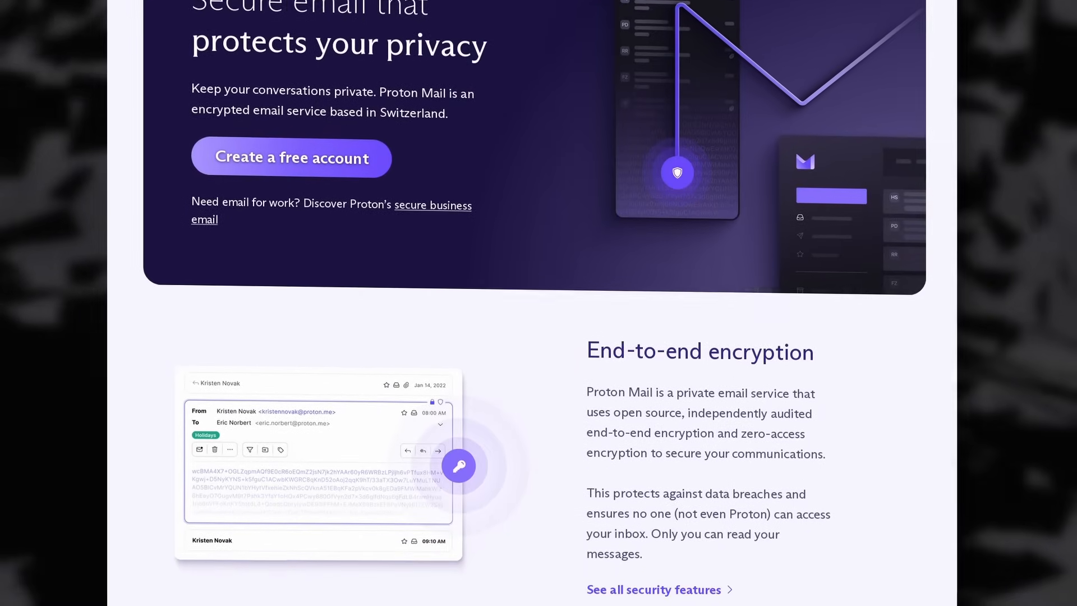
Scroll the Proton Mail inbox and check the list of other Proton apps
scroll(down, 3)
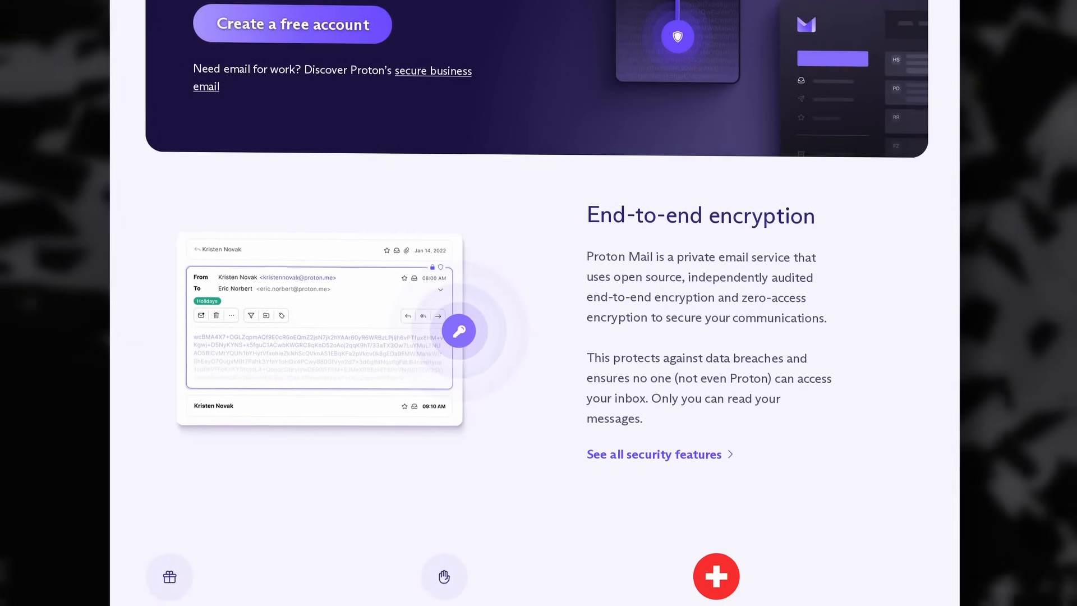
scroll(down, 3)
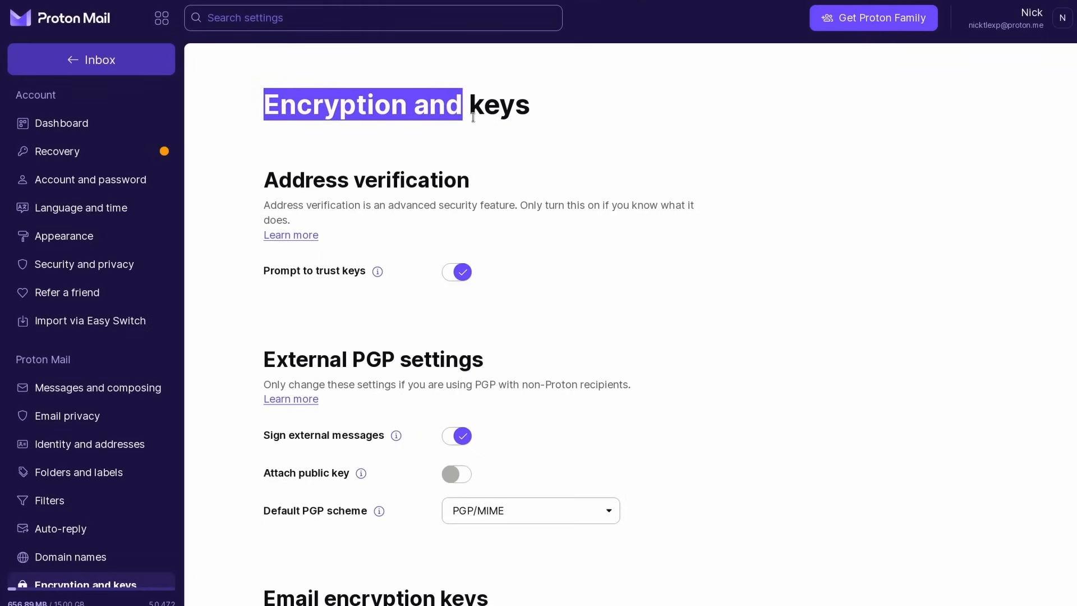
click(161, 18)
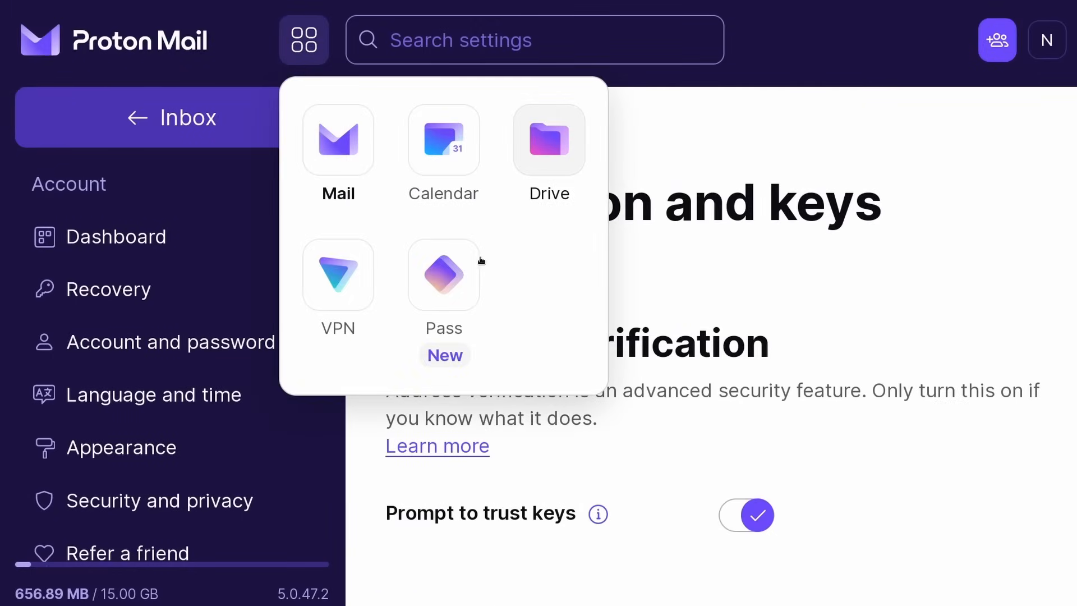
mouse_move(549, 143)
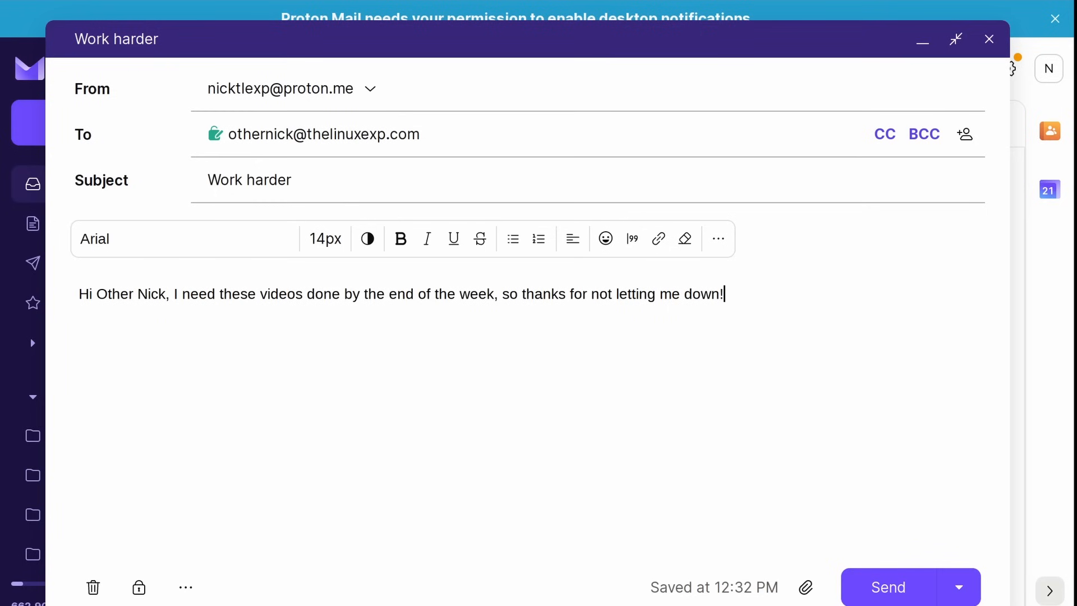
click(958, 586)
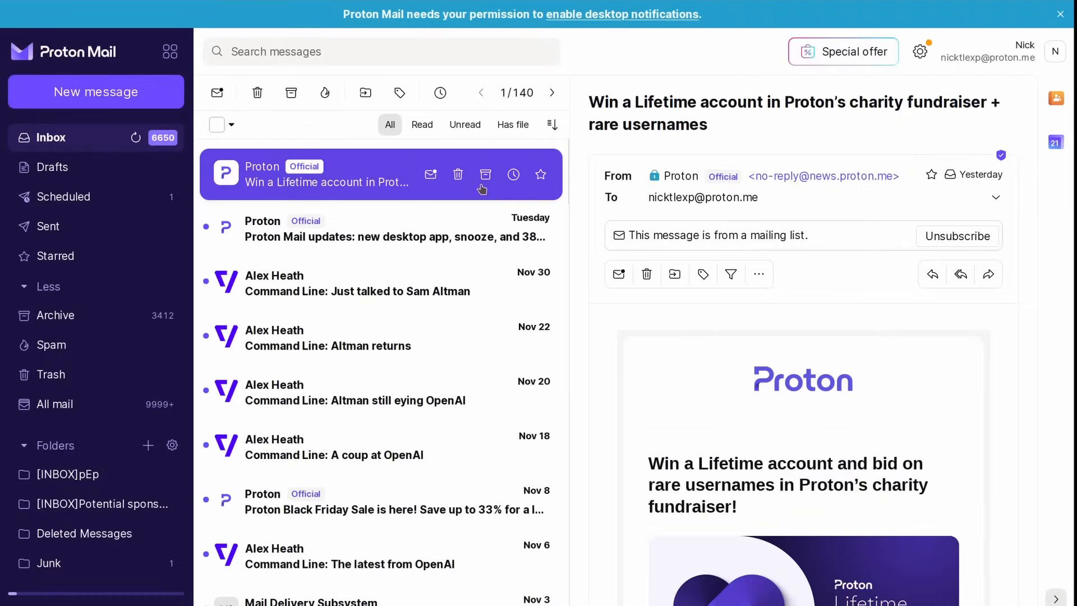
Snooze the first inbox message until tomorrow 9:00 AM
click(512, 174)
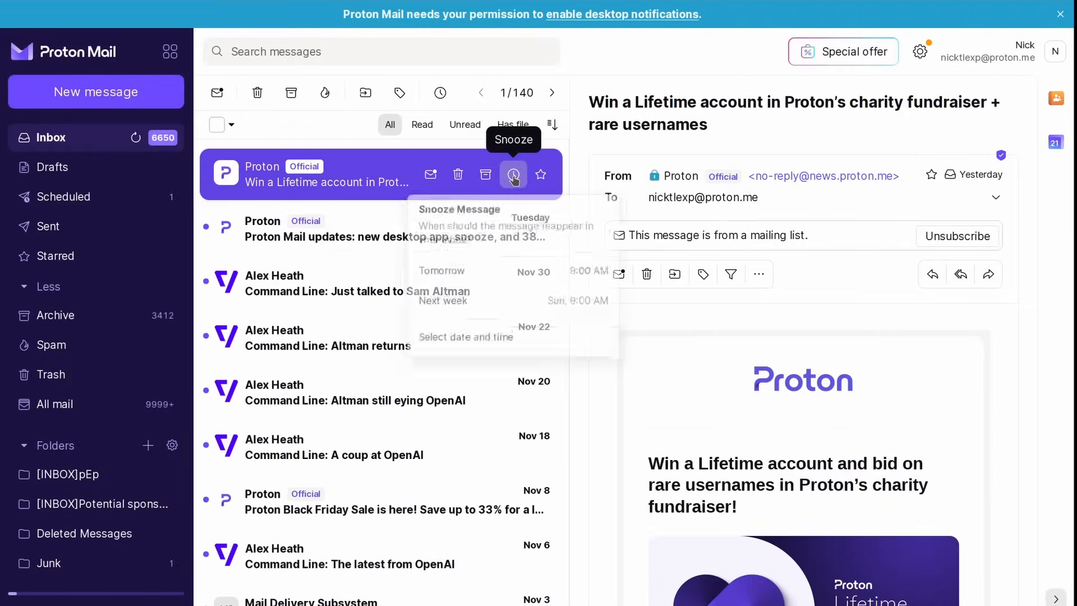
click(512, 174)
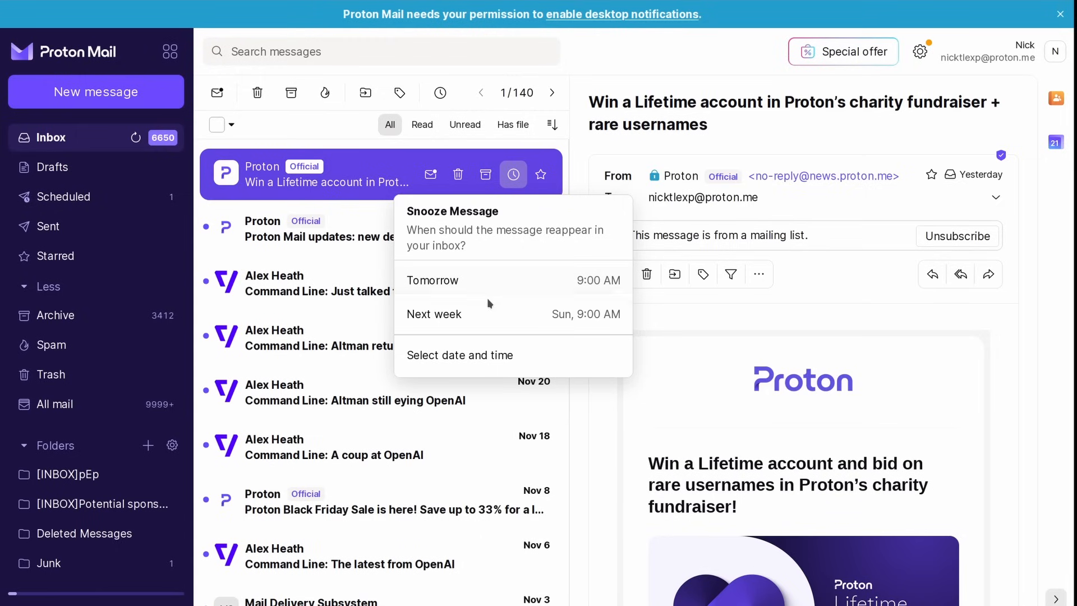
click(460, 356)
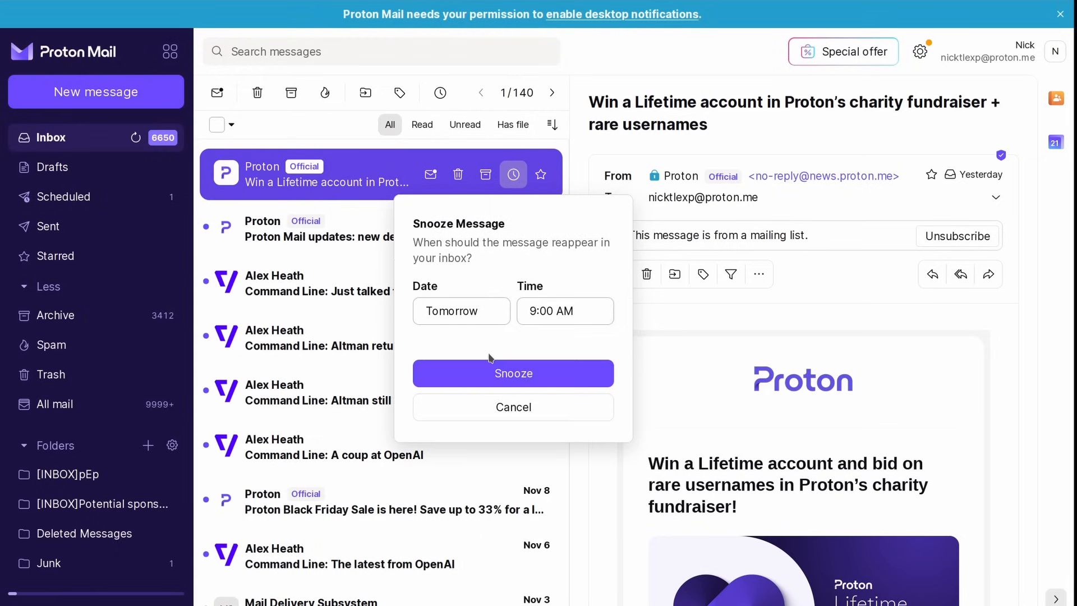
click(461, 310)
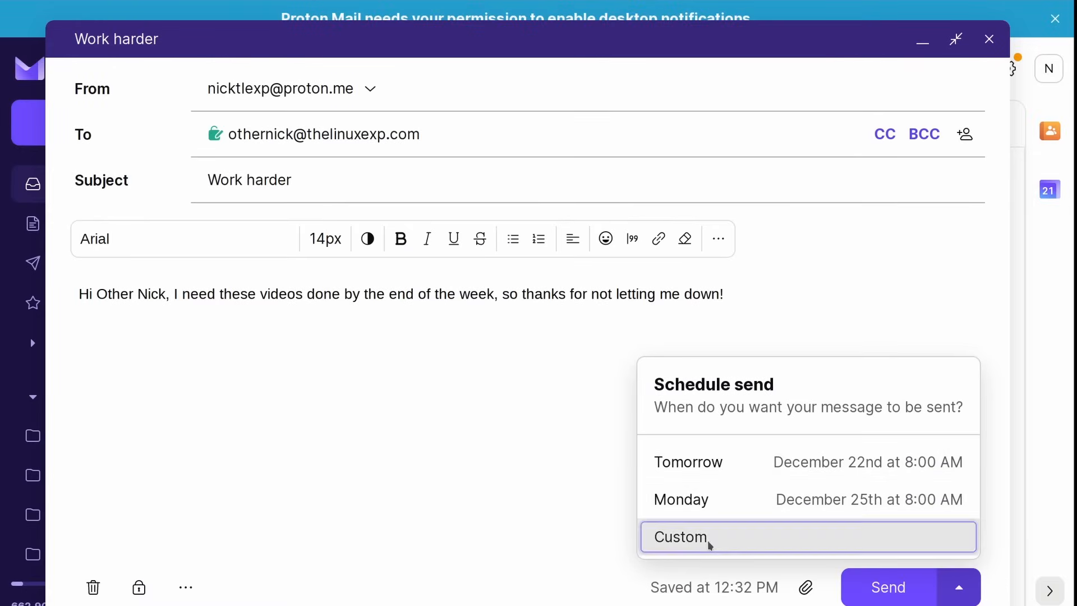
Schedule the Work harder email for December 22nd and view it in the Scheduled folder
click(680, 536)
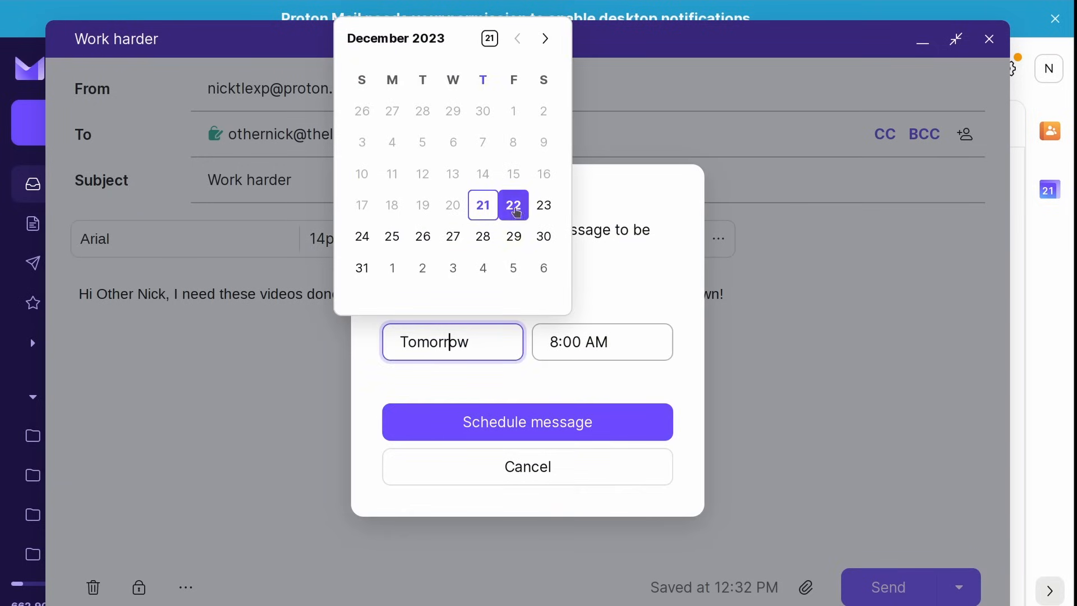
click(601, 341)
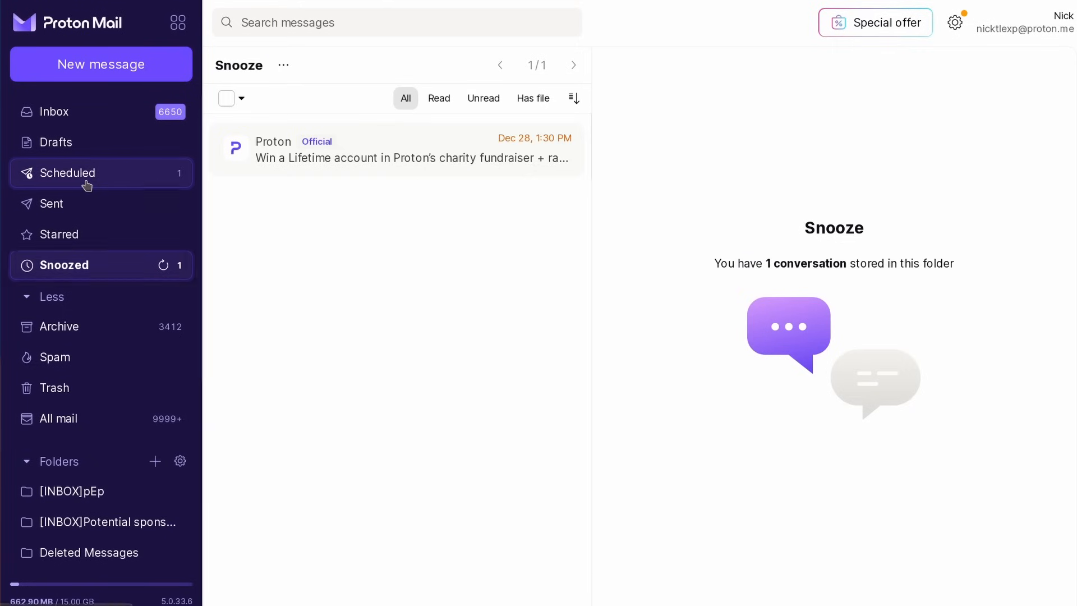
click(69, 173)
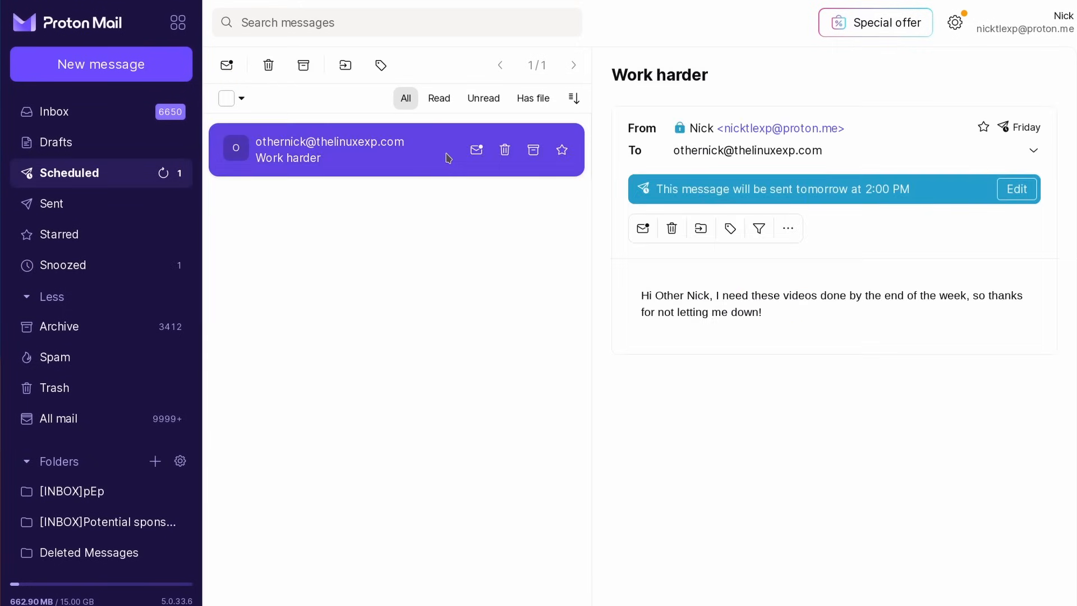
click(66, 264)
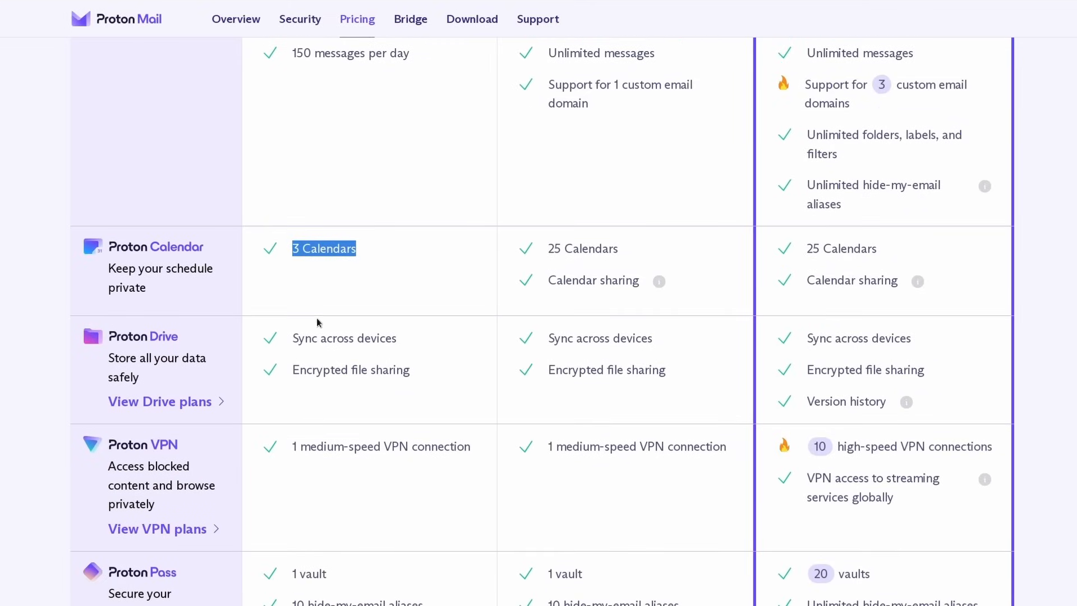
scroll(down, 3)
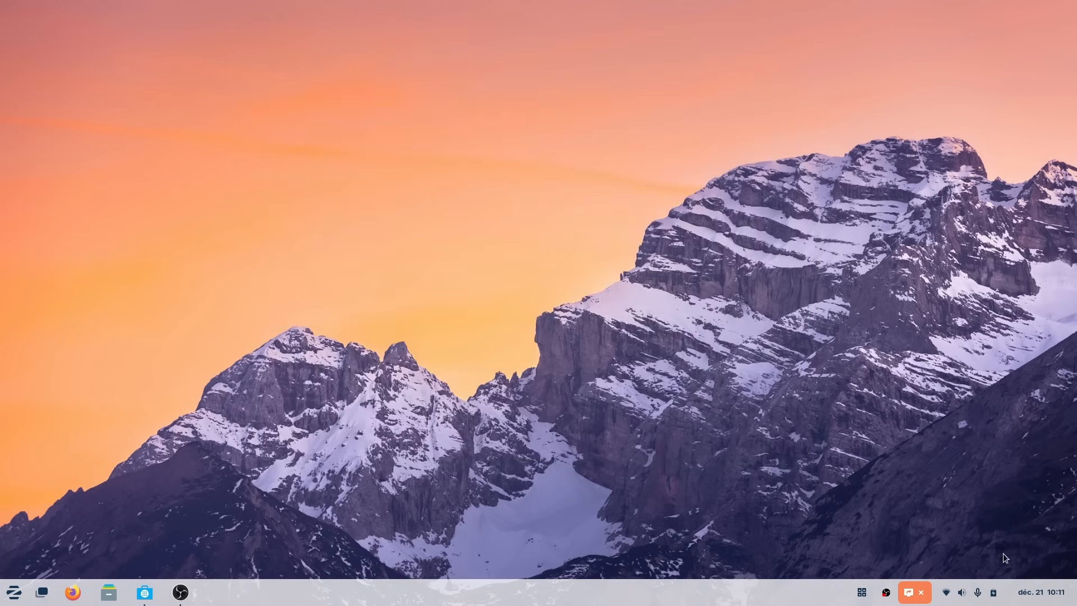
Review the Mouse & Touchpad settings, scrolling down to the touchpad options
click(1035, 591)
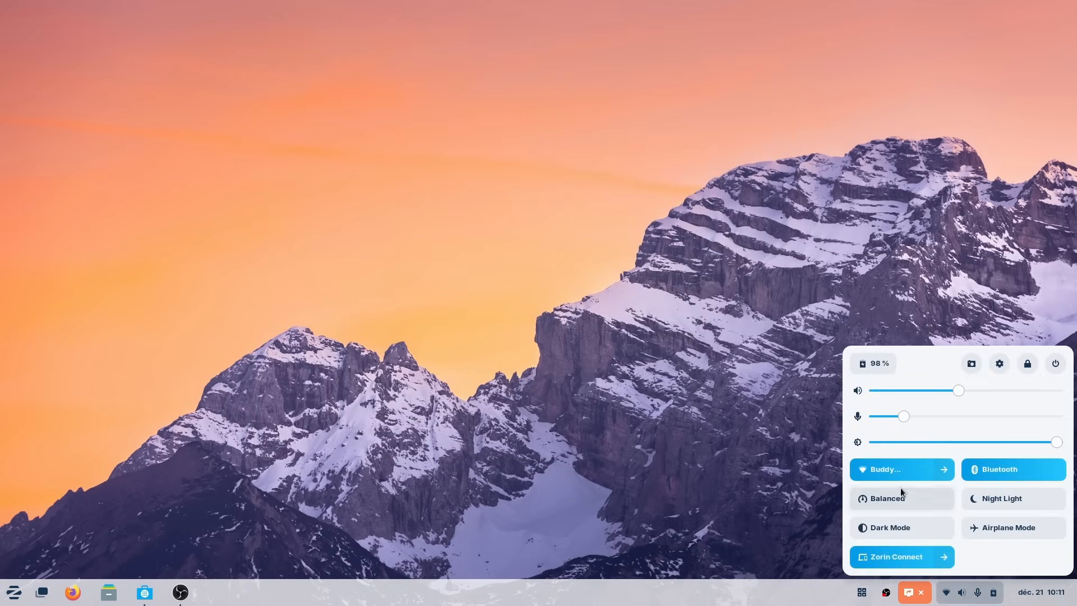
click(885, 469)
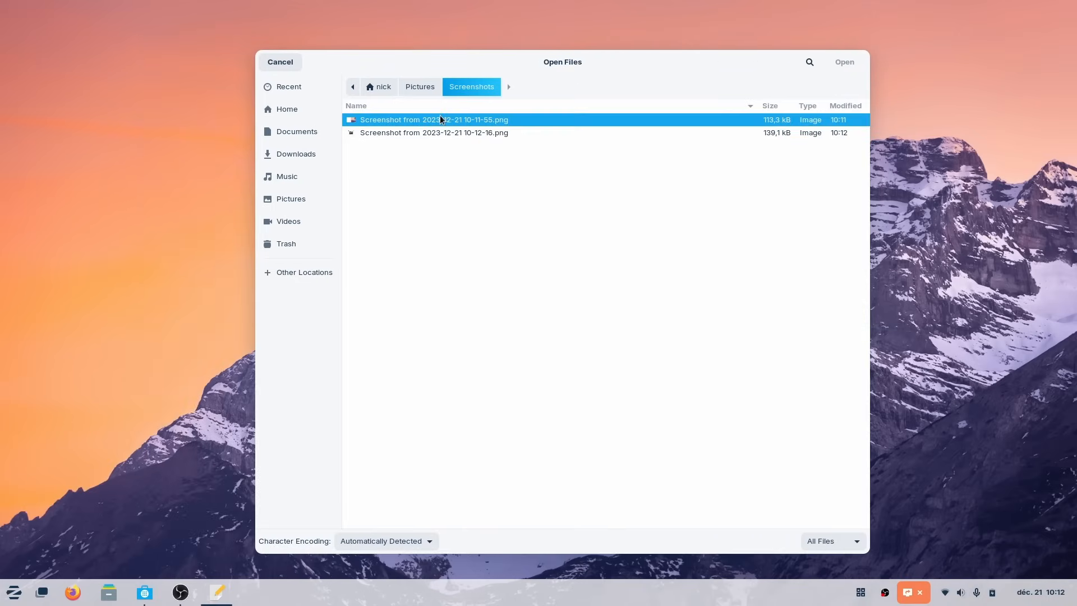
click(433, 132)
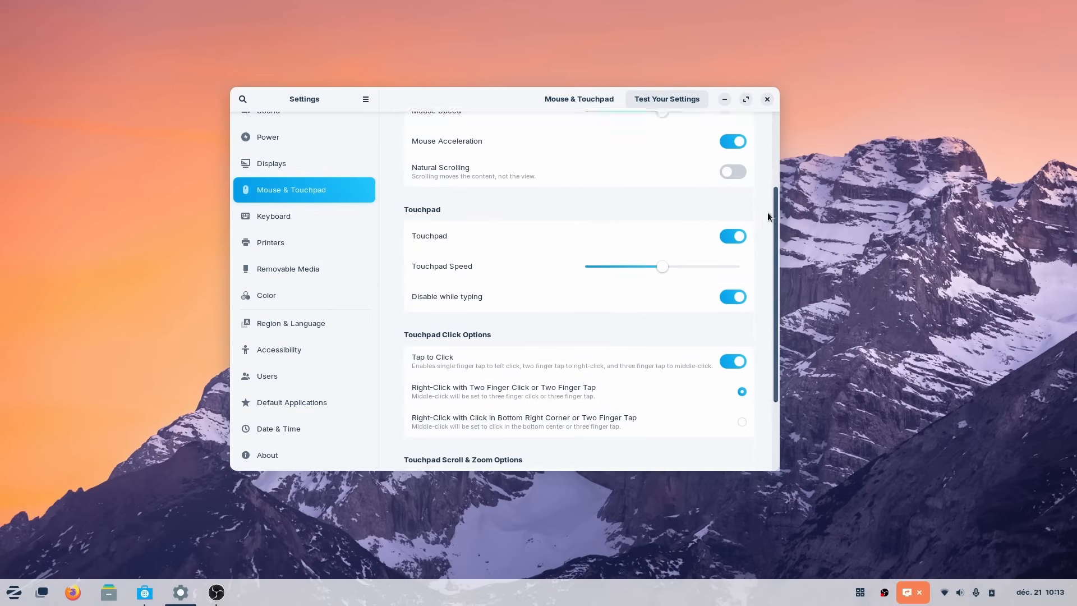
scroll(down, 3)
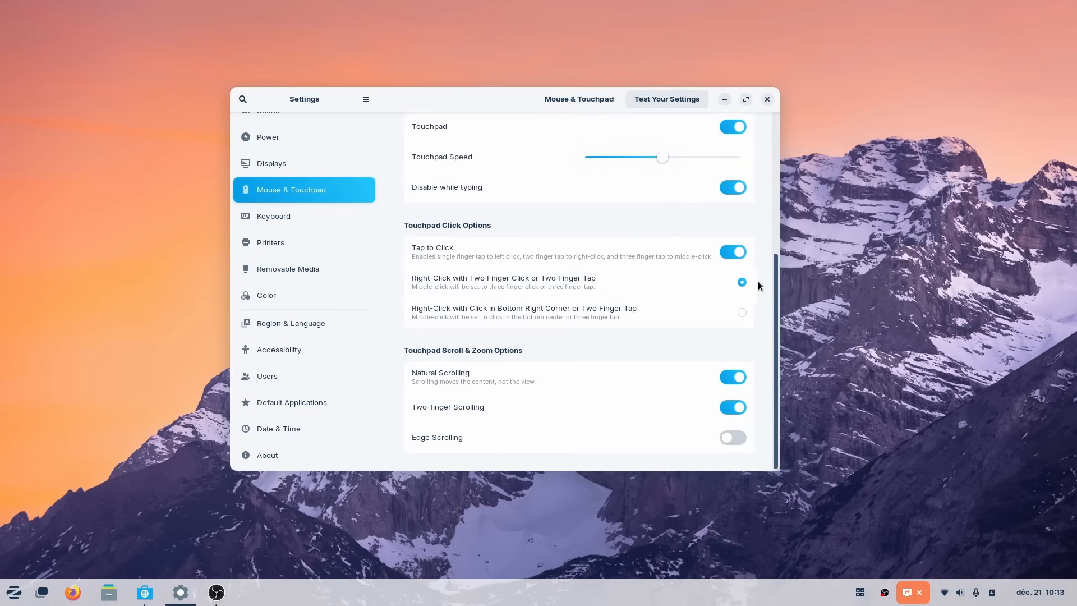
Close Settings and show the quick settings panel over the desktop
click(766, 98)
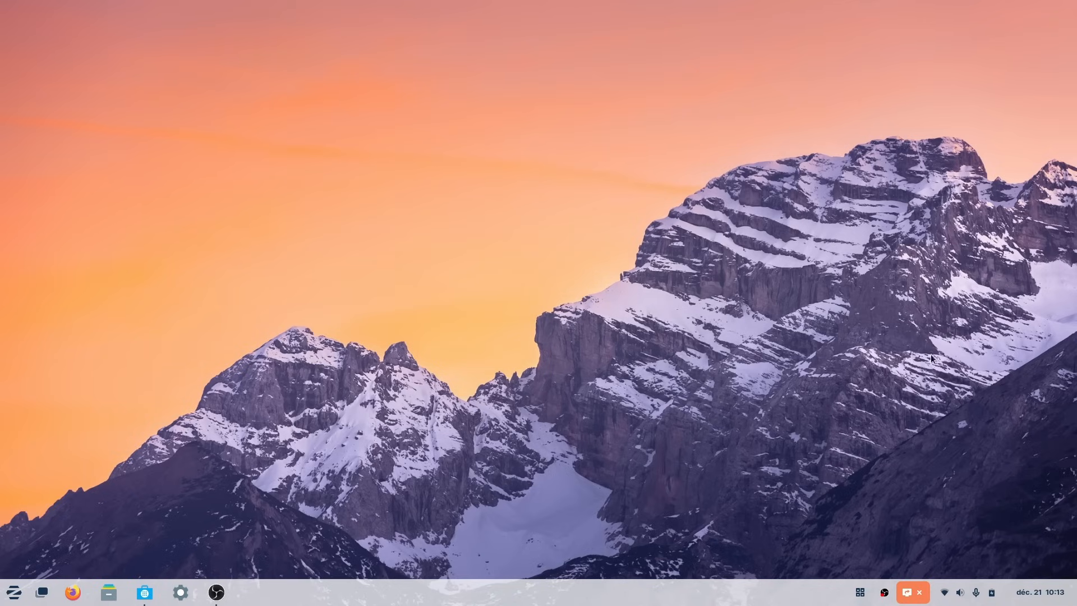
click(944, 592)
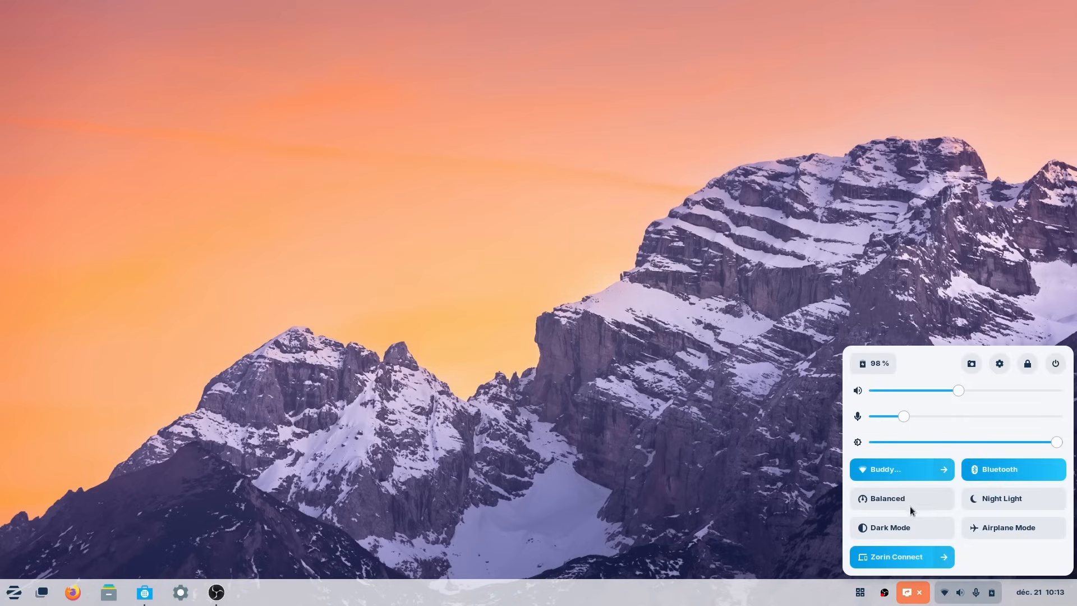
mouse_move(896, 442)
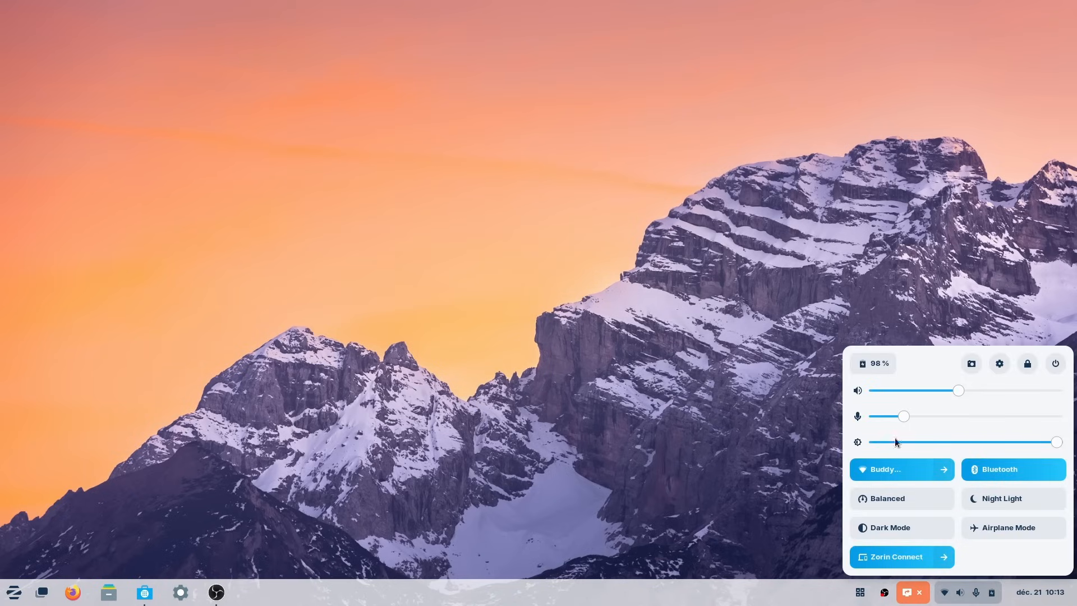
mouse_move(928, 449)
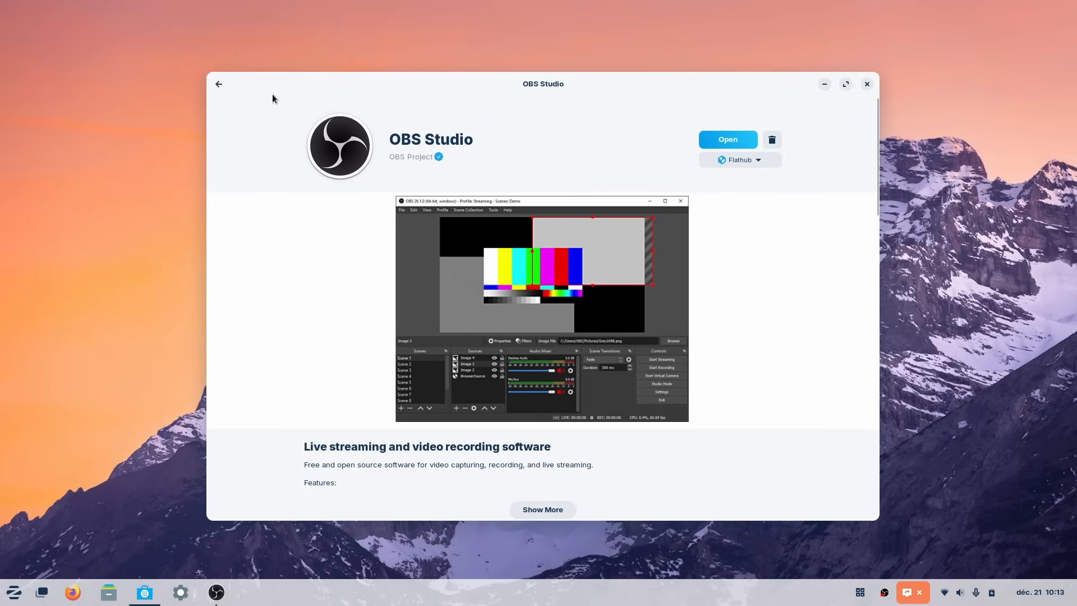
Check GNOME Software's about details from the obs search results
click(218, 84)
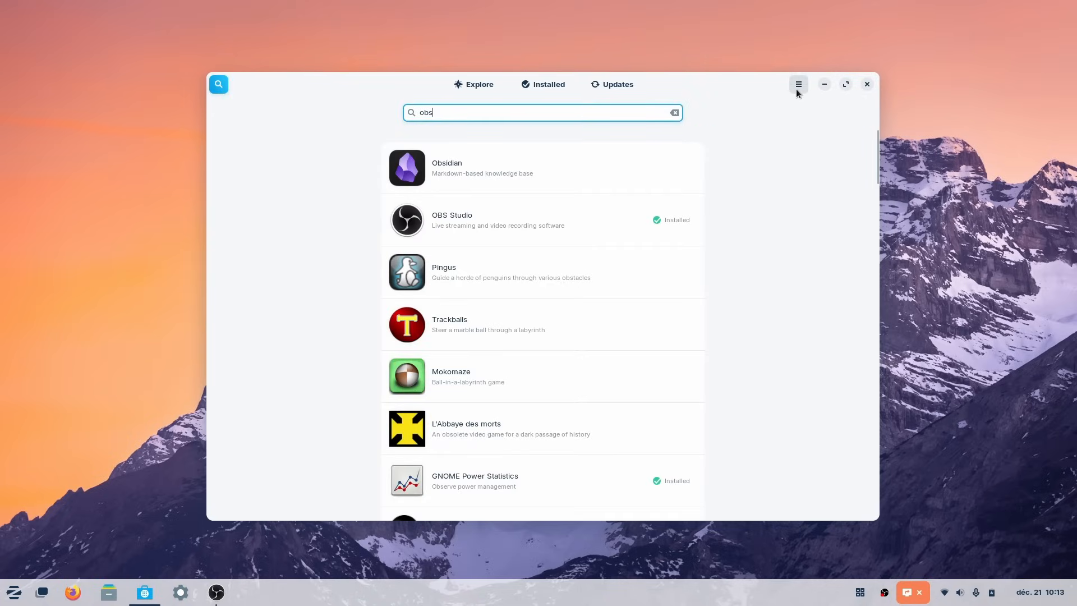
click(798, 84)
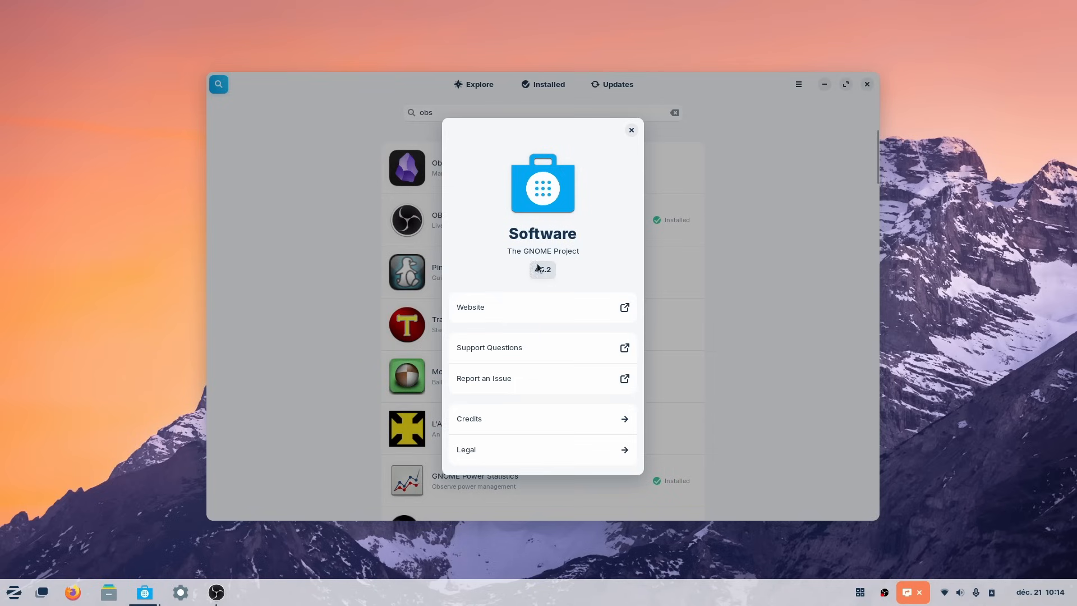
mouse_move(539, 264)
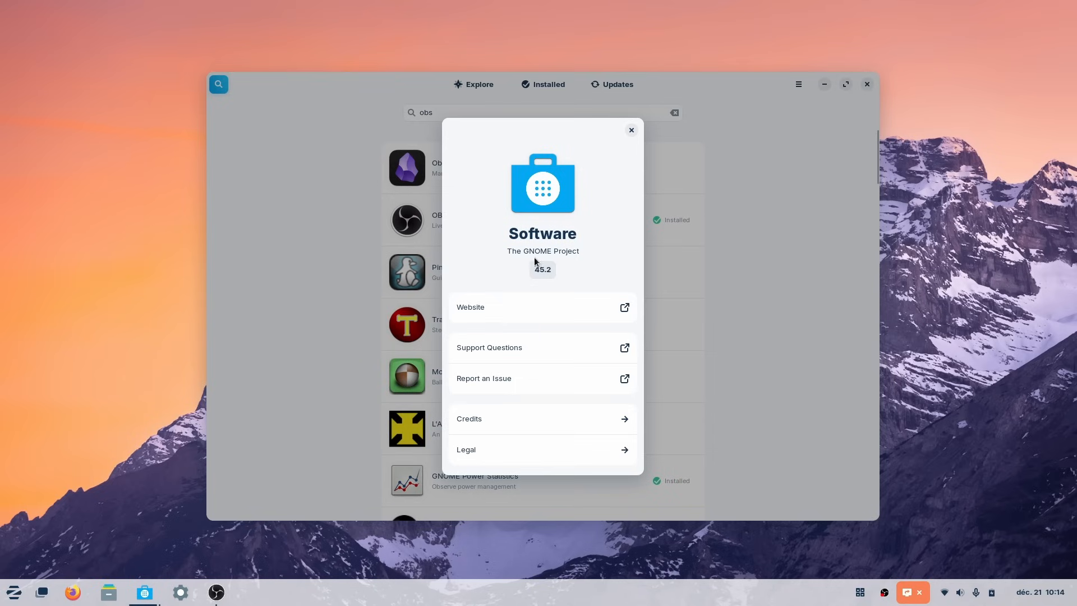
click(629, 131)
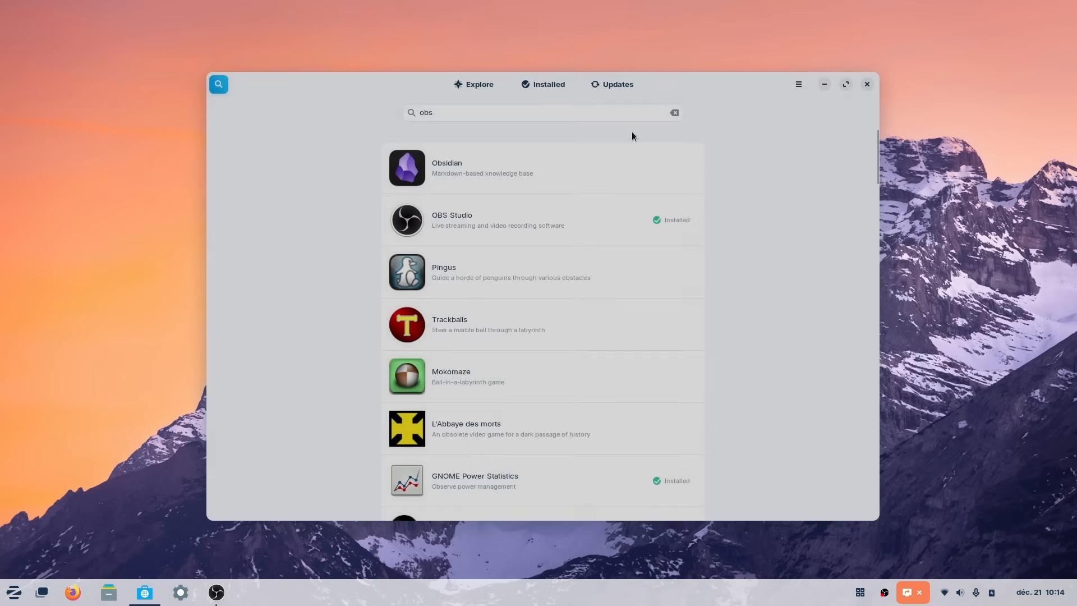
Bring up the Files manager and its version details showing 42.6
click(108, 591)
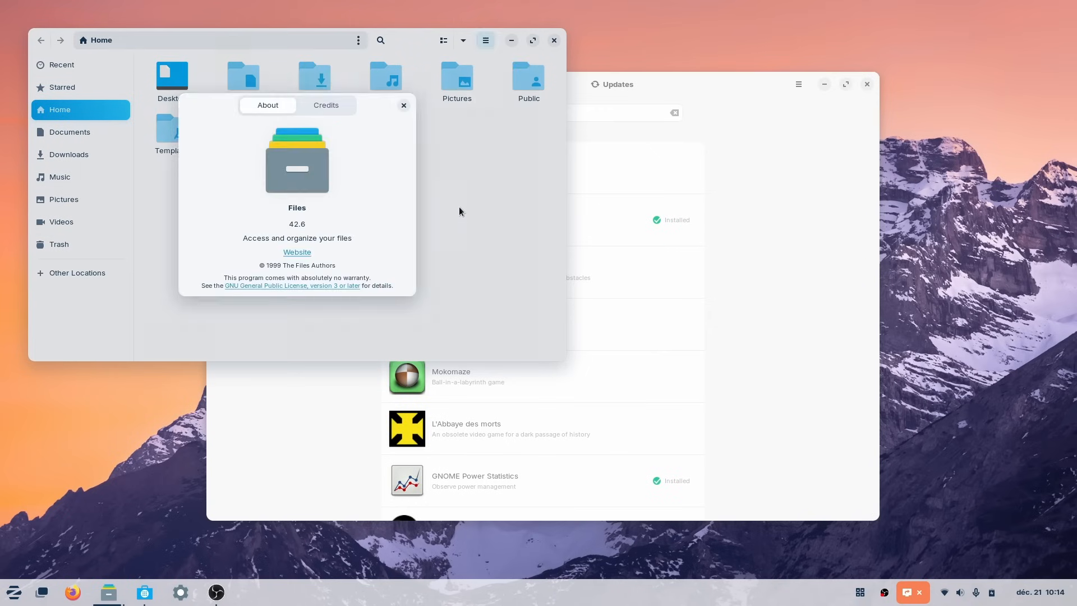
double_click(296, 224)
text(appear)
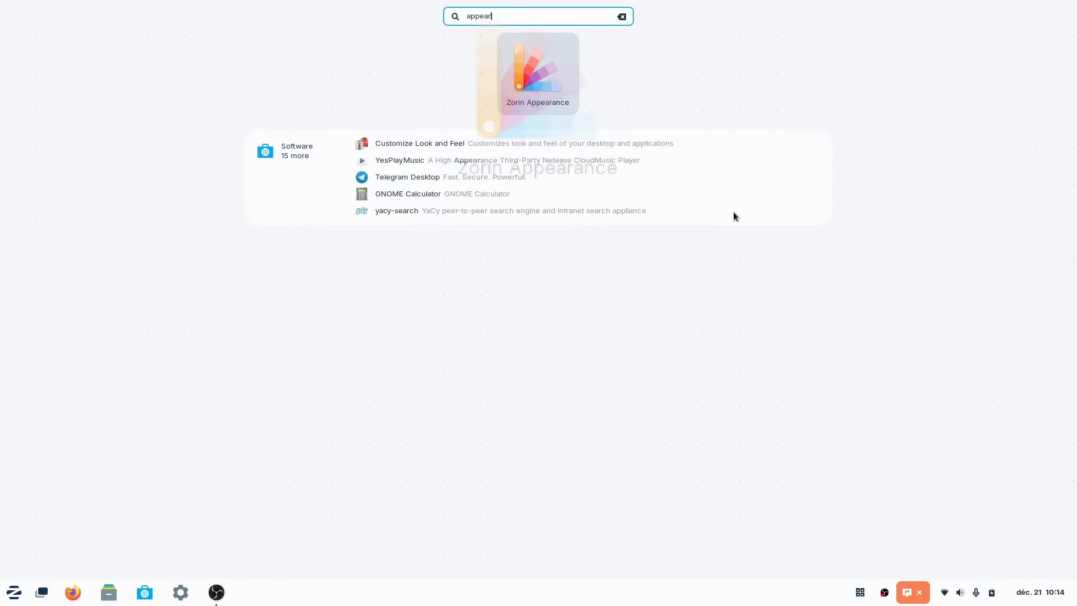
In Zorin Appearance apply the labelled-buttons layout, then the centred dock layout
click(538, 74)
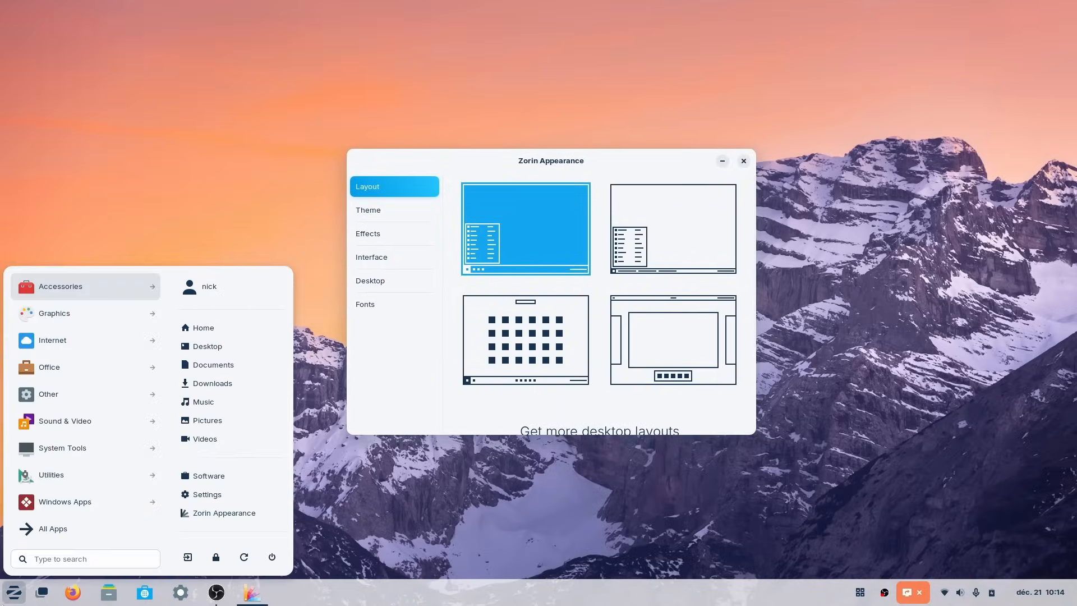
click(42, 590)
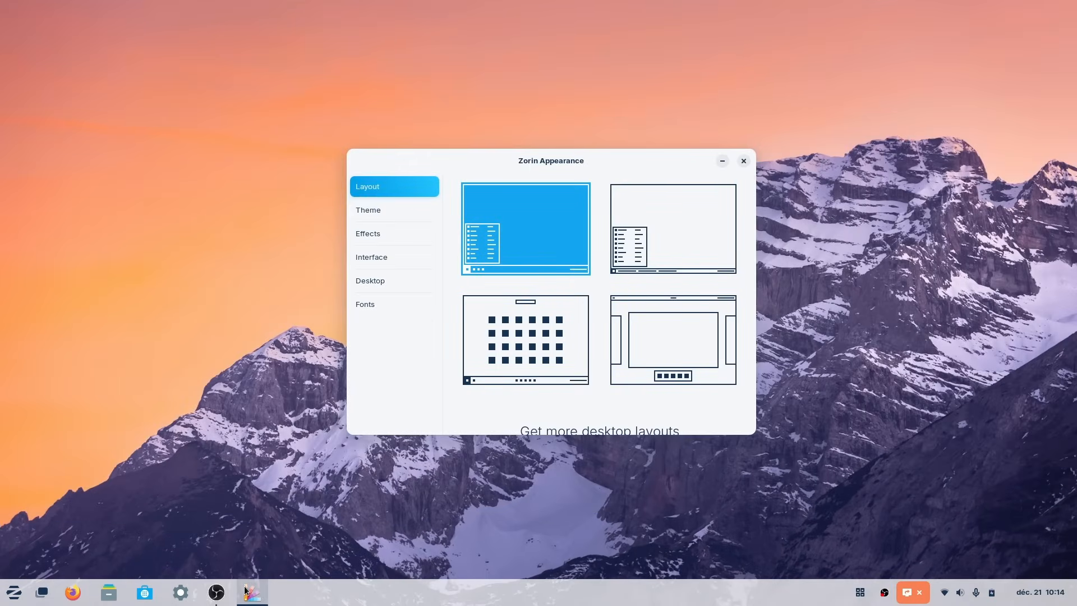
click(671, 228)
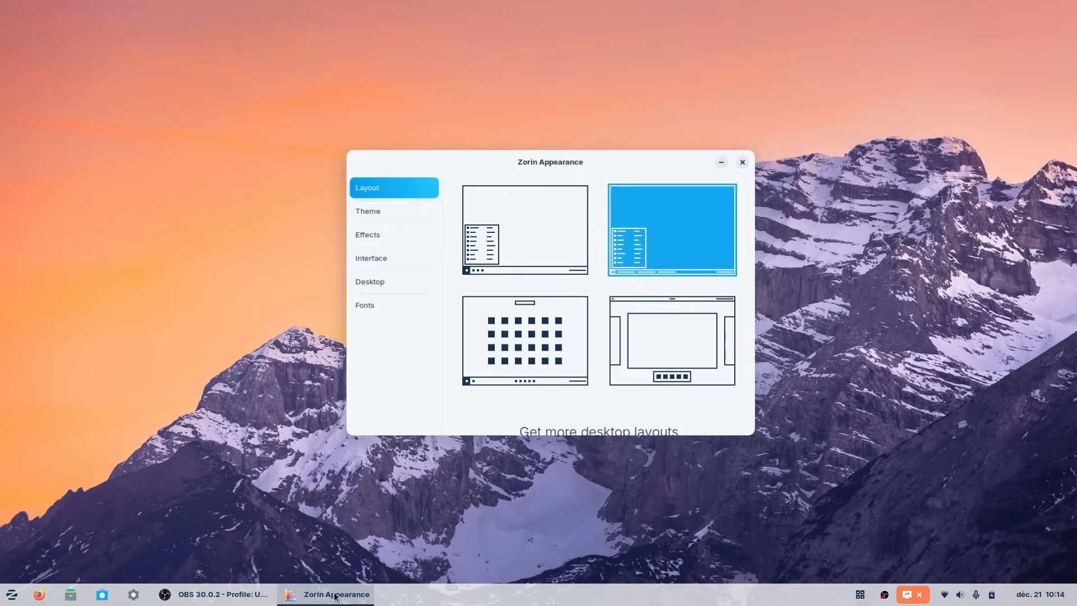
click(525, 340)
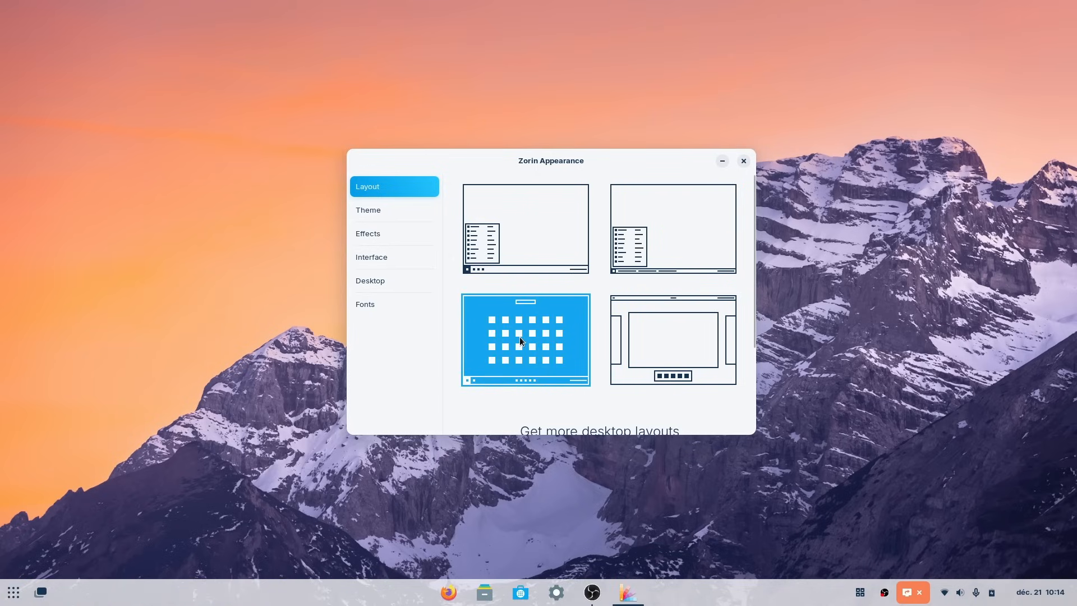
mouse_move(626, 589)
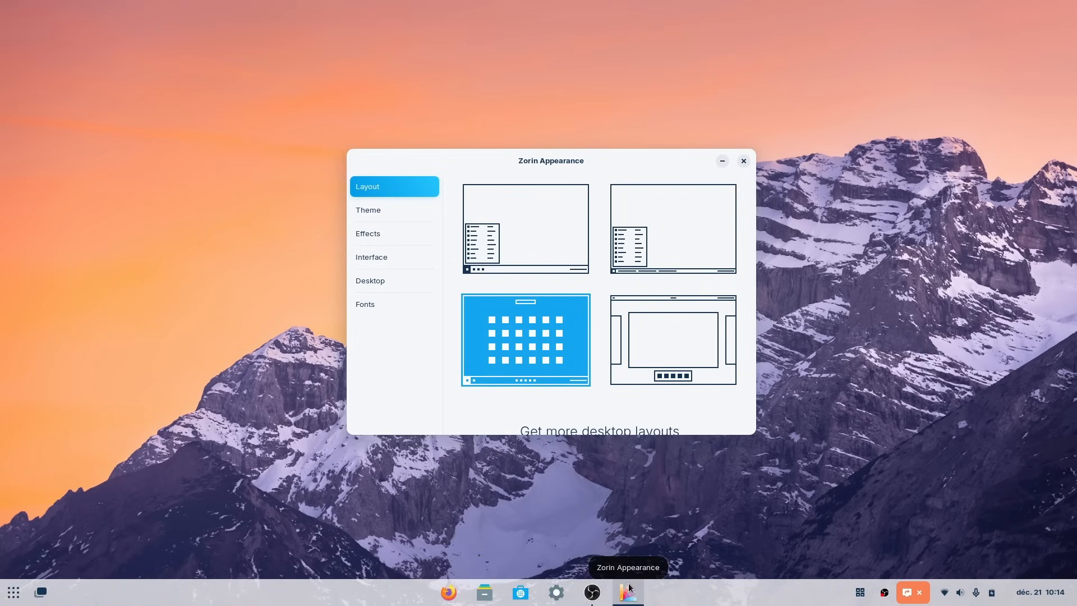
mouse_move(674, 437)
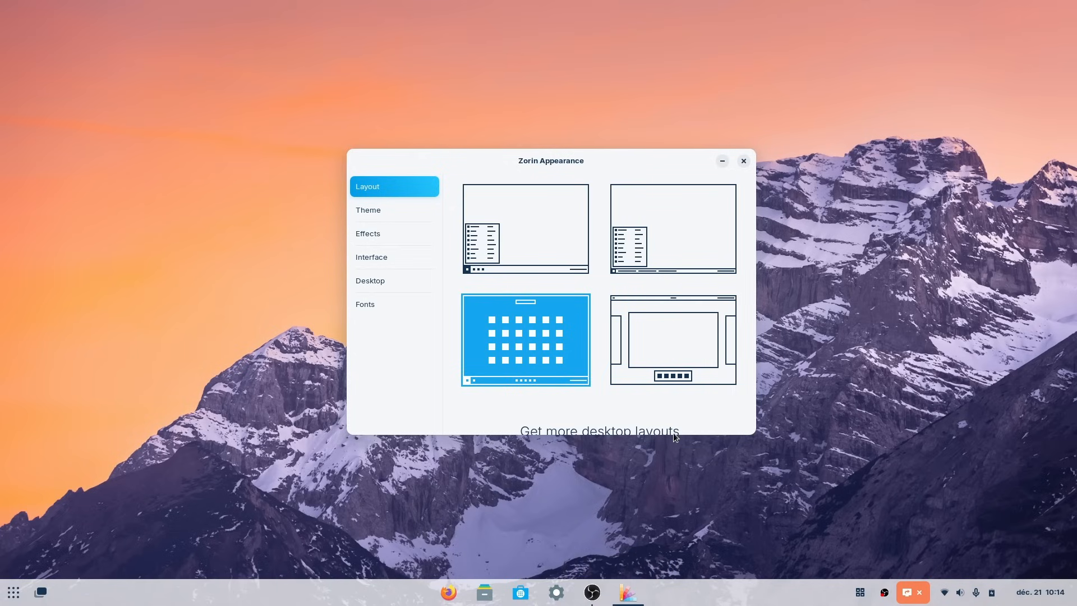
Apply the top-bar layout, then return to the default desktop layout
click(672, 339)
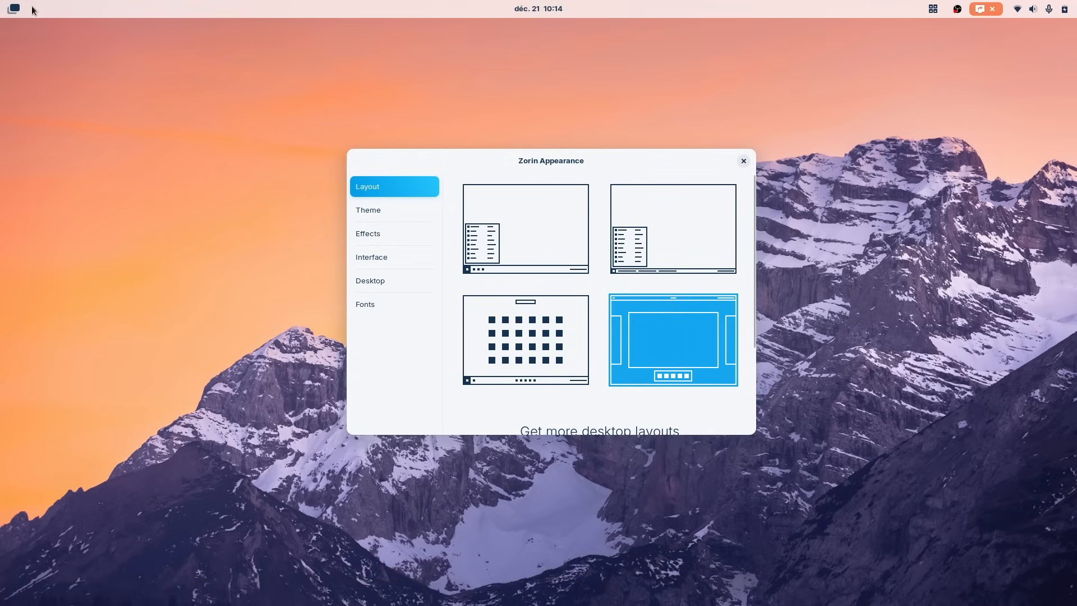
mouse_move(440, 5)
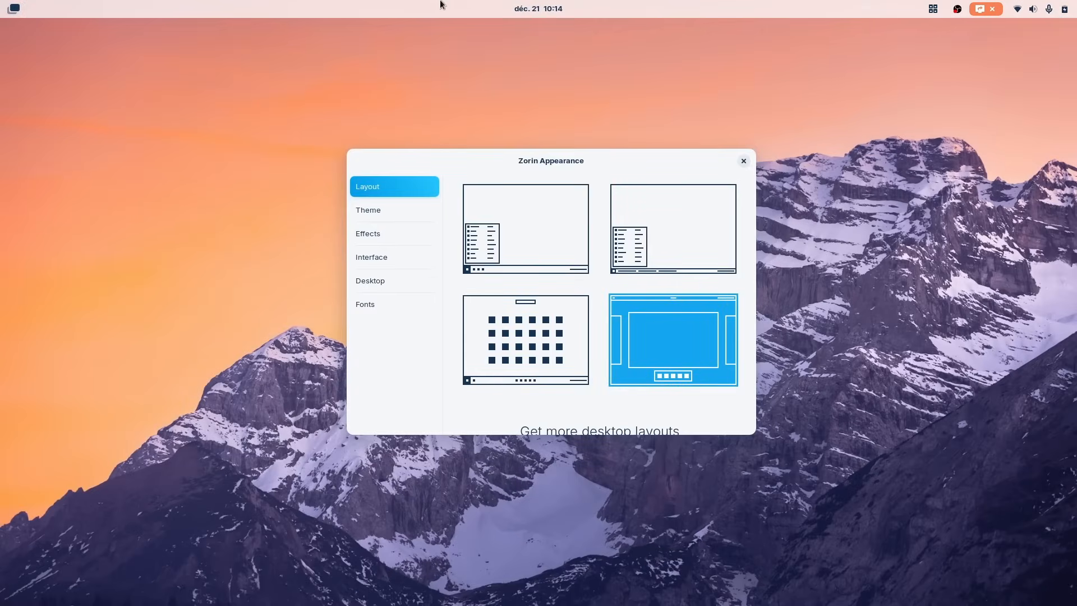
mouse_move(519, 225)
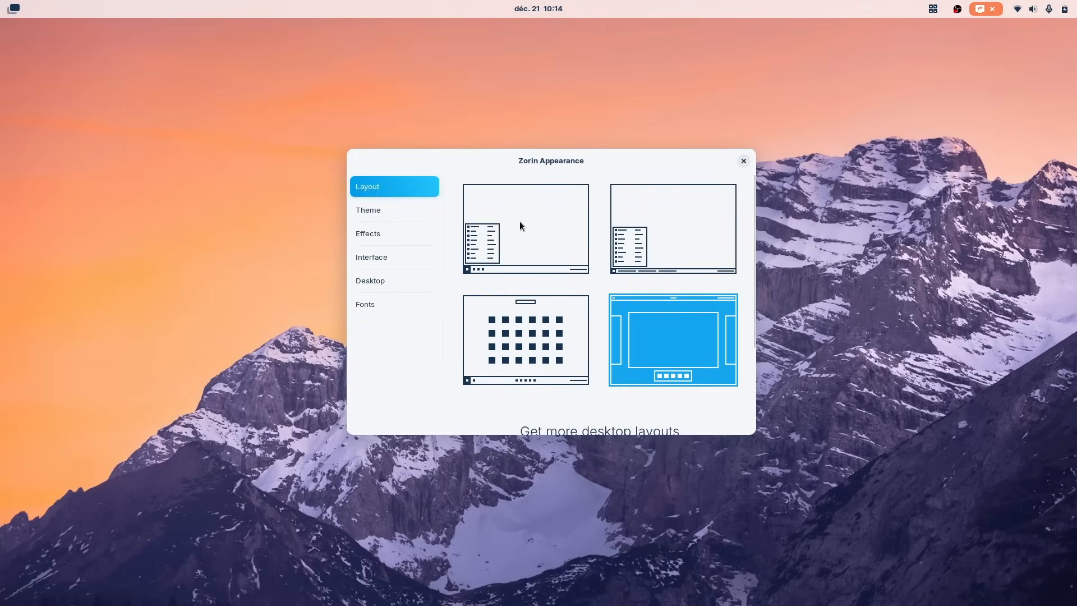
click(524, 229)
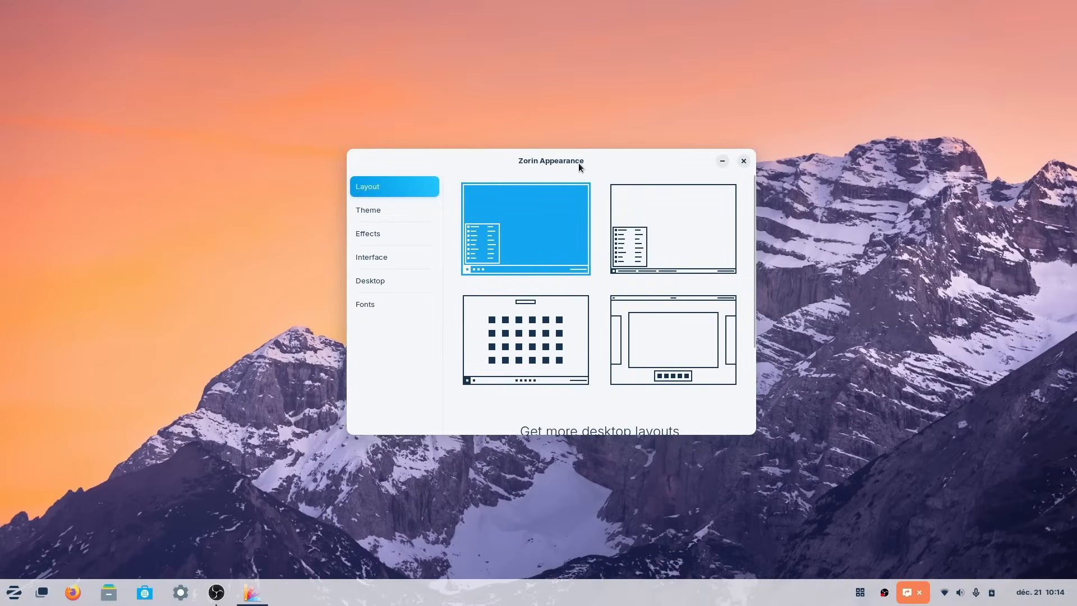
drag(550, 161, 540, 160)
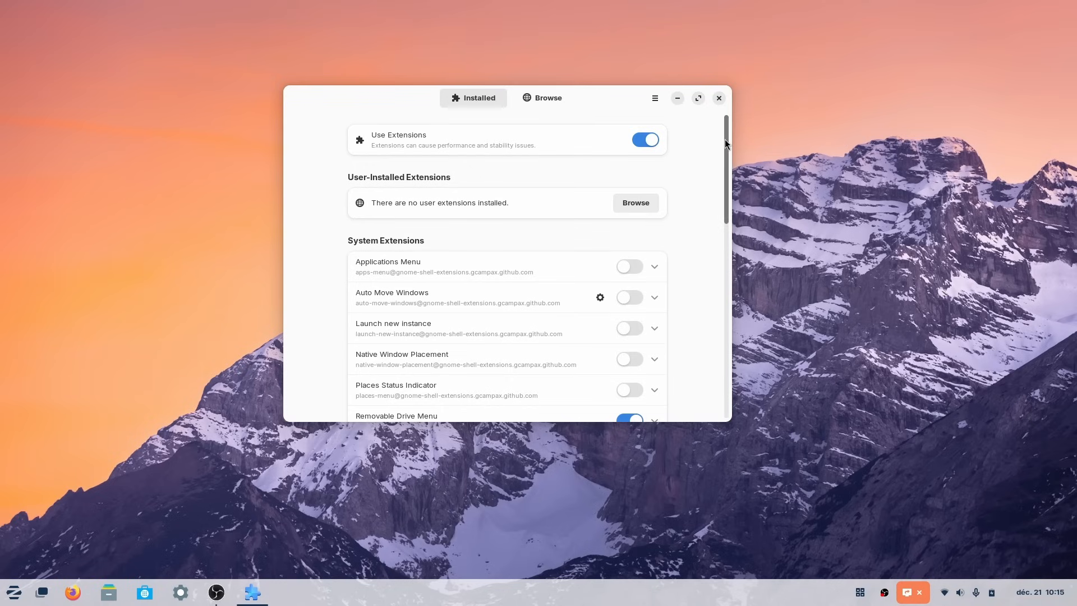
Scroll through the installed Zorin system extensions in GNOME Extensions
scroll(down, 3)
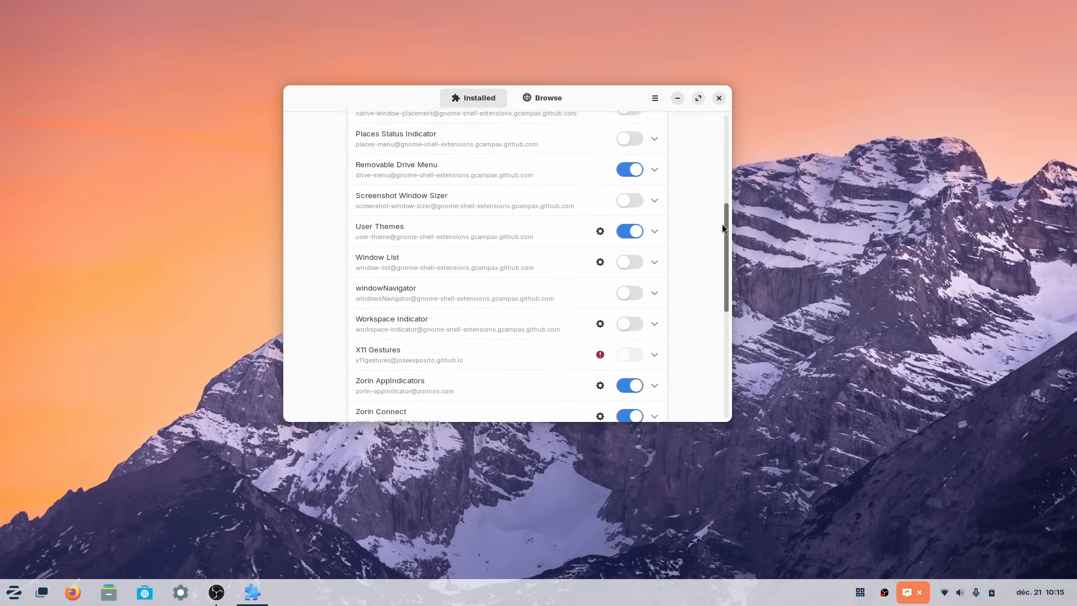
scroll(down, 3)
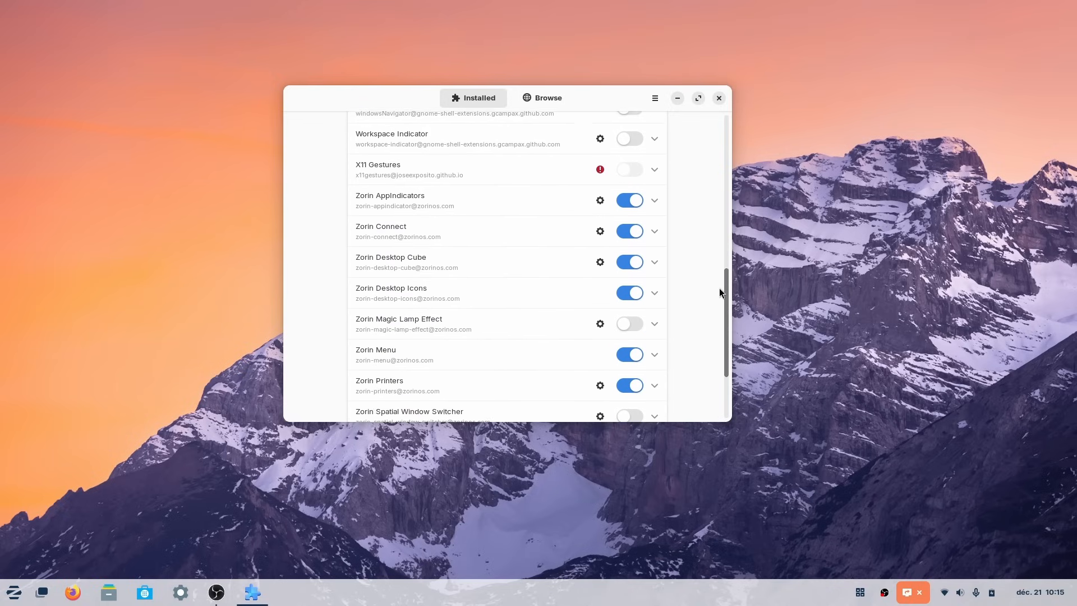
scroll(down, 3)
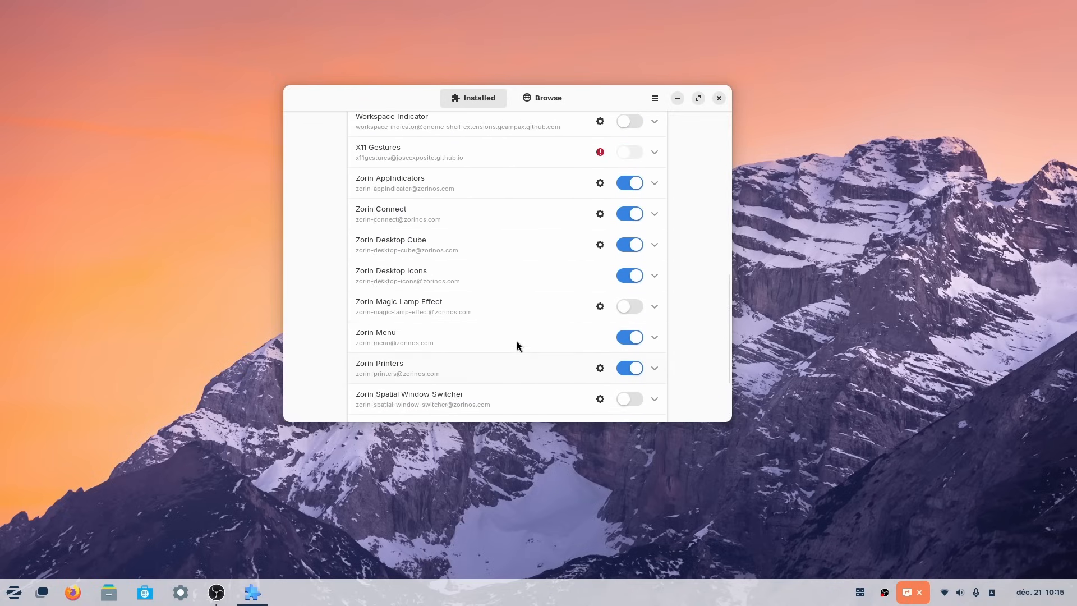
scroll(down, 3)
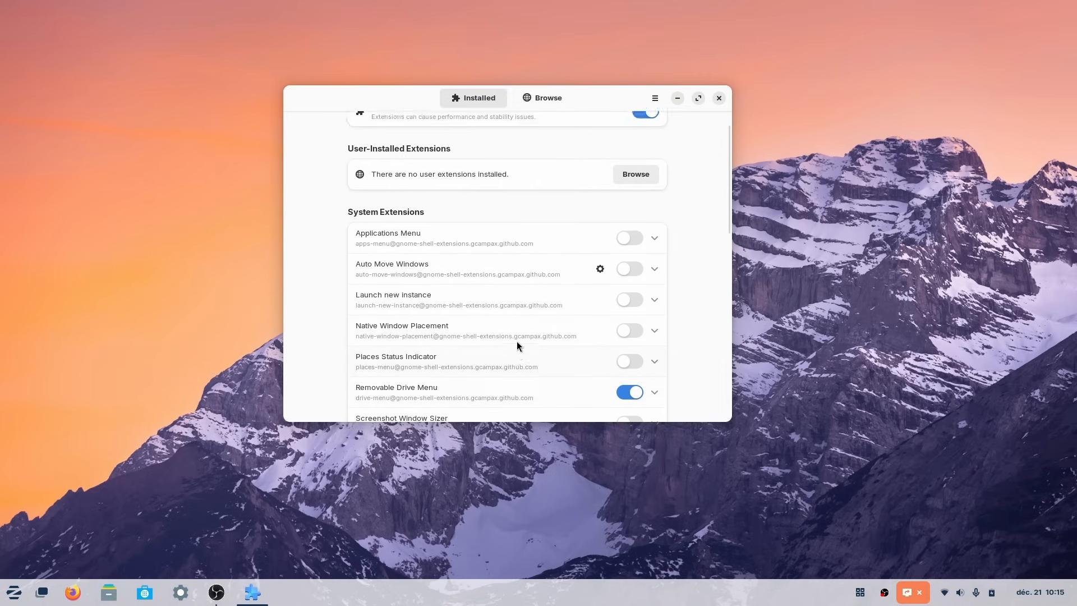
scroll(down, 3)
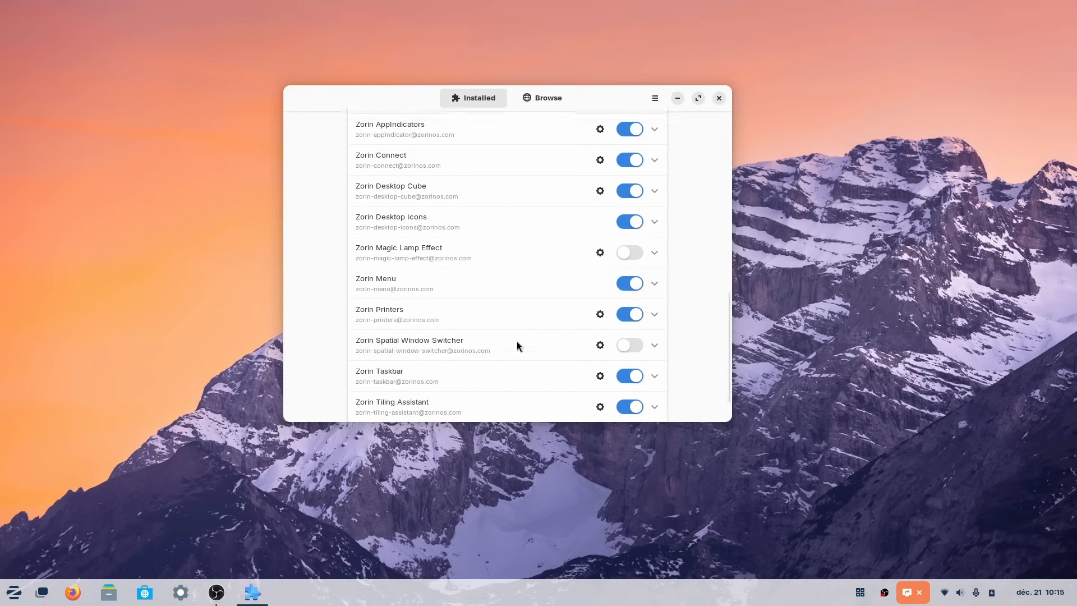
scroll(down, 3)
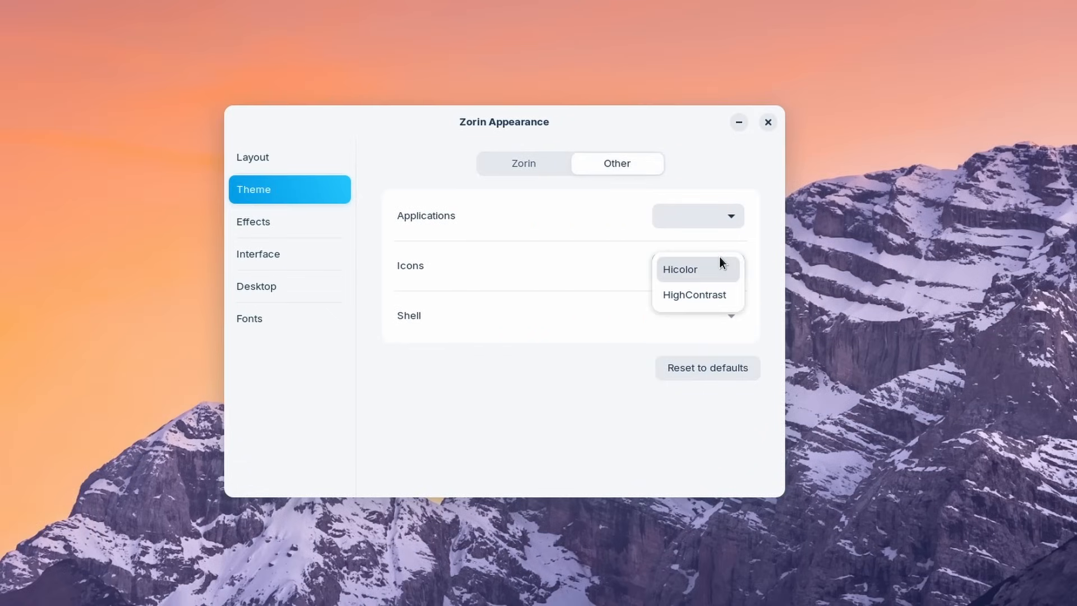
From quick settings turn dark mode on and back off after closing Zorin Appearance
click(767, 121)
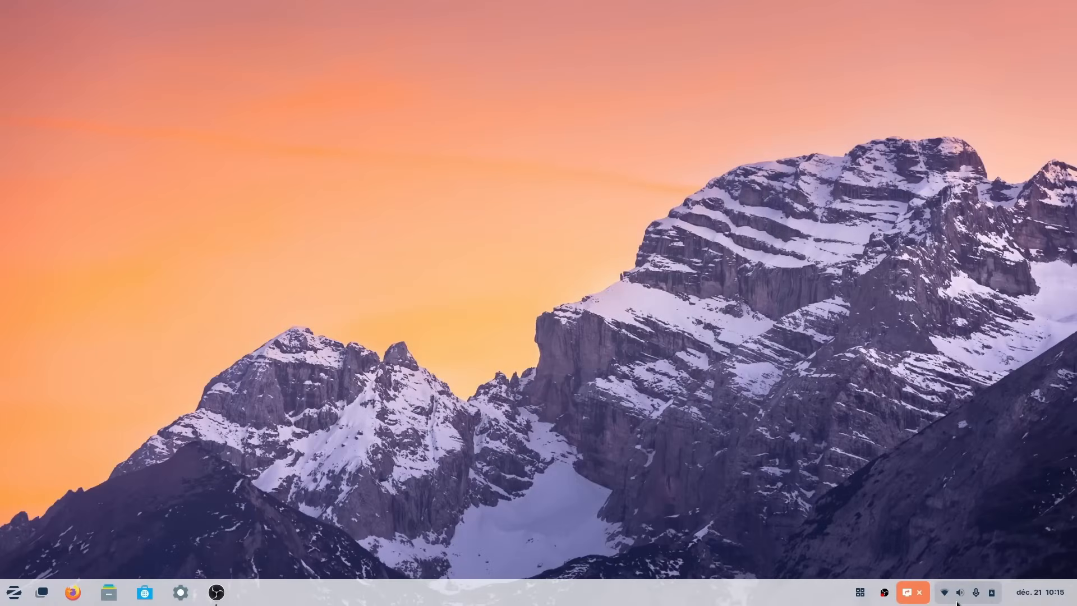
click(944, 591)
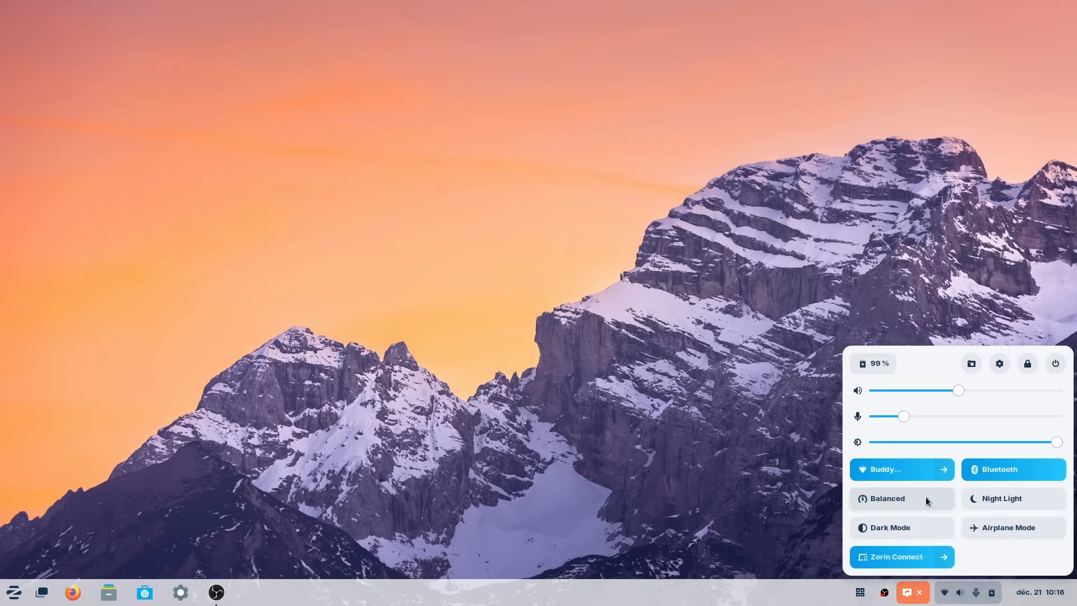
click(886, 527)
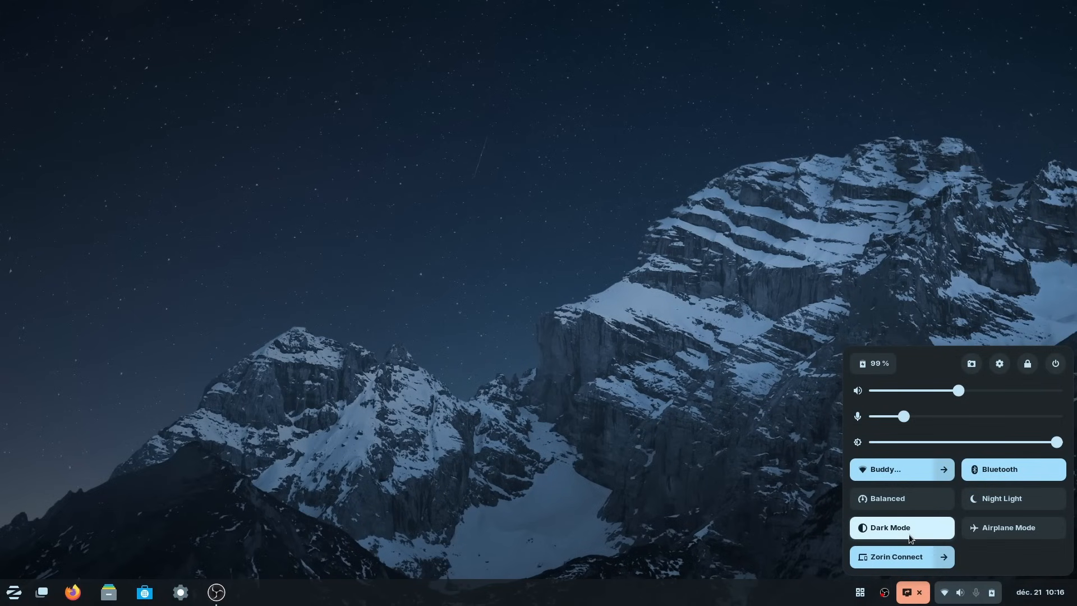
click(888, 527)
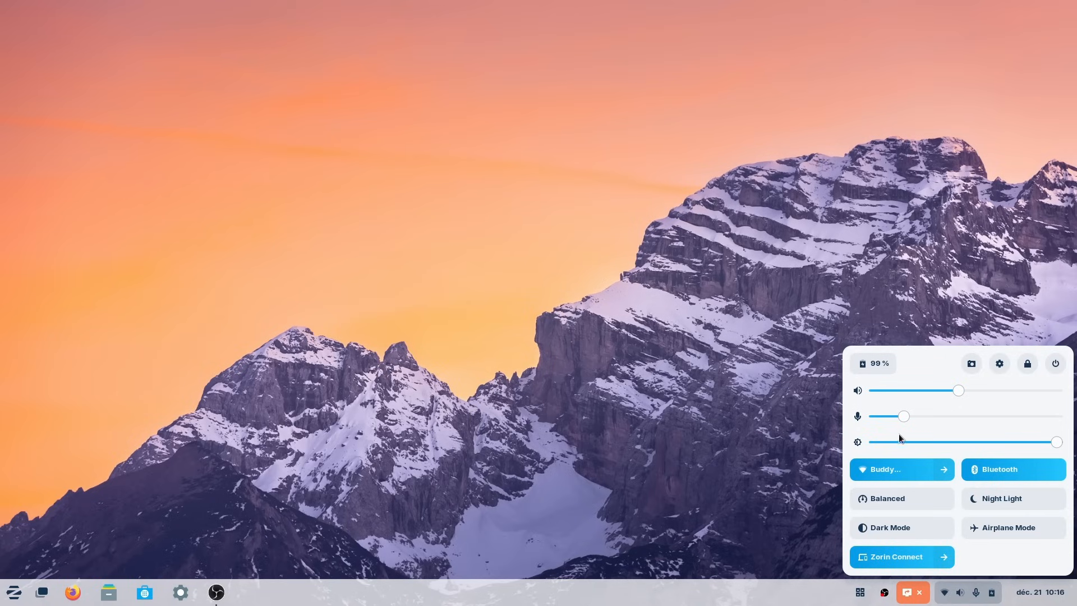
mouse_move(977, 415)
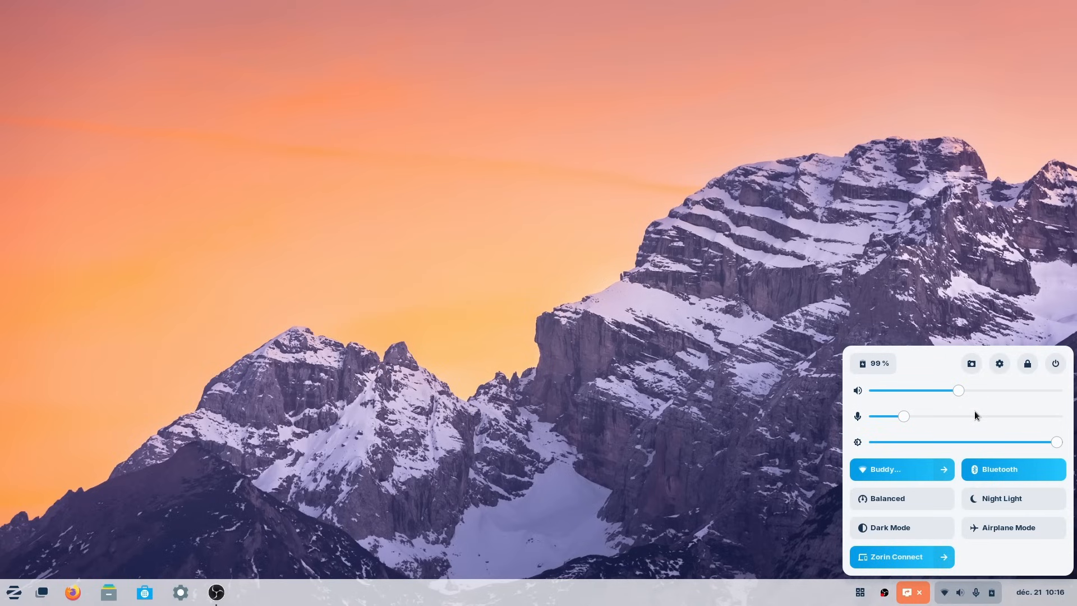
mouse_move(705, 365)
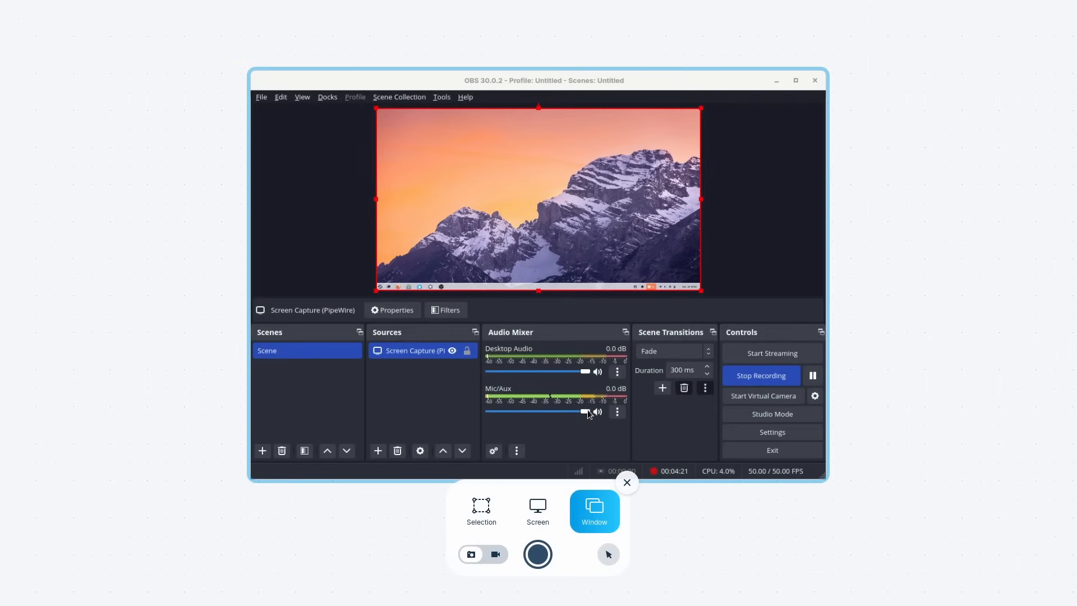
Search 'obs' in the Zorin menu, close it and bring up the workspace overview
click(481, 511)
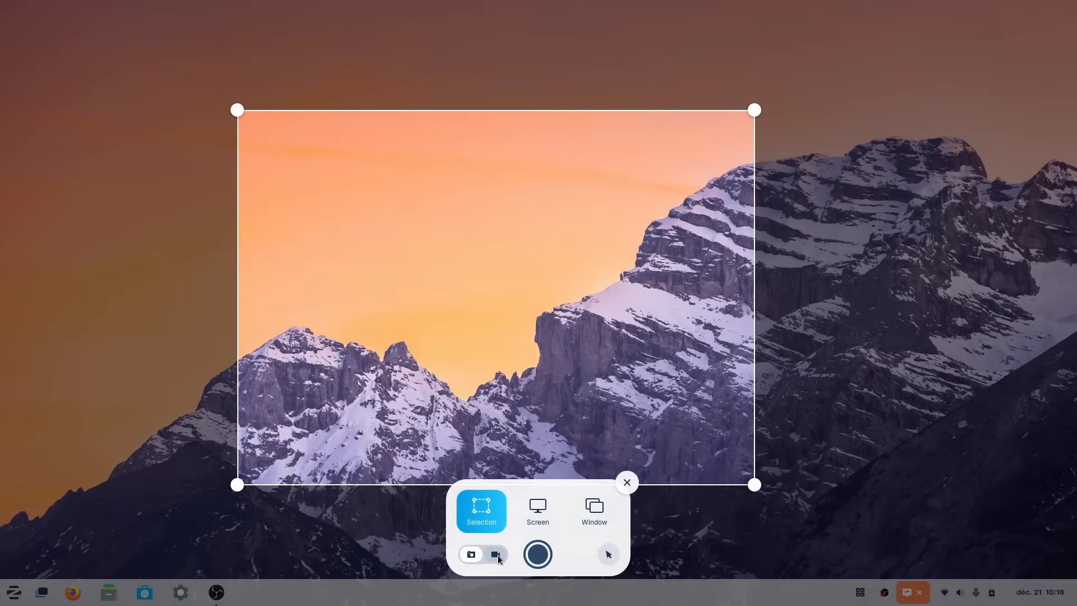
click(14, 592)
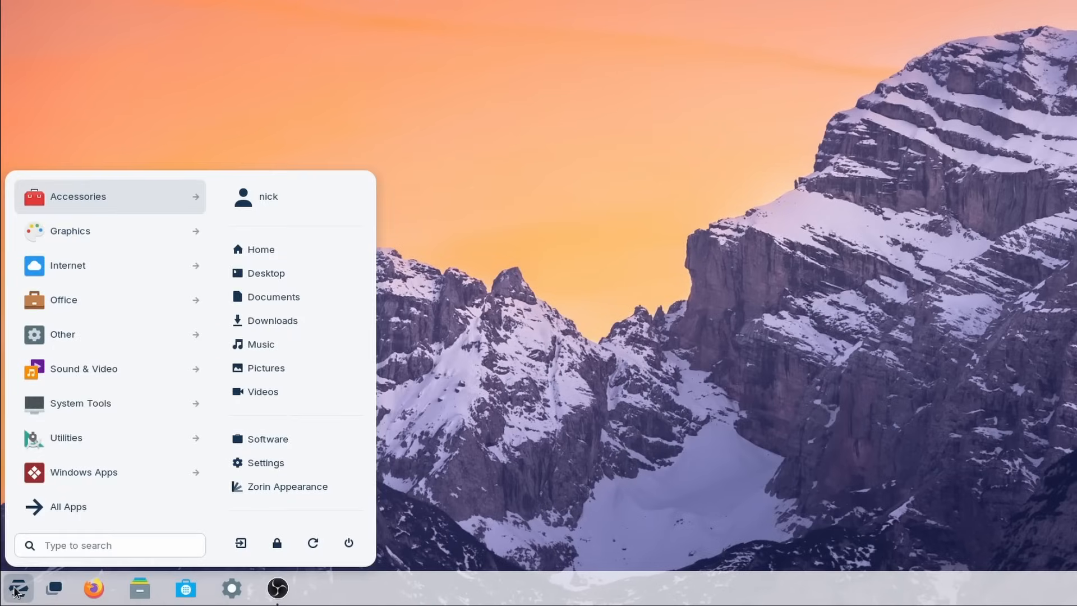
text(obs)
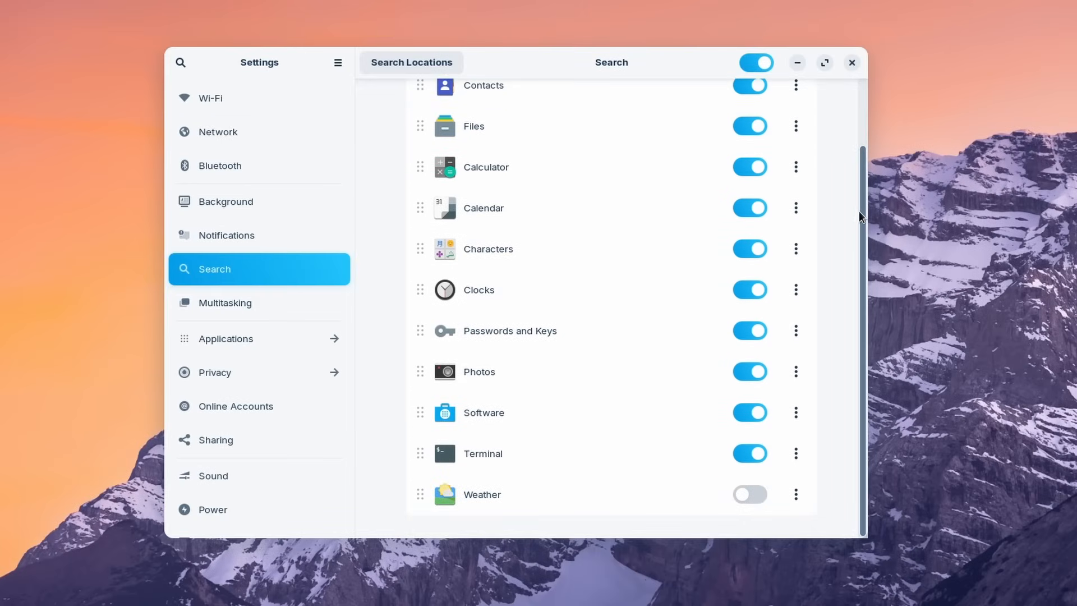
click(748, 493)
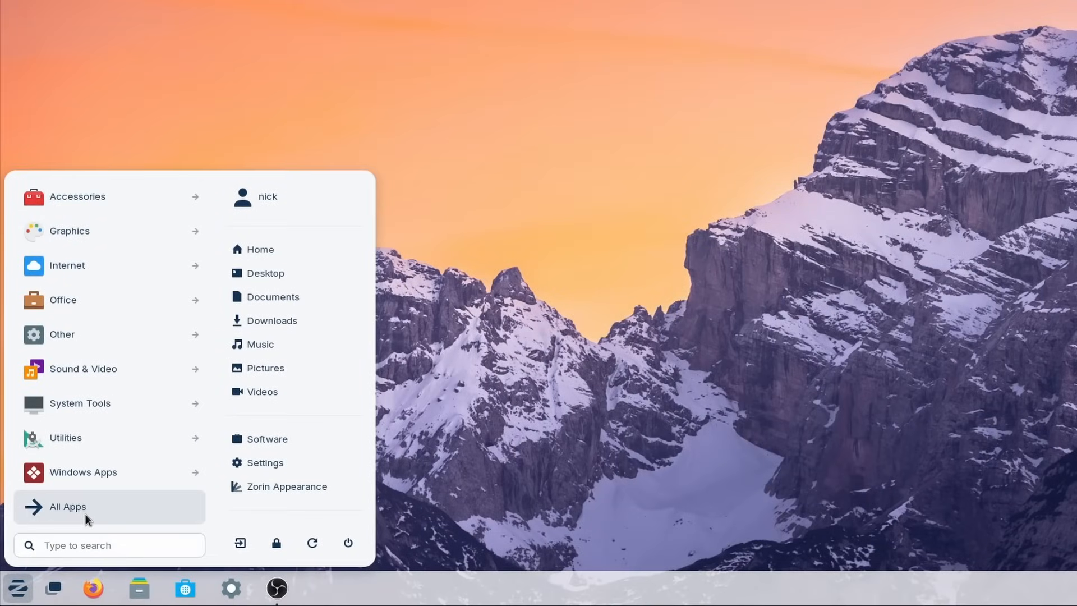
click(67, 506)
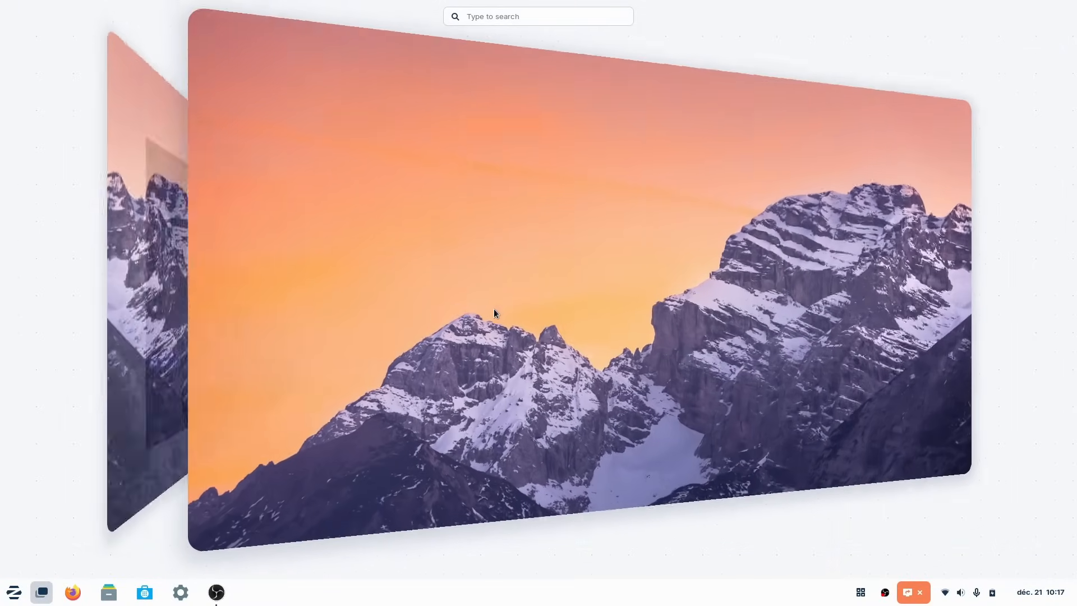
Switch to the dark theme with purple accent and browse workspaces in the overview
click(215, 591)
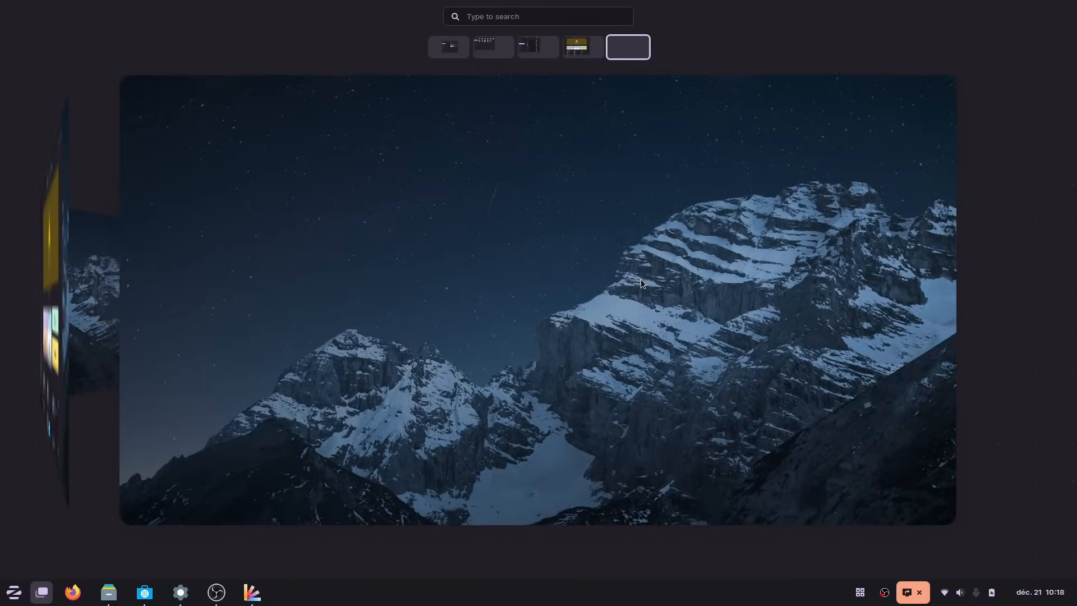
click(581, 47)
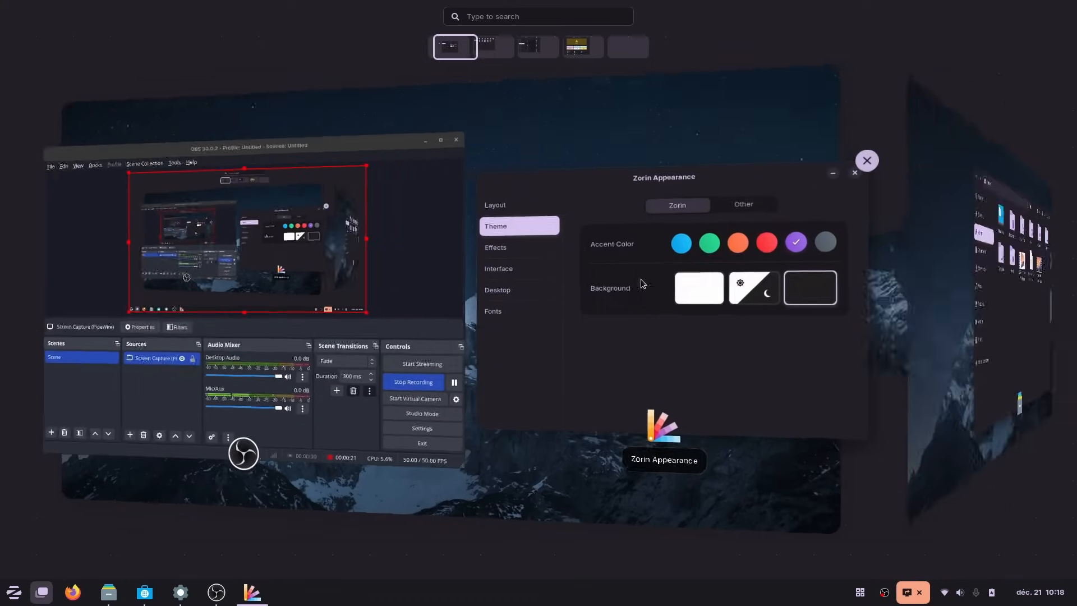
click(478, 47)
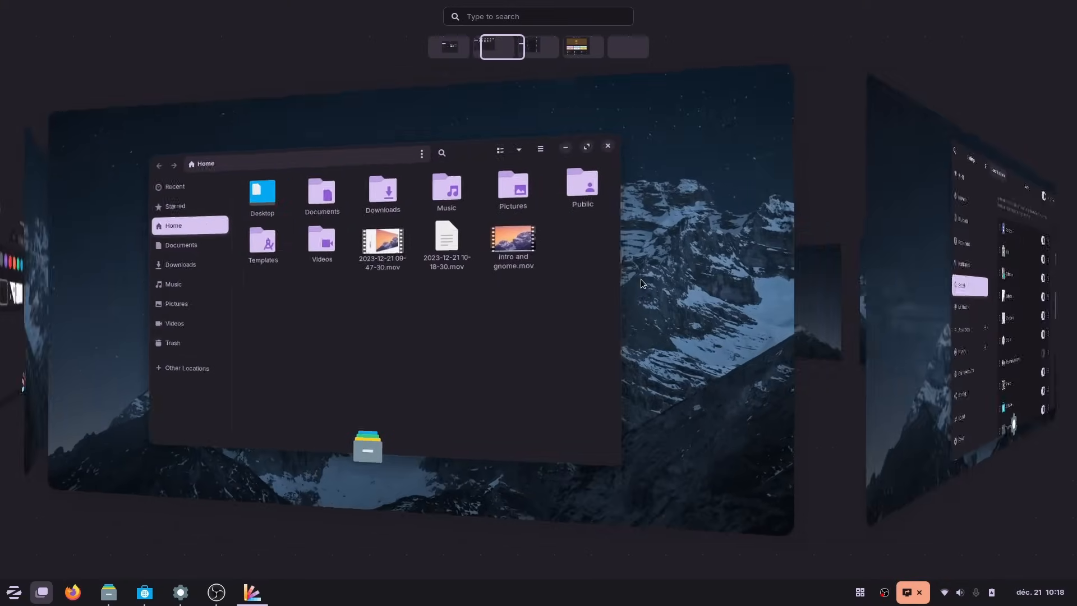
click(537, 47)
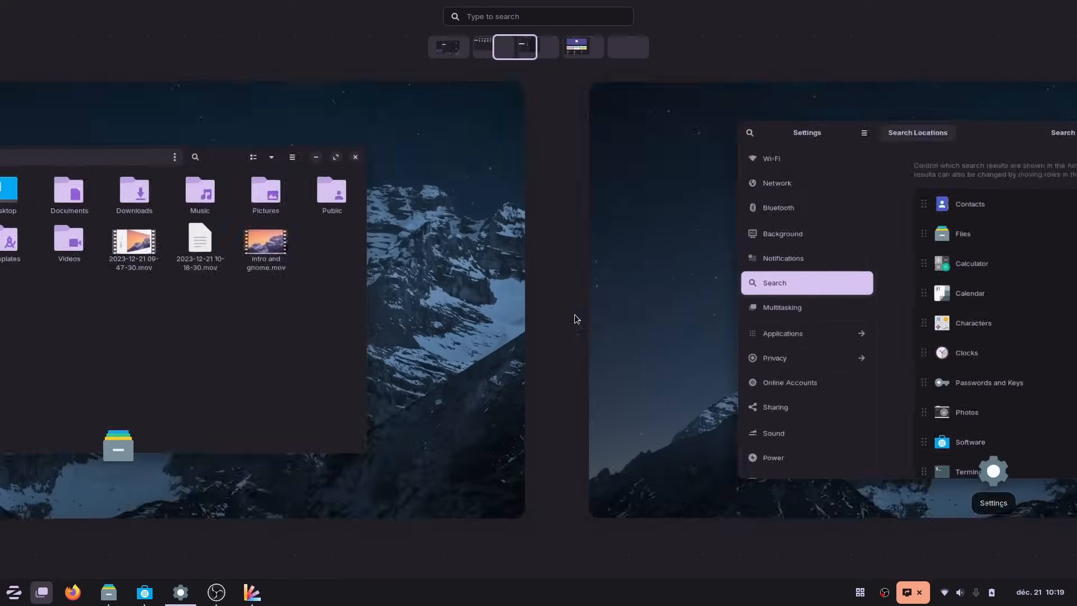
Enable the Desktop Cube effect and flip between workspaces in 3D
click(448, 47)
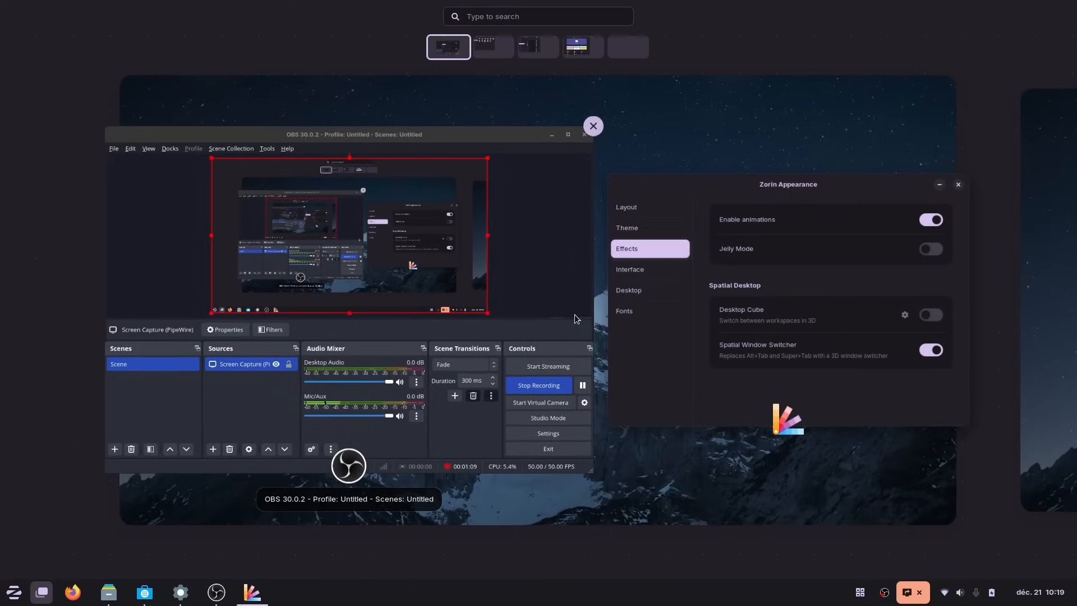
click(571, 47)
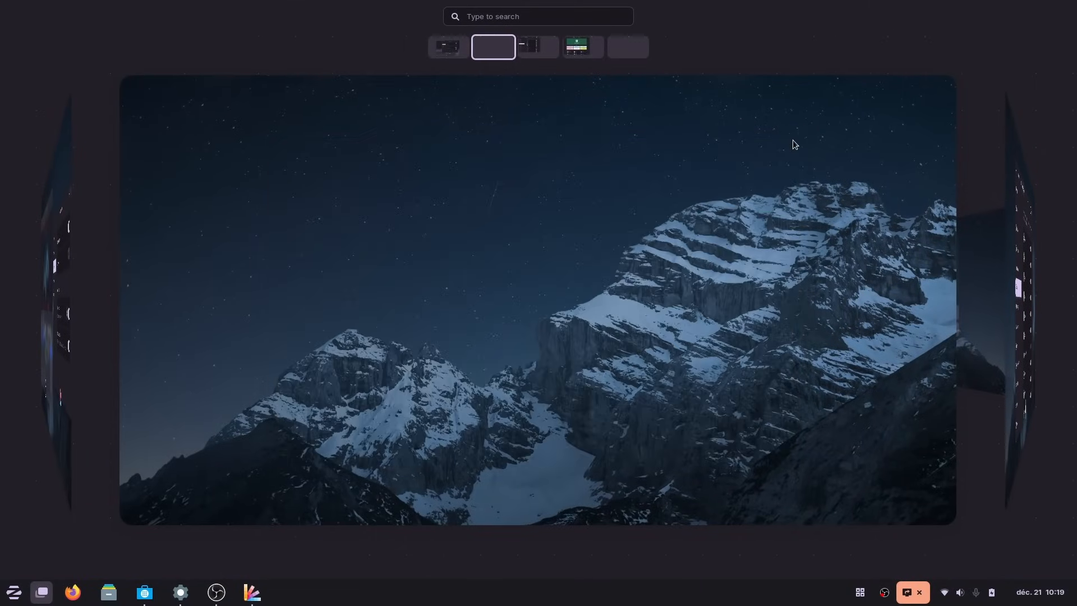
click(468, 47)
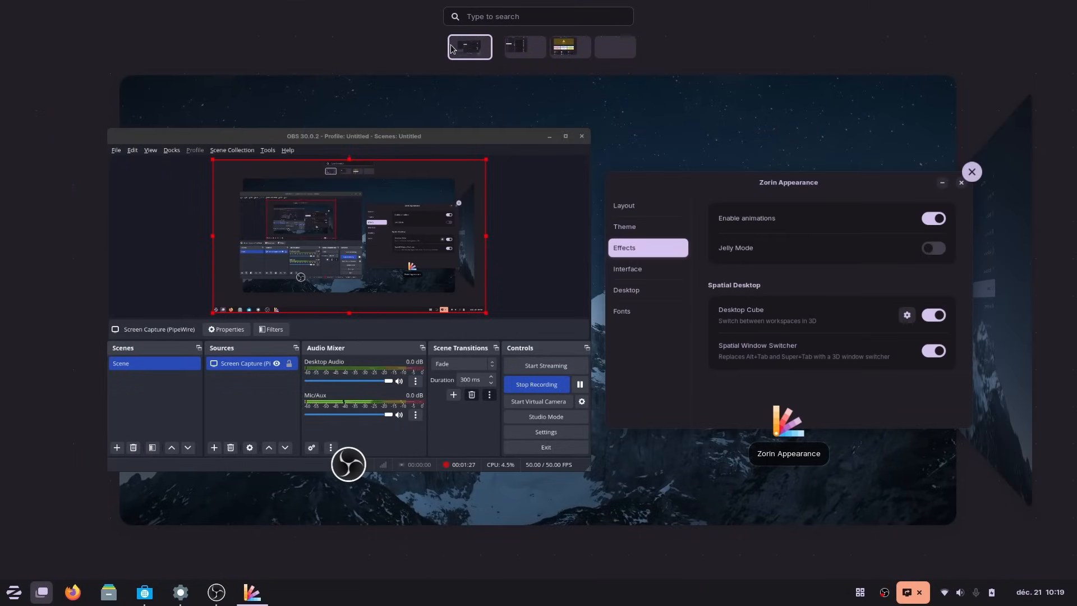
click(514, 47)
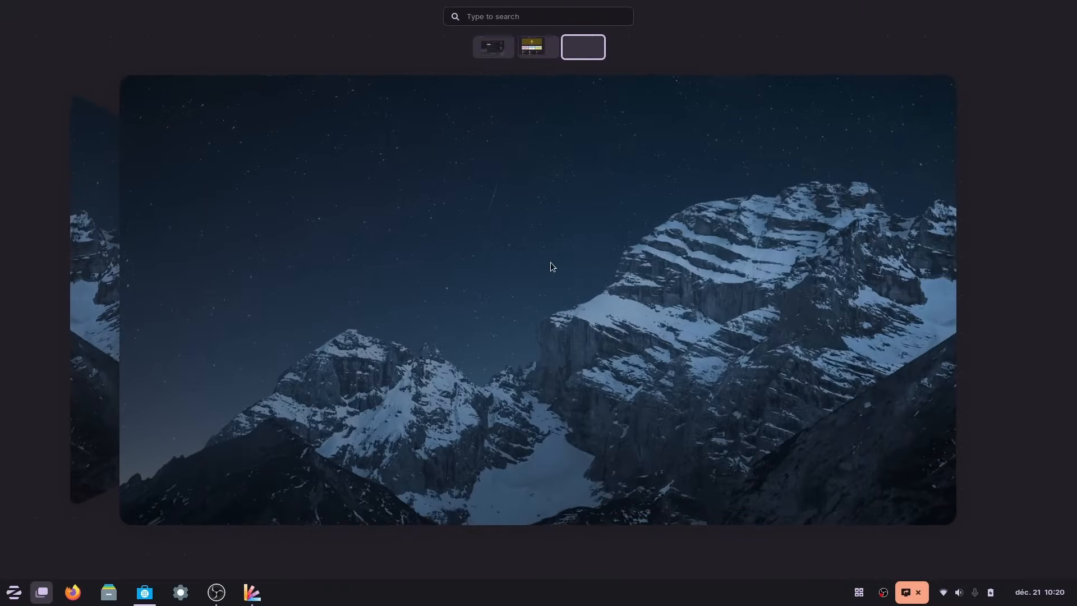
Exit the overview and show the Home folder in Files on the dark desktop
click(536, 46)
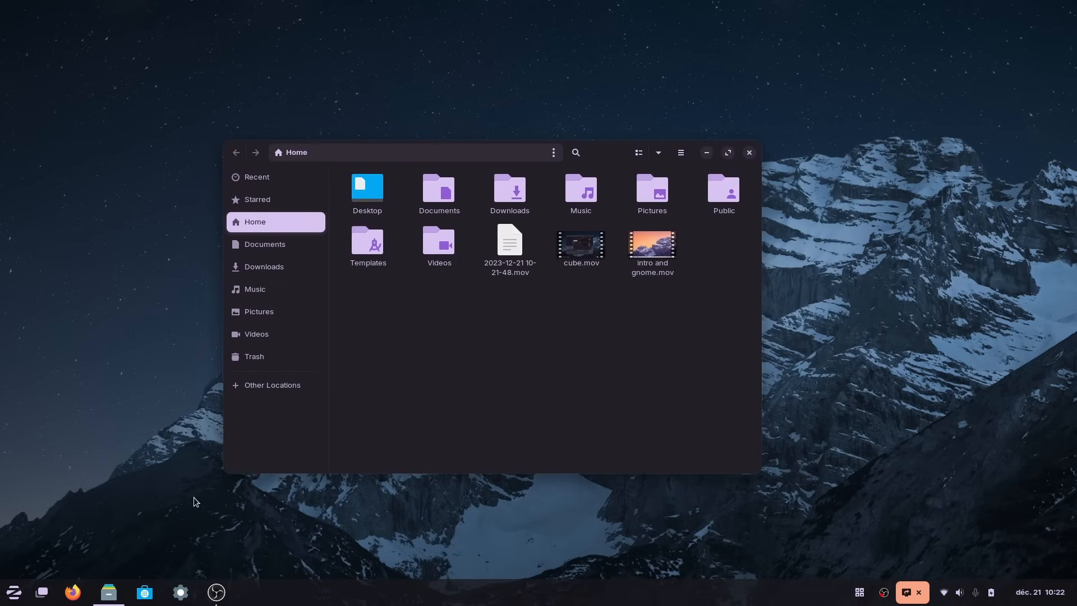
Tile Software left and Files right, then bring the Settings window to the front over them
click(142, 597)
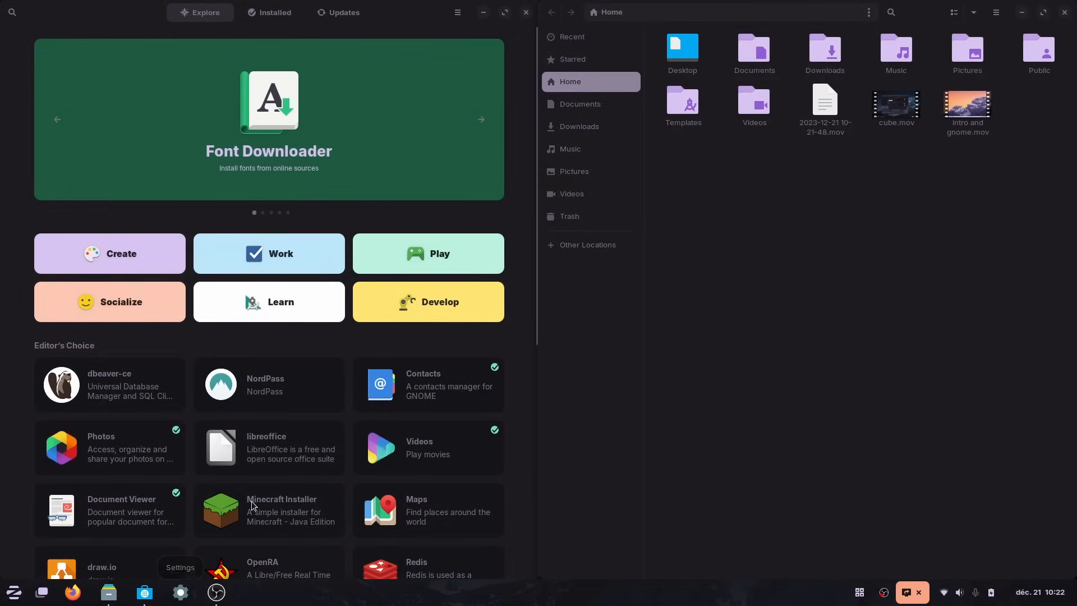
click(181, 592)
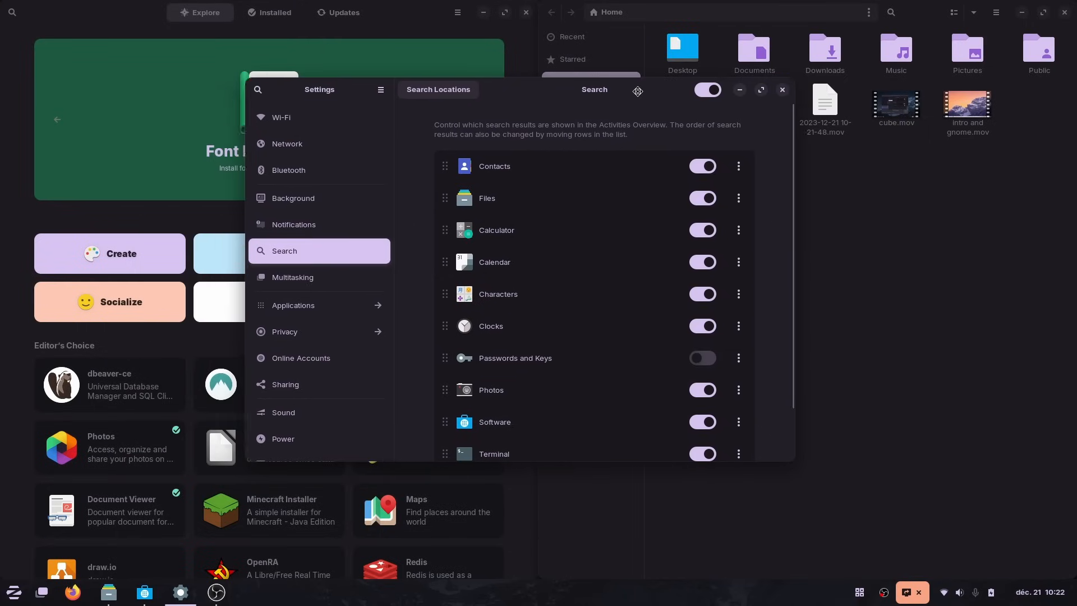
click(782, 90)
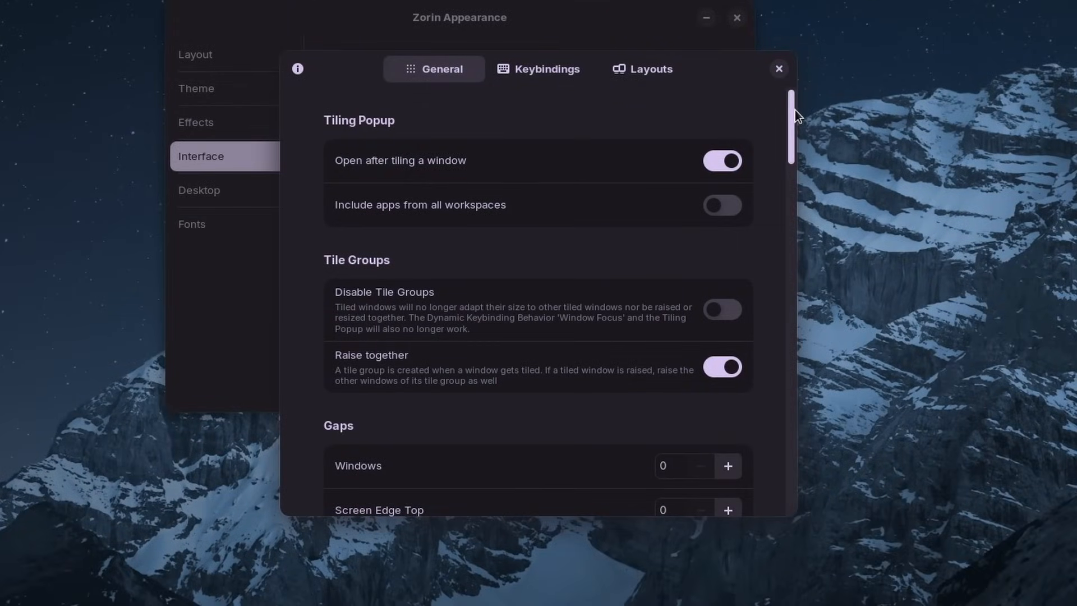
Review the tiling General options and Keybindings, then the Layouts presets like Master and Stack
scroll(down, 3)
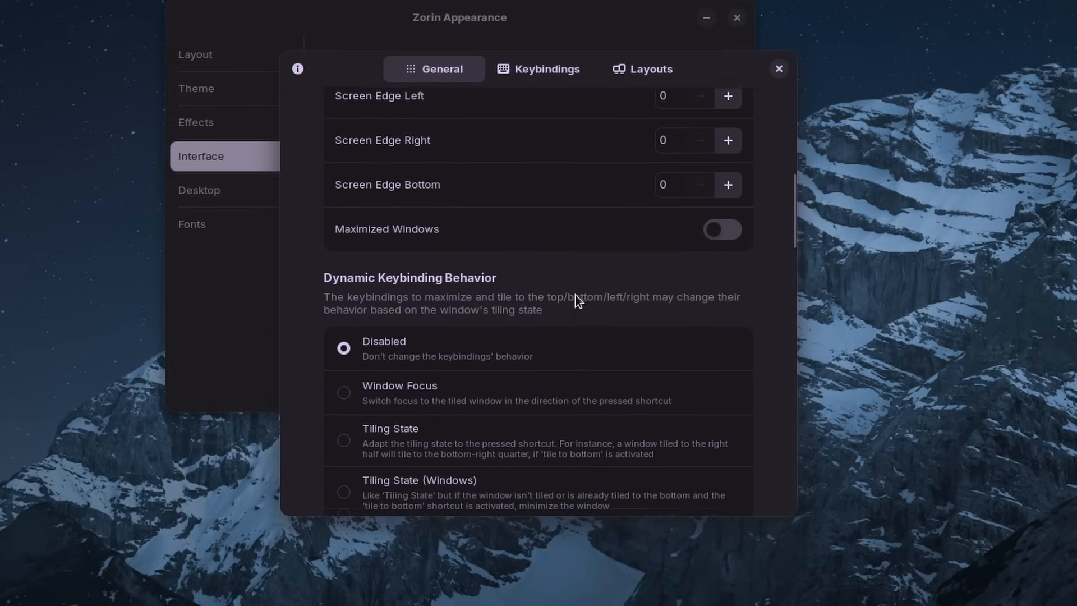
scroll(down, 3)
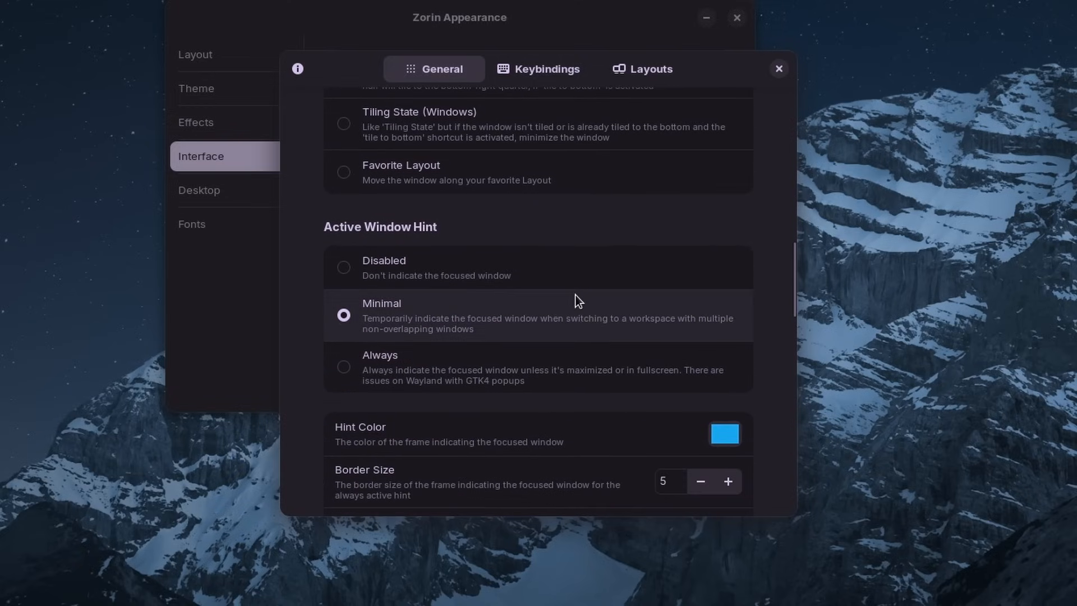
scroll(down, 3)
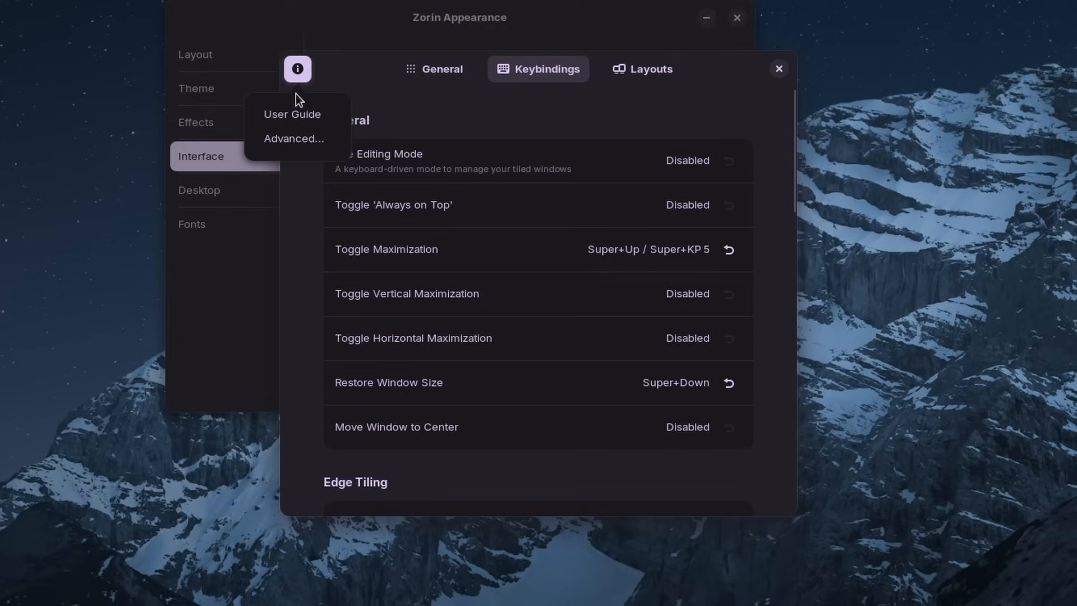
click(292, 138)
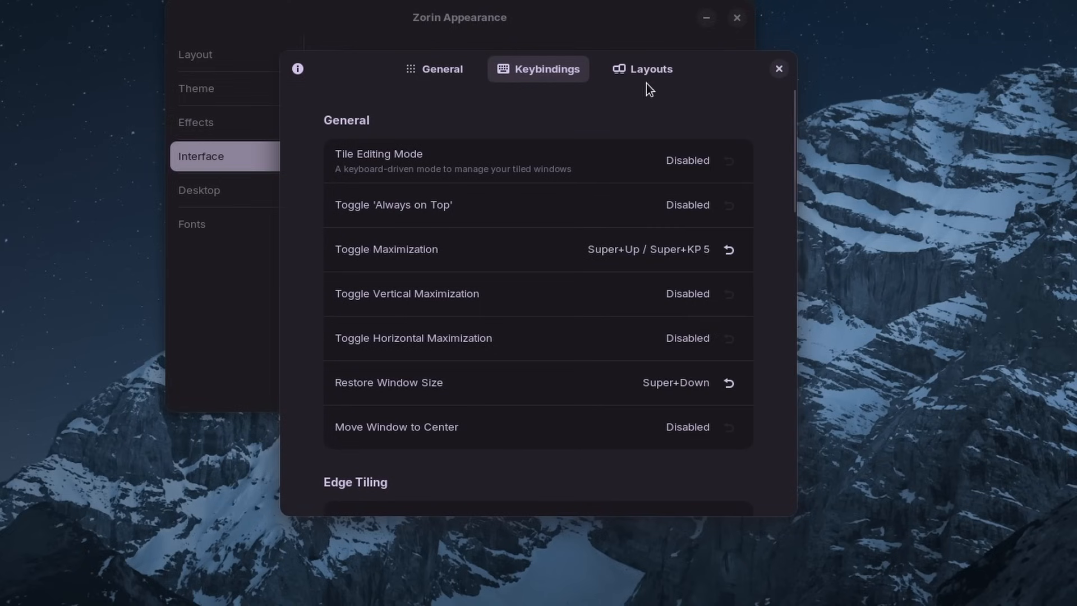
click(641, 69)
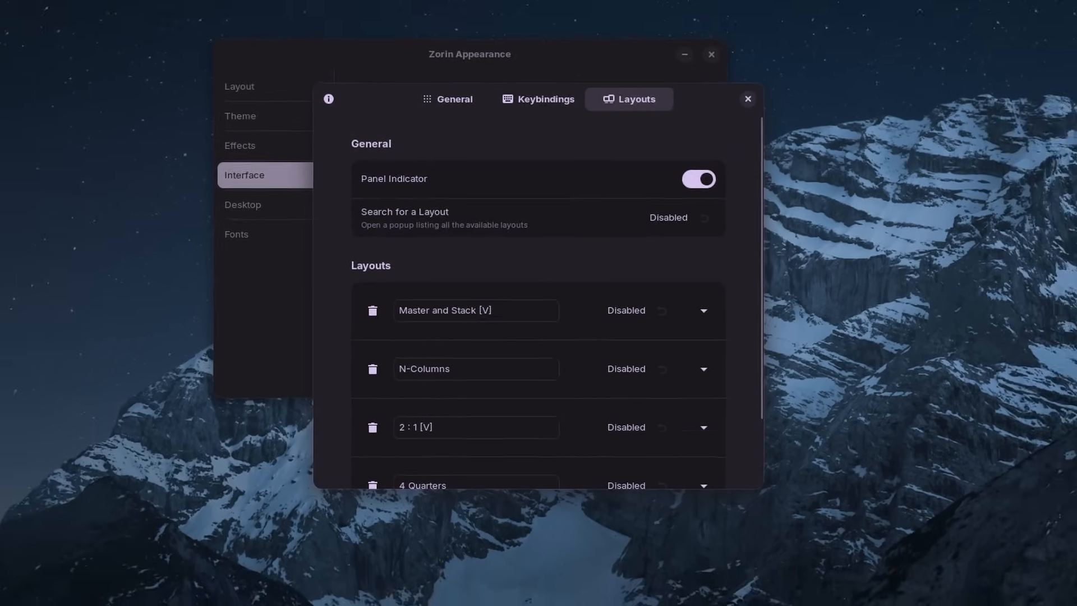
key(alt+Tab)
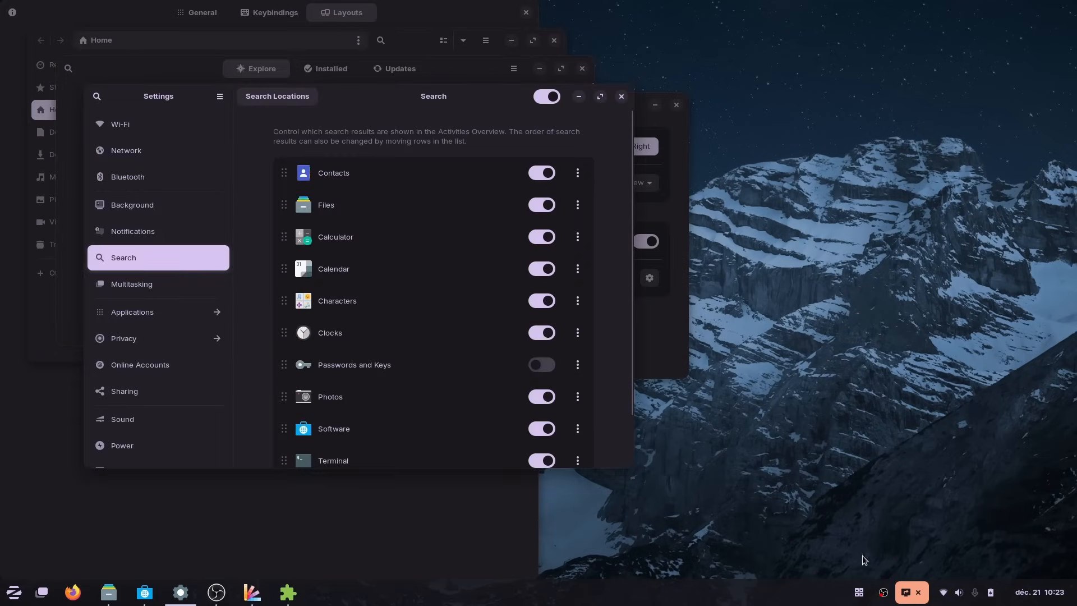
Snap Files left to trigger the tiling suggestions popup, dismiss it, and review the layout definitions
click(858, 591)
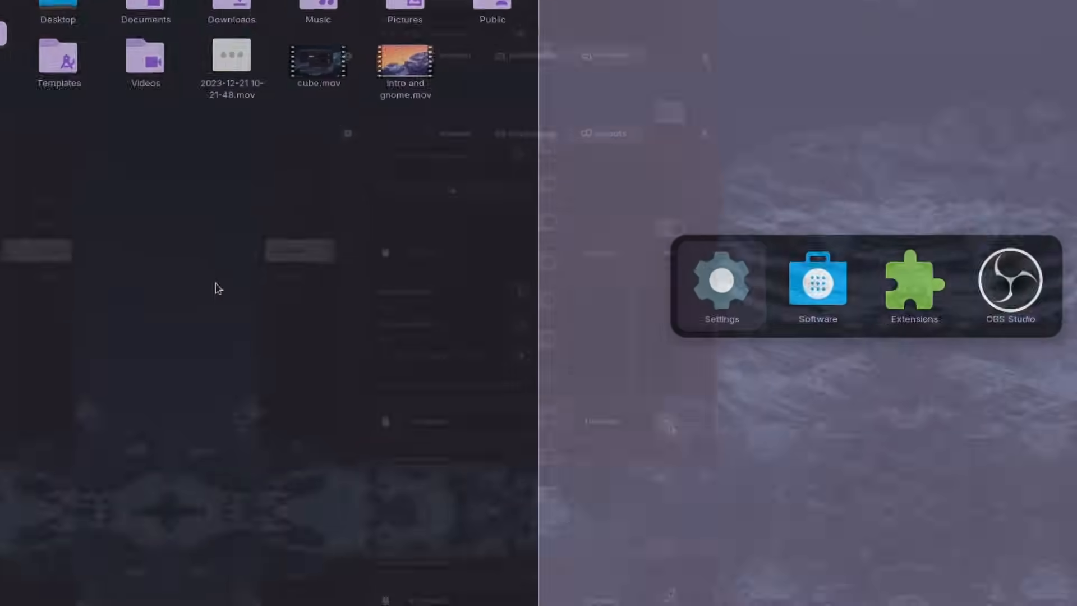
click(719, 283)
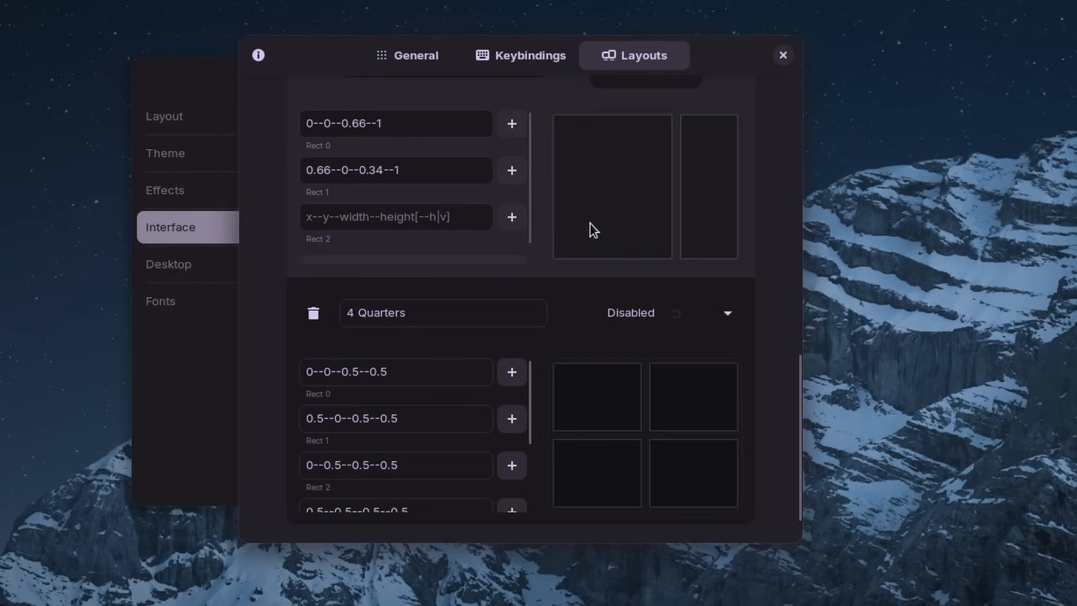
scroll(down, 3)
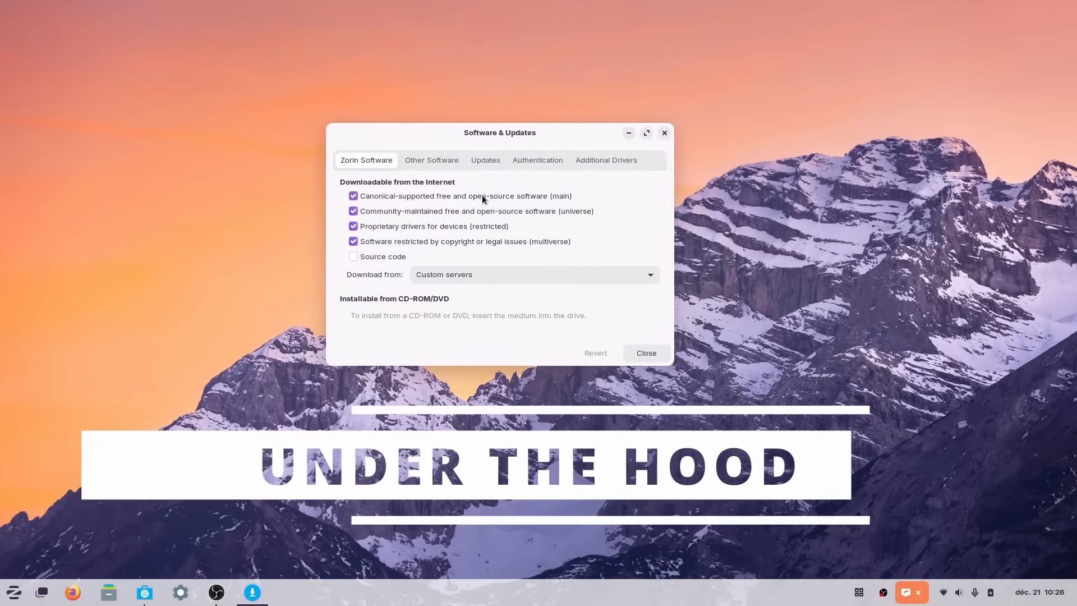
Scroll through the third-party Zorin repositories under Other Software, then bring up OBS Studio in Software
click(431, 160)
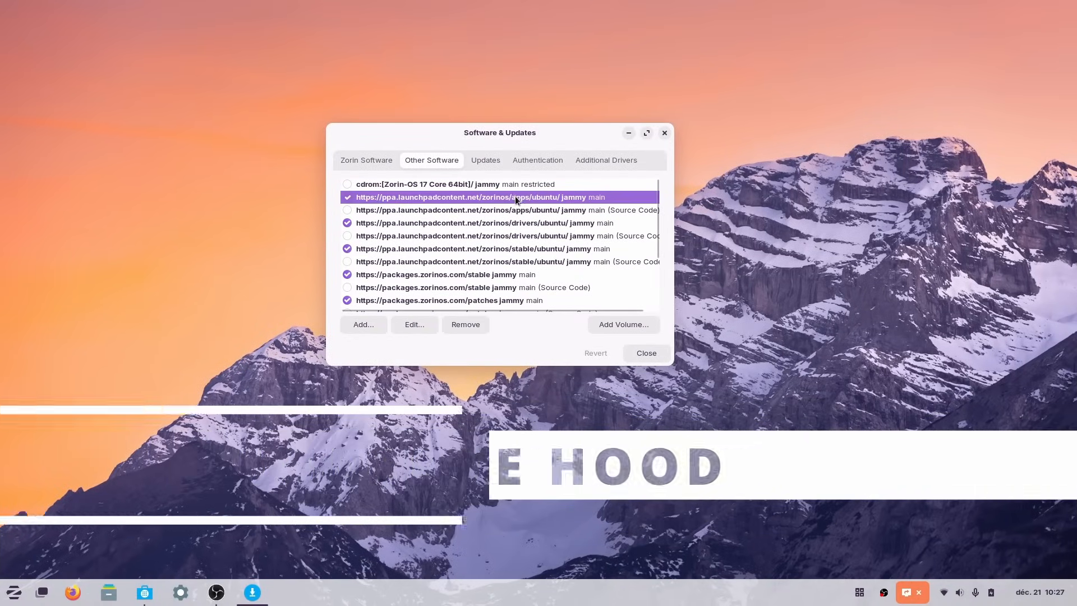
scroll(down, 3)
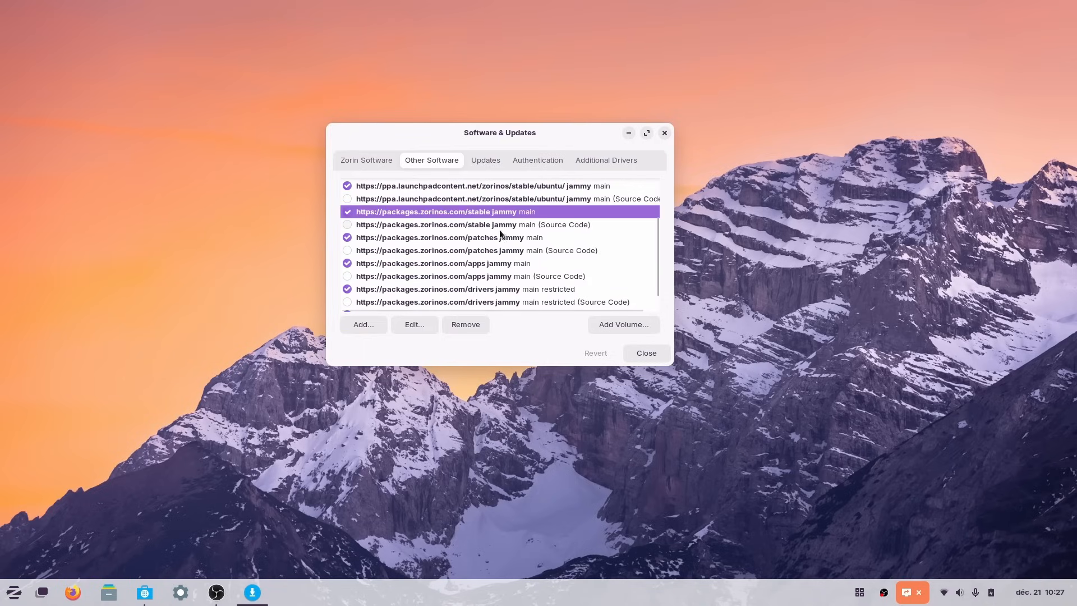
click(439, 262)
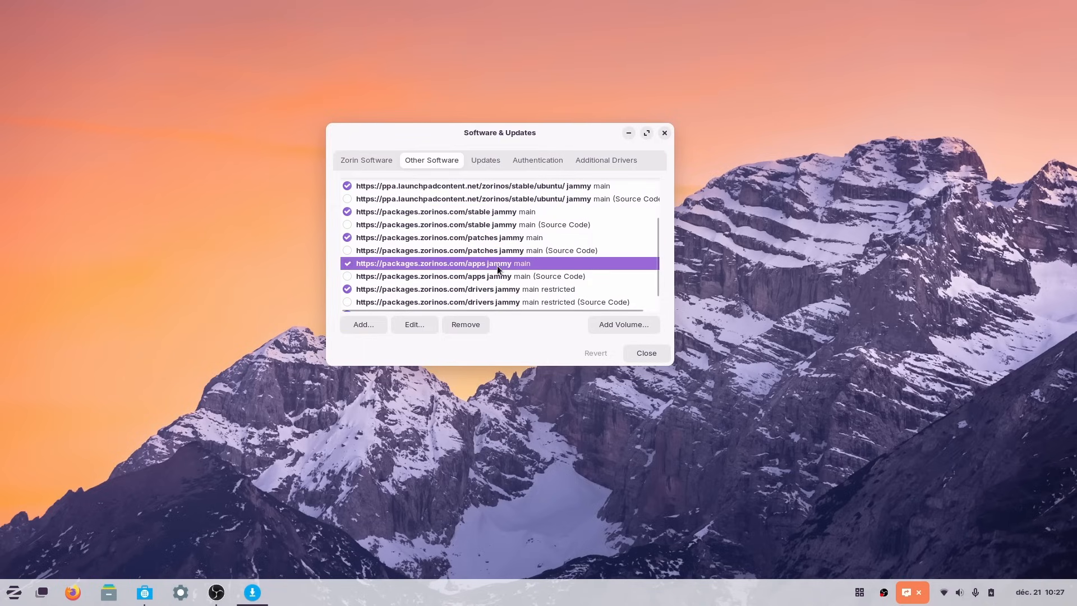
scroll(down, 3)
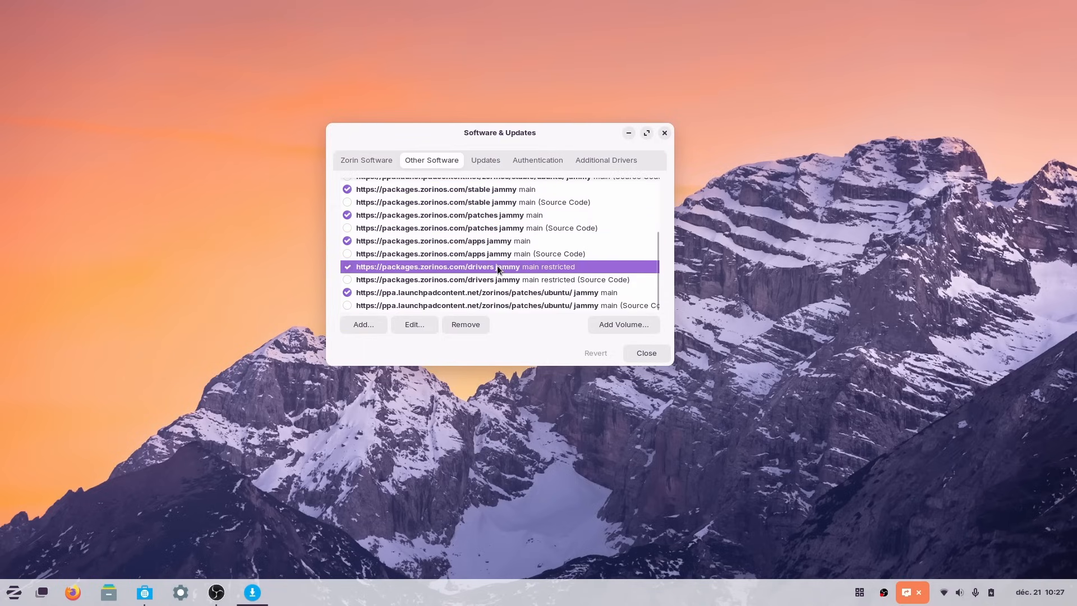
scroll(down, 3)
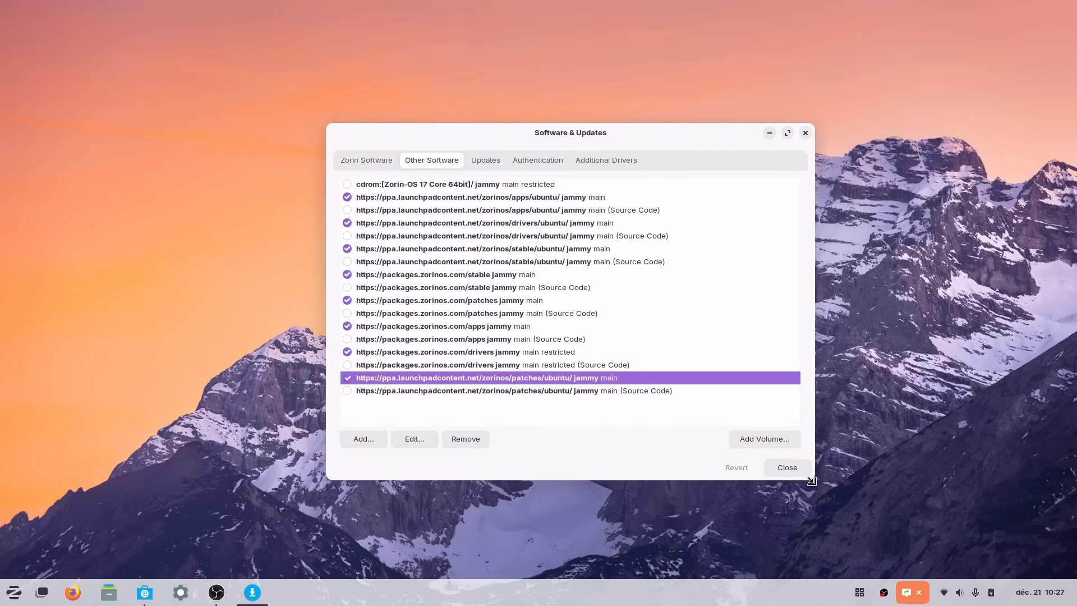
drag(569, 133, 528, 100)
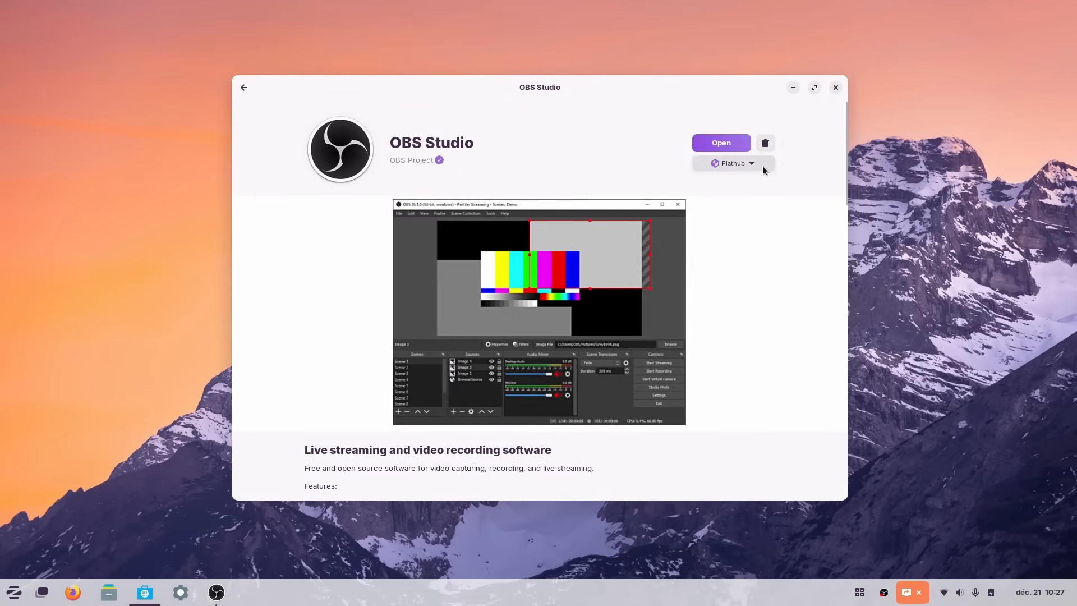
Check OBS Studio's alternative install sources and browse its Flathub add-ons list
click(732, 163)
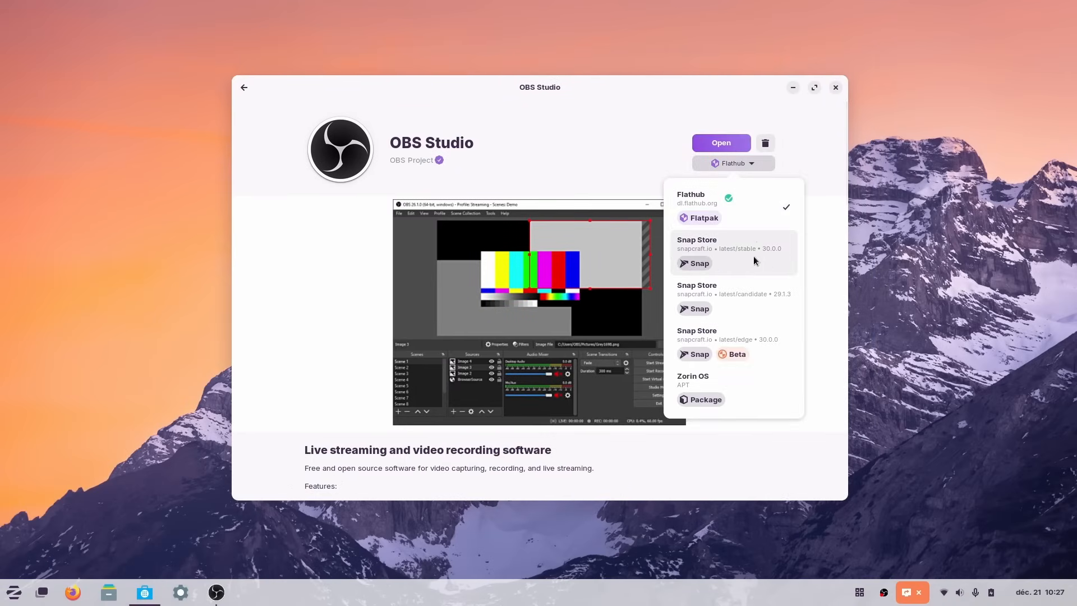
mouse_move(751, 343)
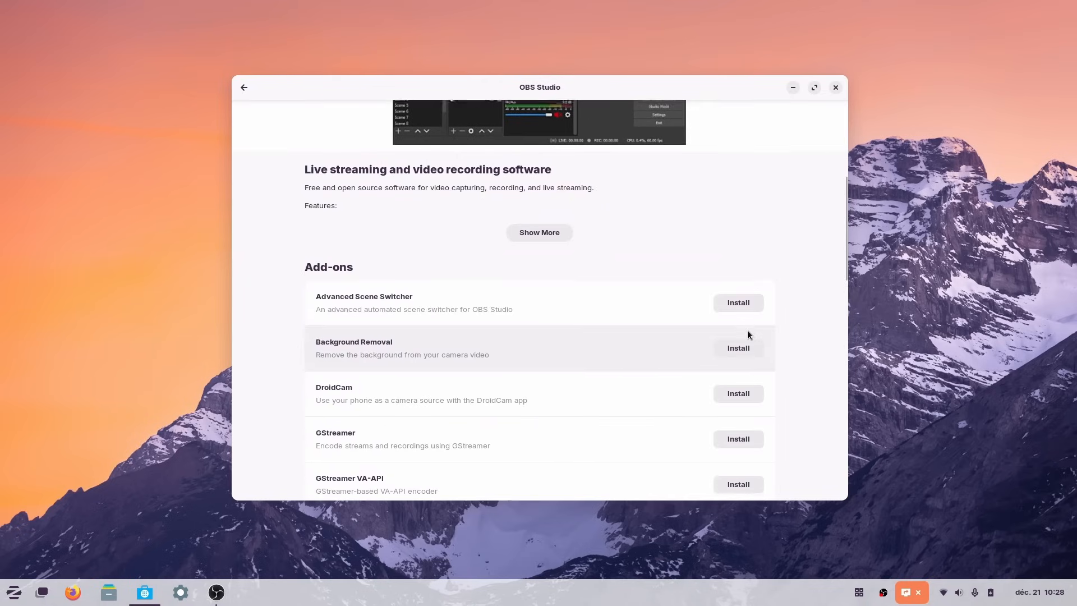
scroll(down, 3)
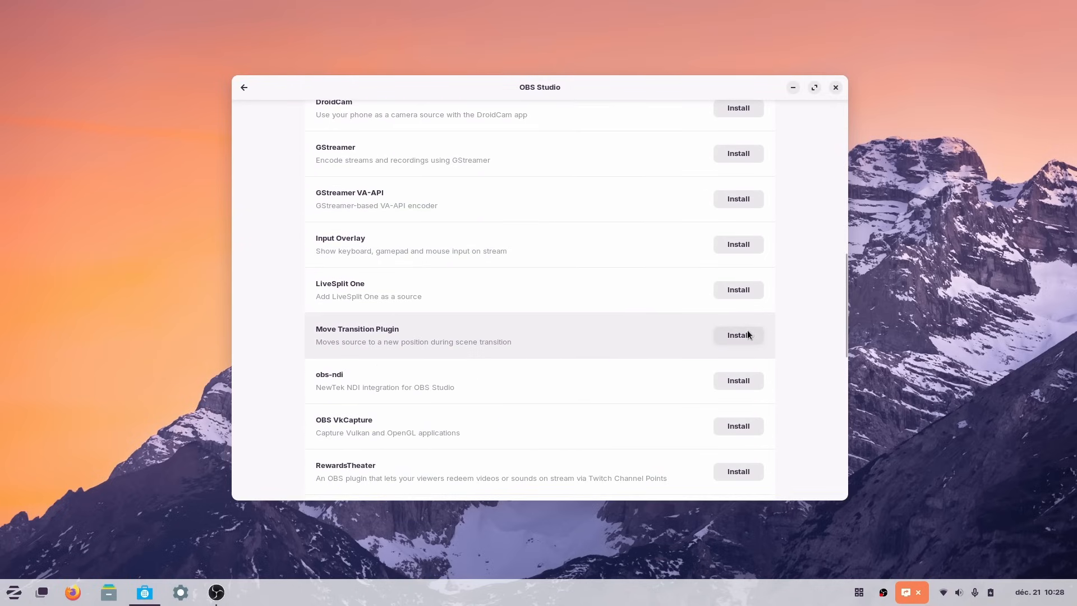
scroll(down, 3)
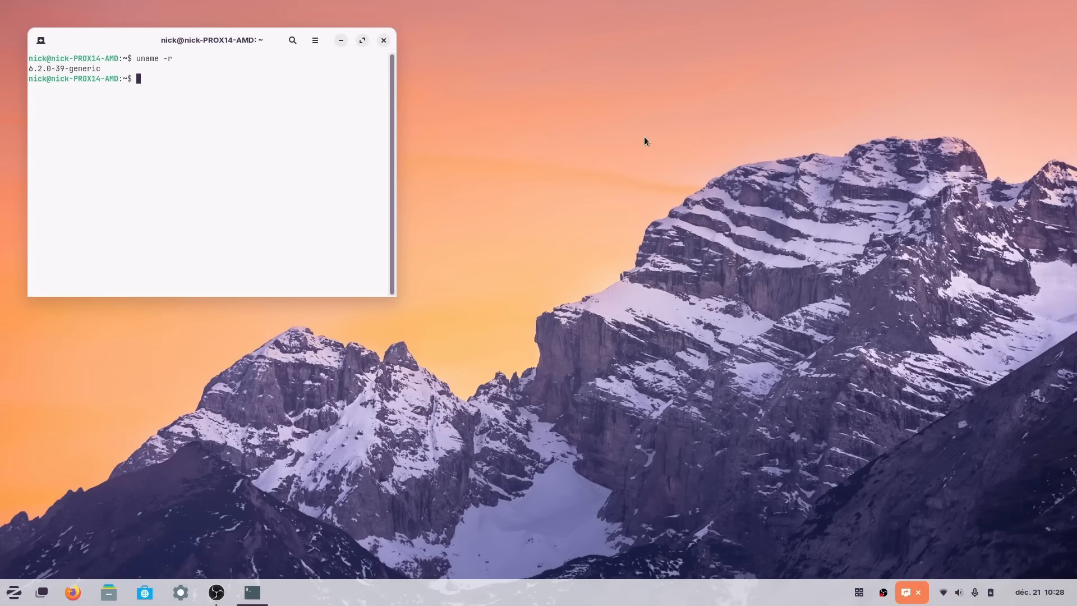
Run uname -a and highlight the full system information line in the terminal output
text(uname -a)
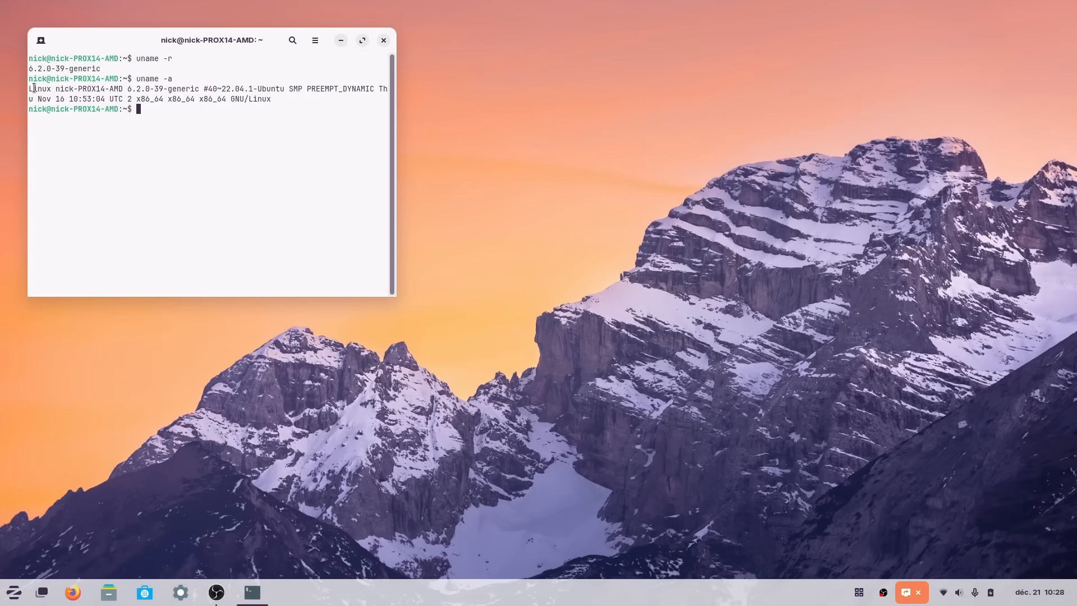
drag(29, 88, 282, 99)
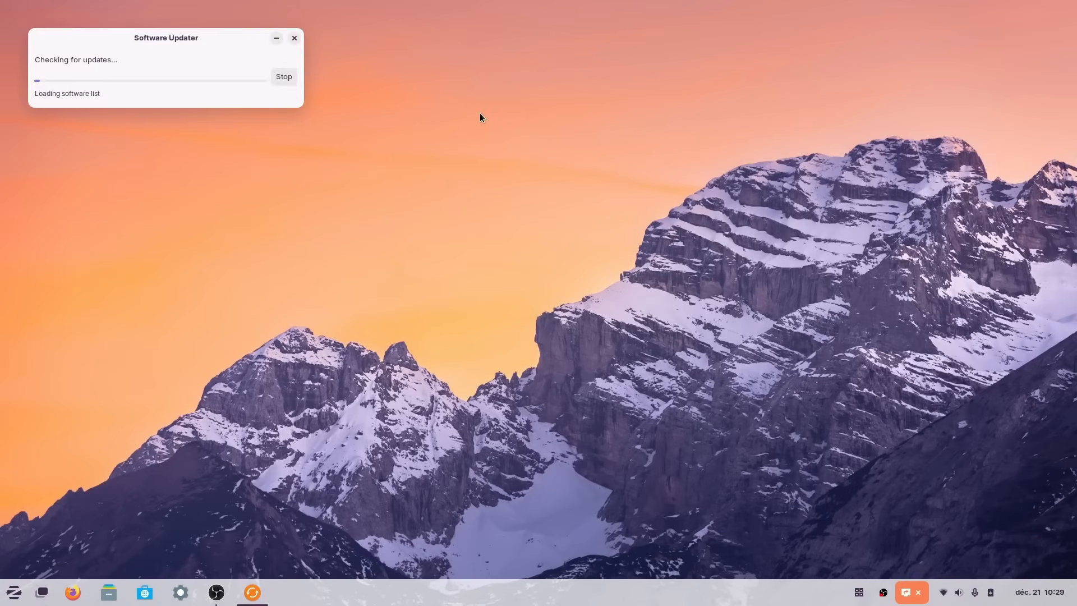
drag(164, 39, 535, 215)
text(sudo apt install nvidia-)
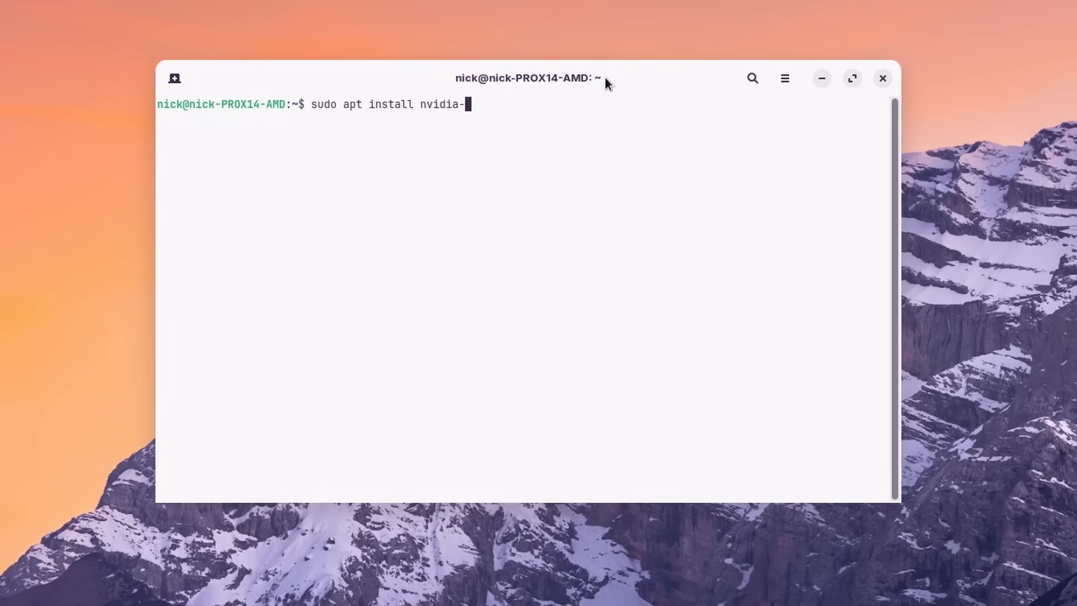
List nvidia driver packages via Tab completion and highlight the radv Mesa driver in the Vulkan output
key(Tab)
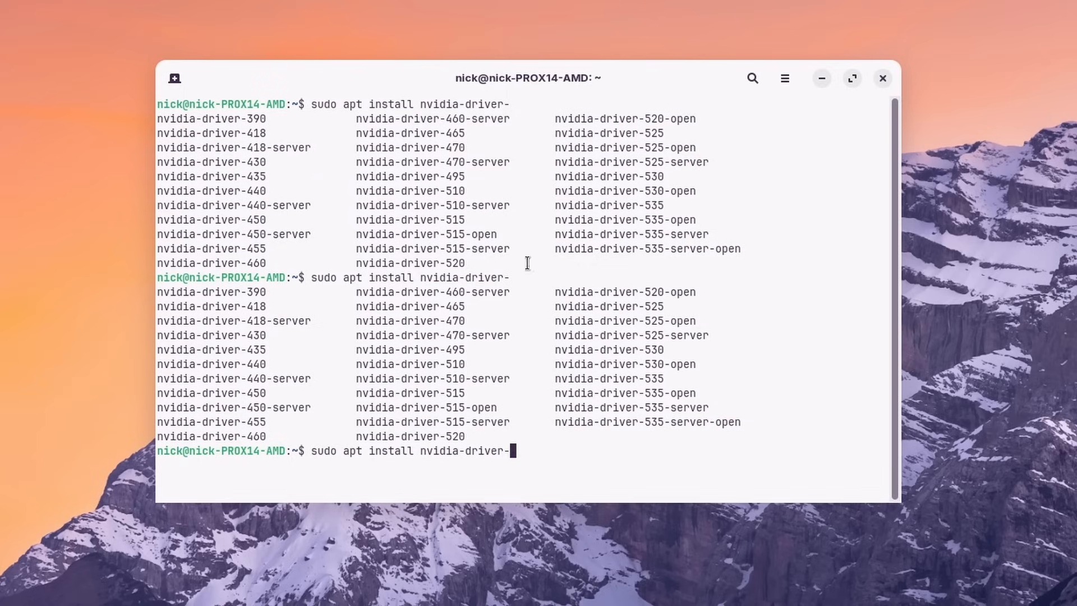
double_click(630, 233)
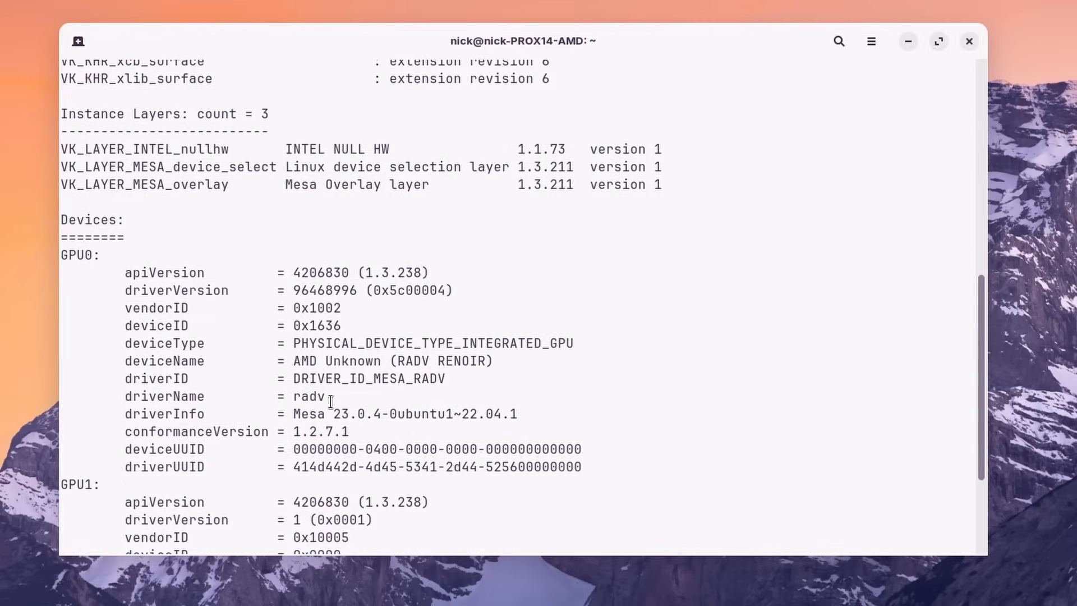
double_click(378, 414)
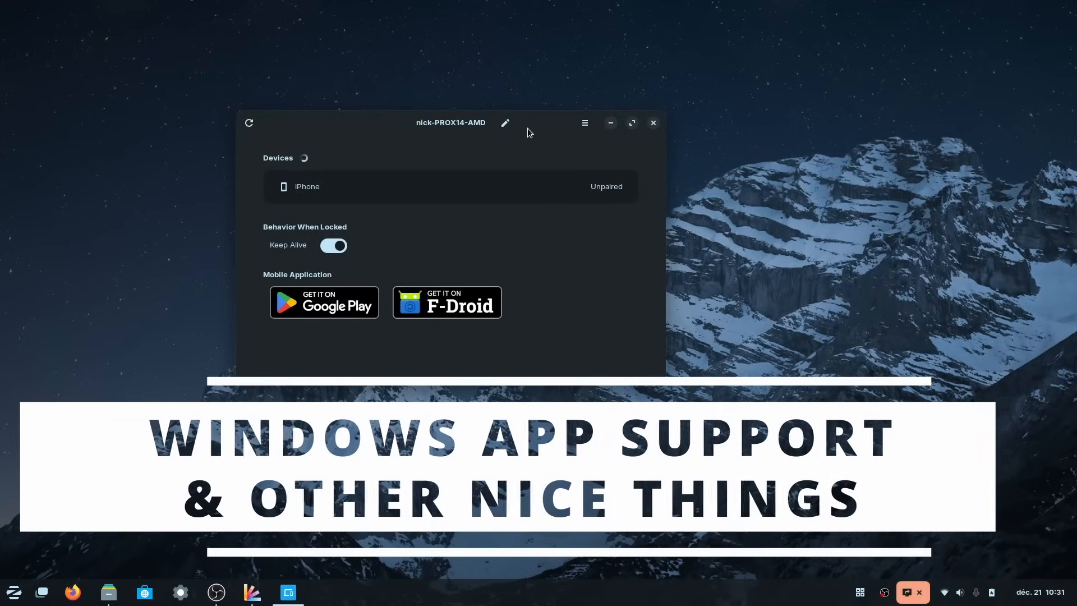
Visit the iPhone's Sharing, Battery and Commands pages listing lock, log out, power off and suspend
click(308, 186)
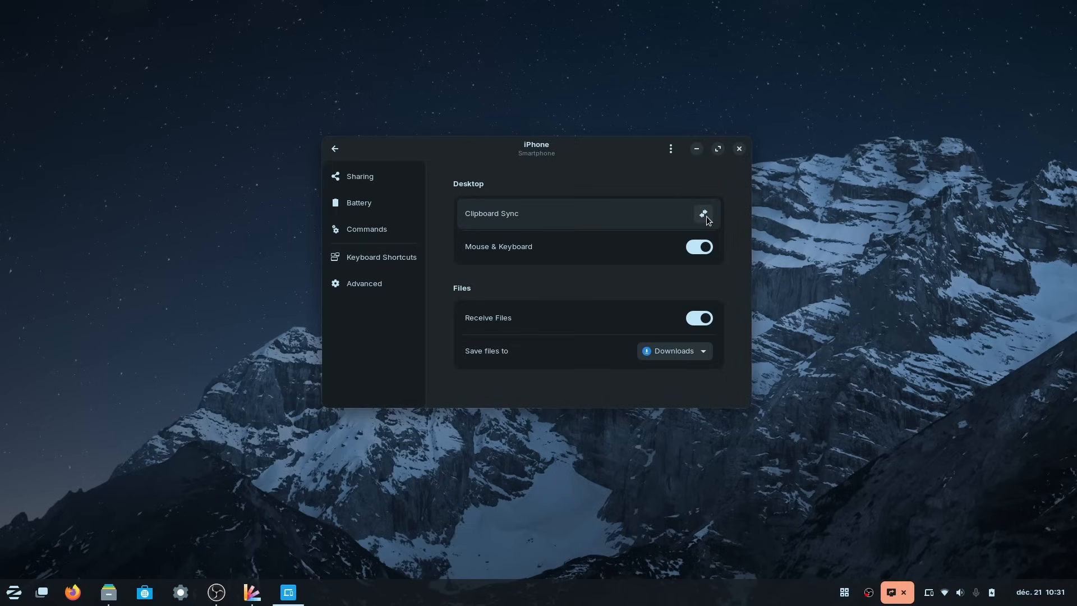
click(702, 213)
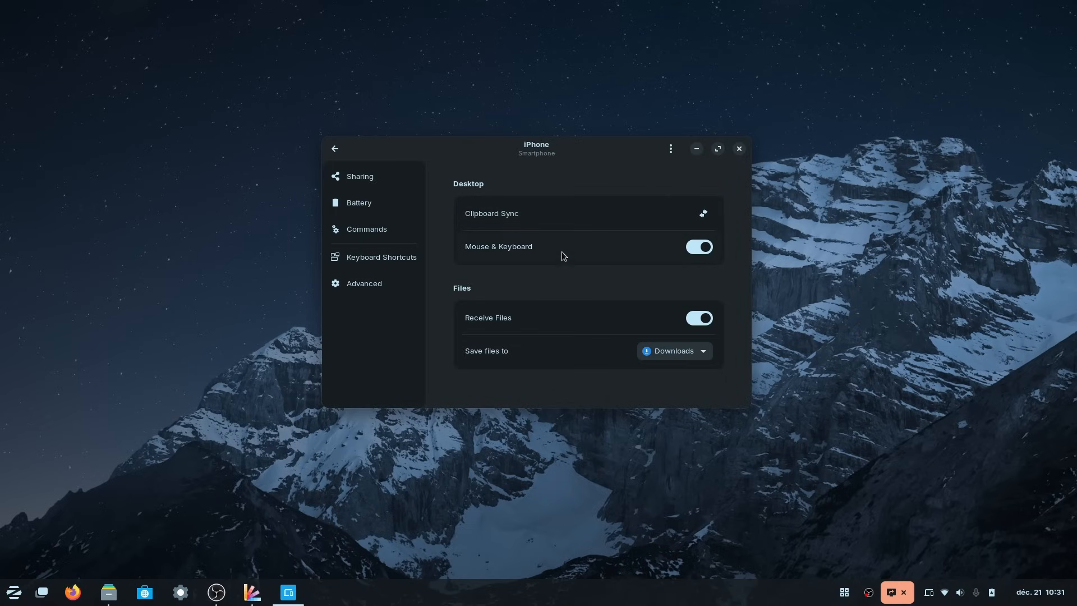
click(372, 203)
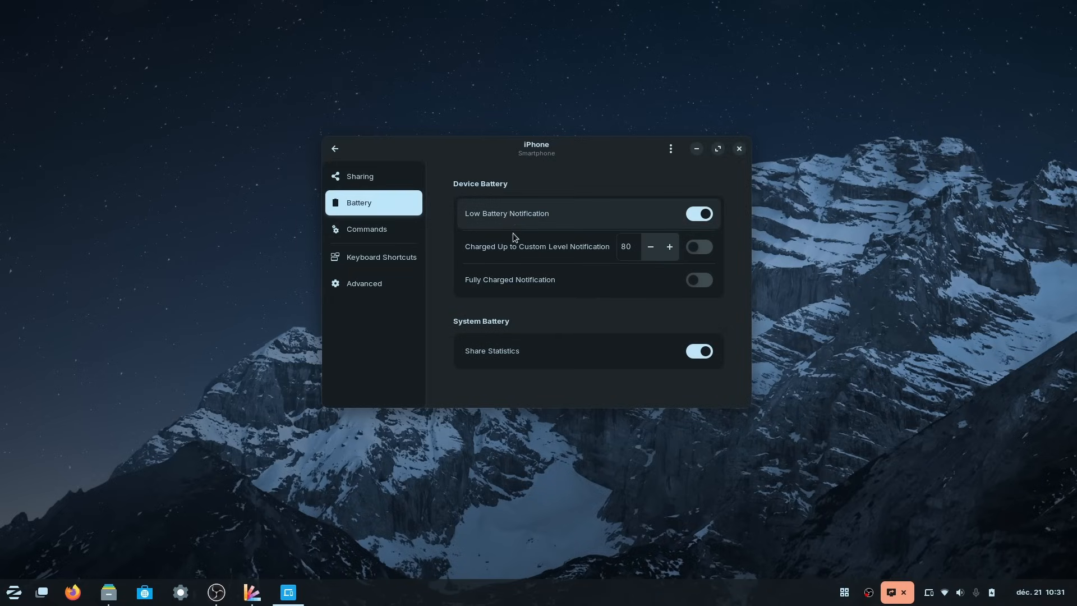
click(366, 229)
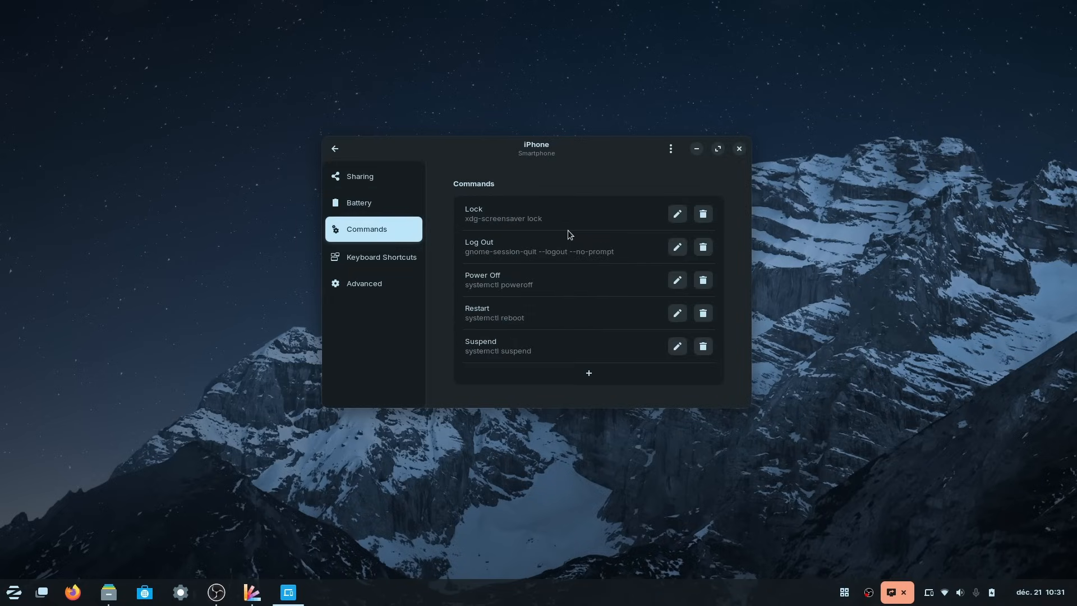
mouse_move(397, 252)
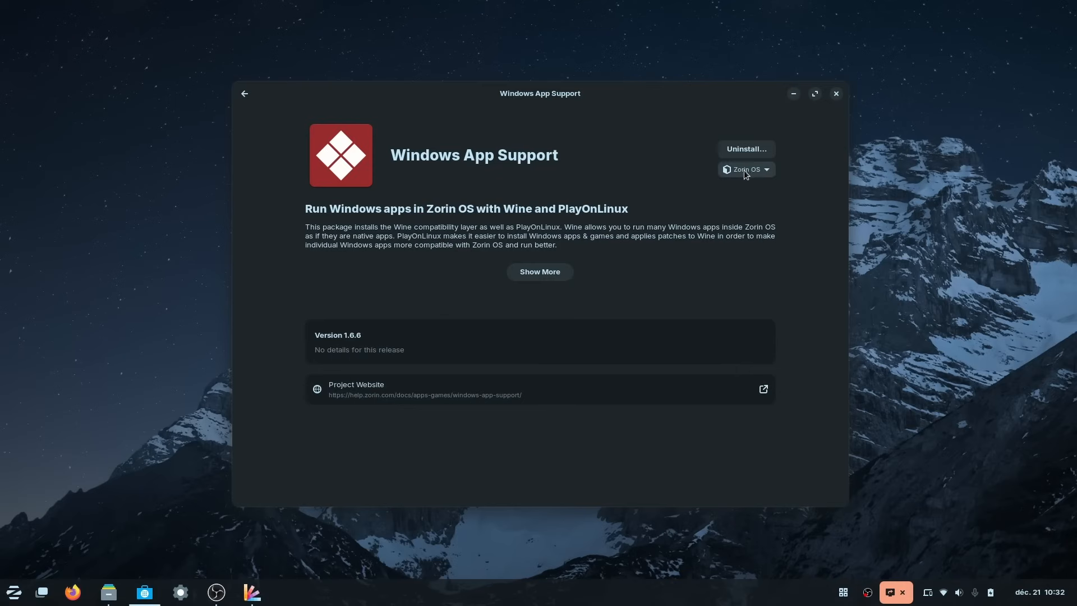
Check that Windows App Support comes from the Zorin OS source
click(745, 170)
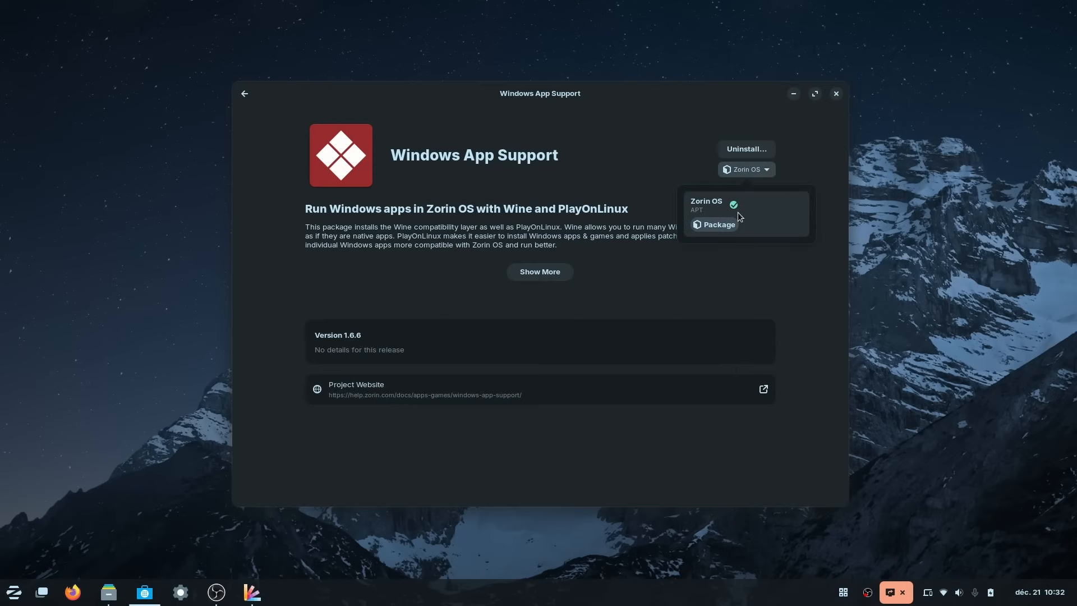
click(540, 271)
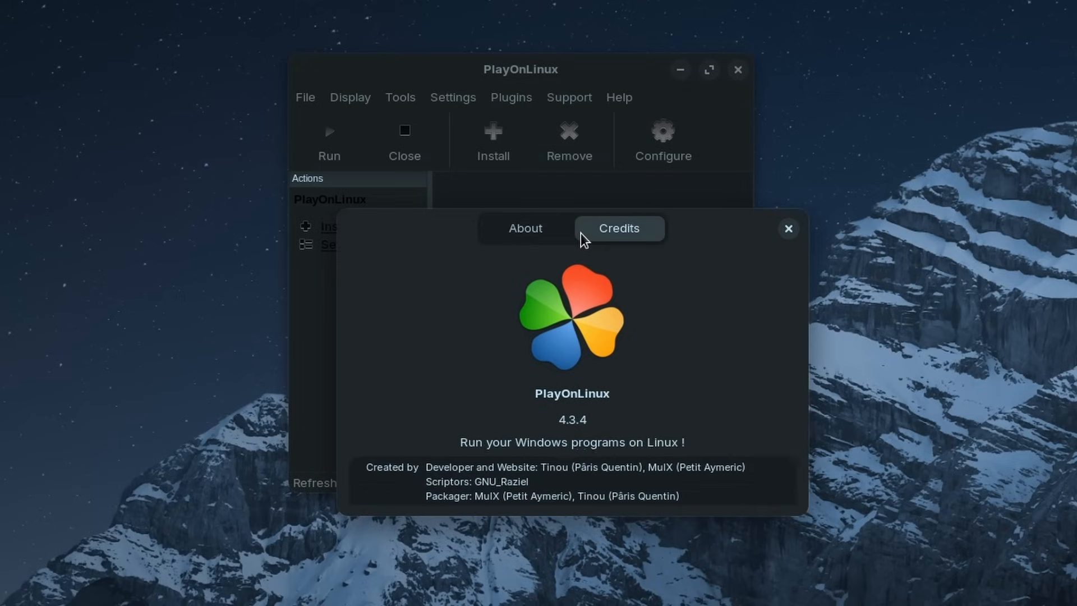
View PlayOnLinux 4.3.4's About page, then close the dialog and the PlayOnLinux window
click(525, 228)
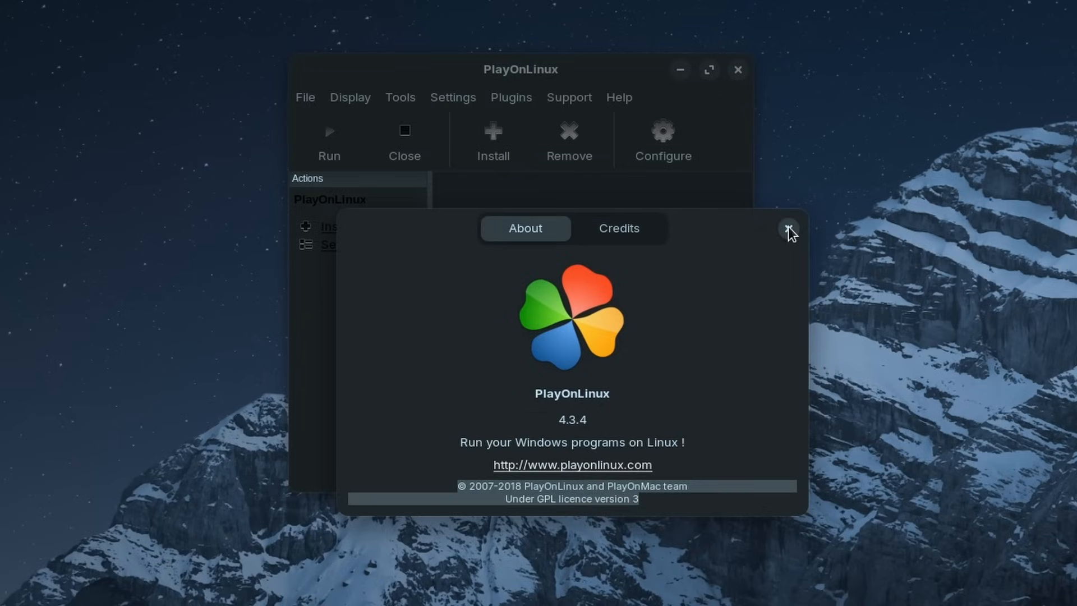
click(787, 228)
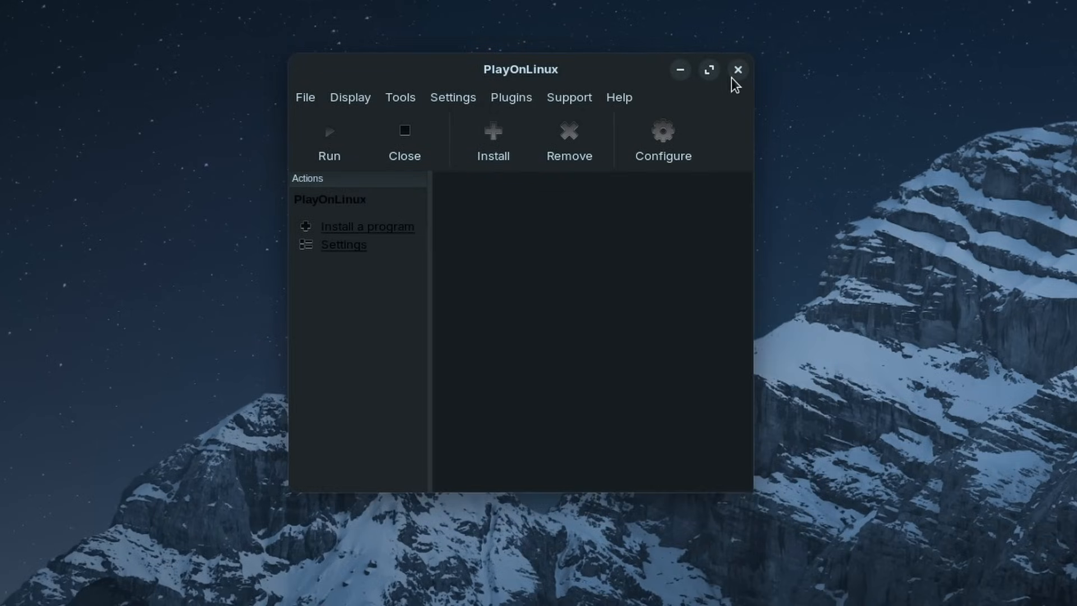
click(738, 69)
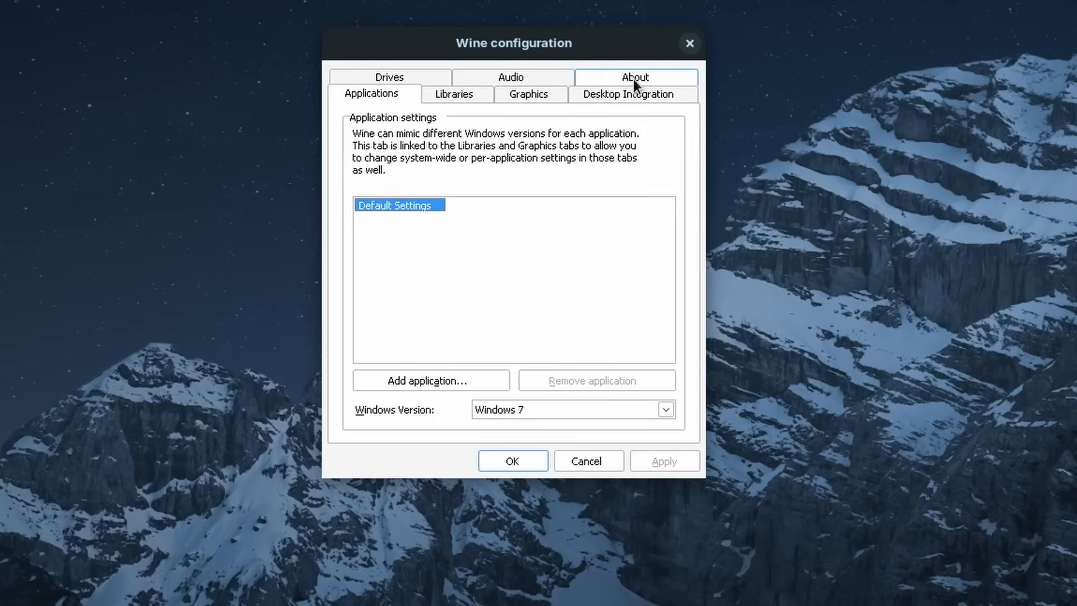
Show the About page identifying Wine version 8.0.2 with its license text
click(634, 76)
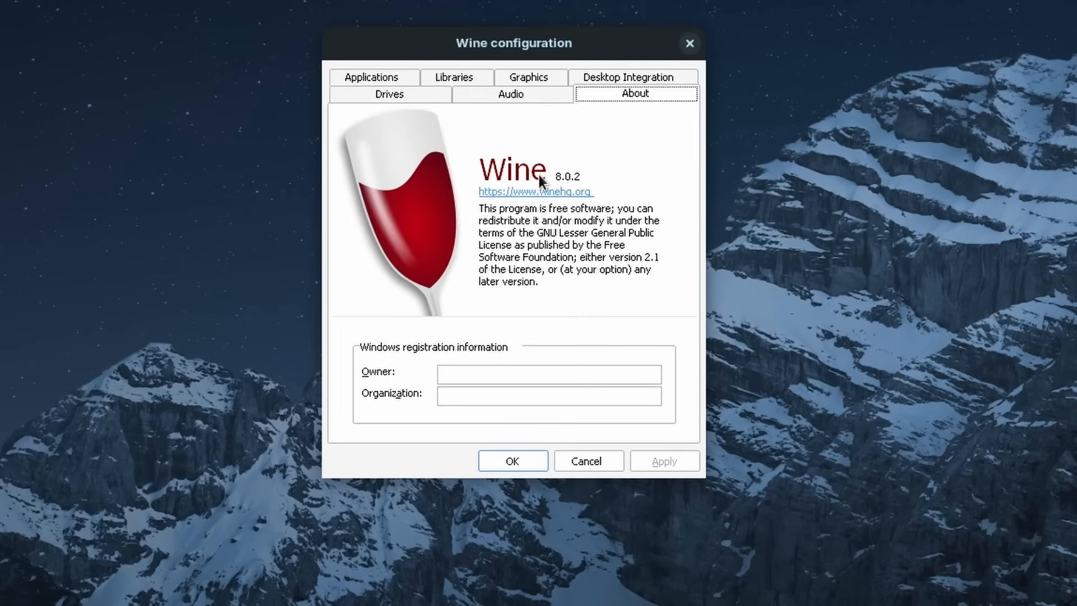
mouse_move(546, 146)
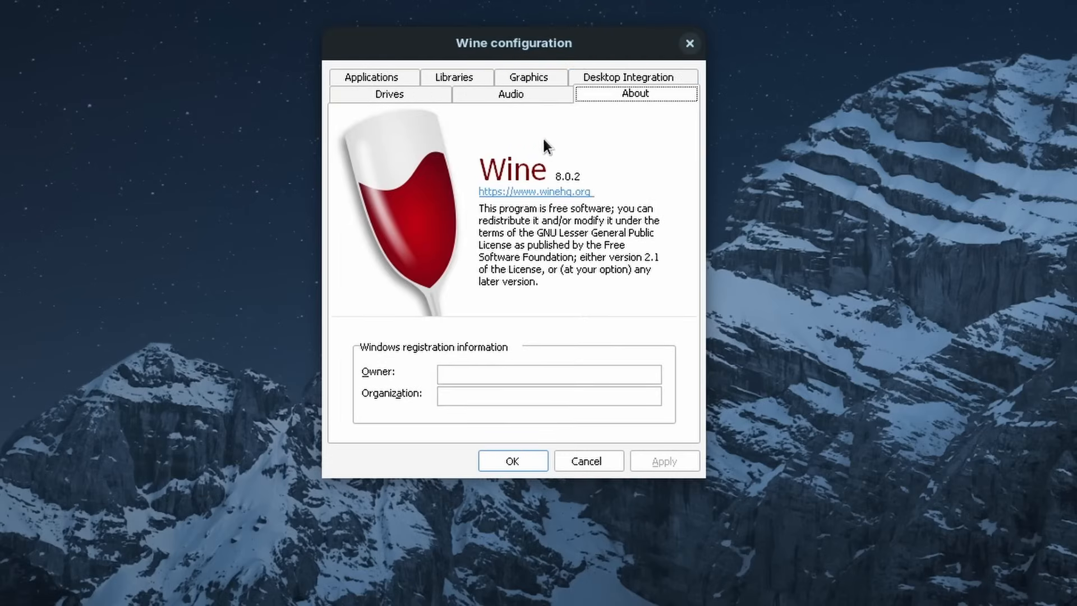
mouse_move(583, 170)
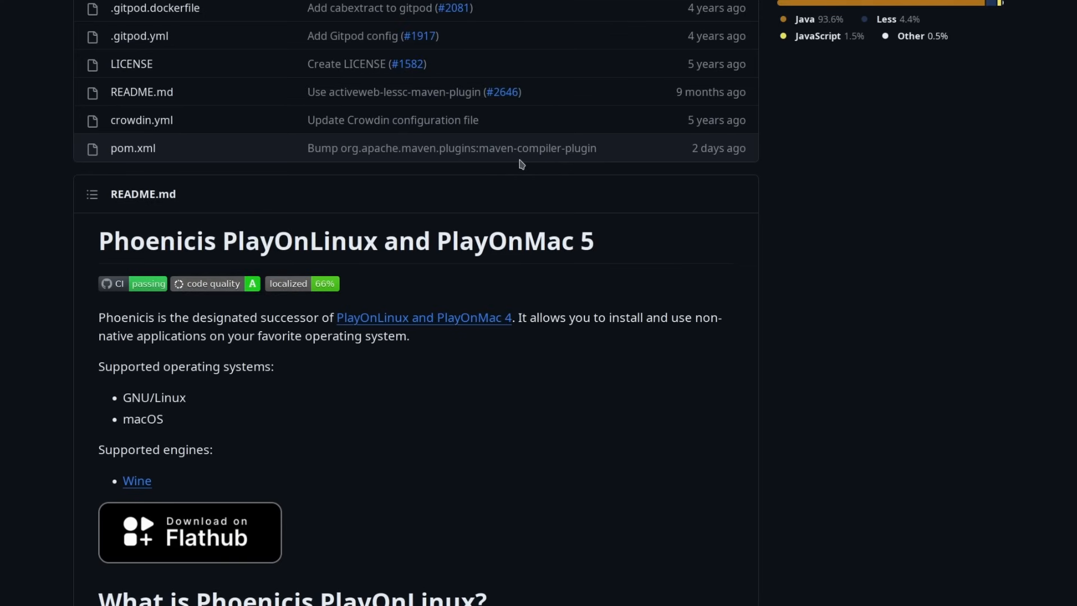
Show the Phoenicis Releases page with the 5.0-alpha.3 pre-release assets expanded
scroll(down, 3)
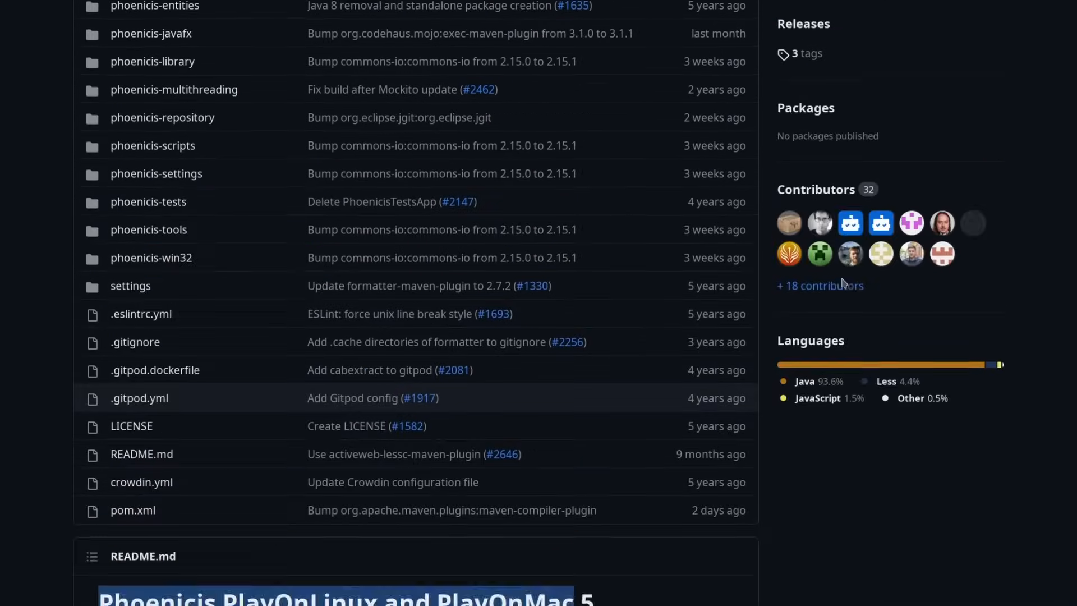
scroll(up, 3)
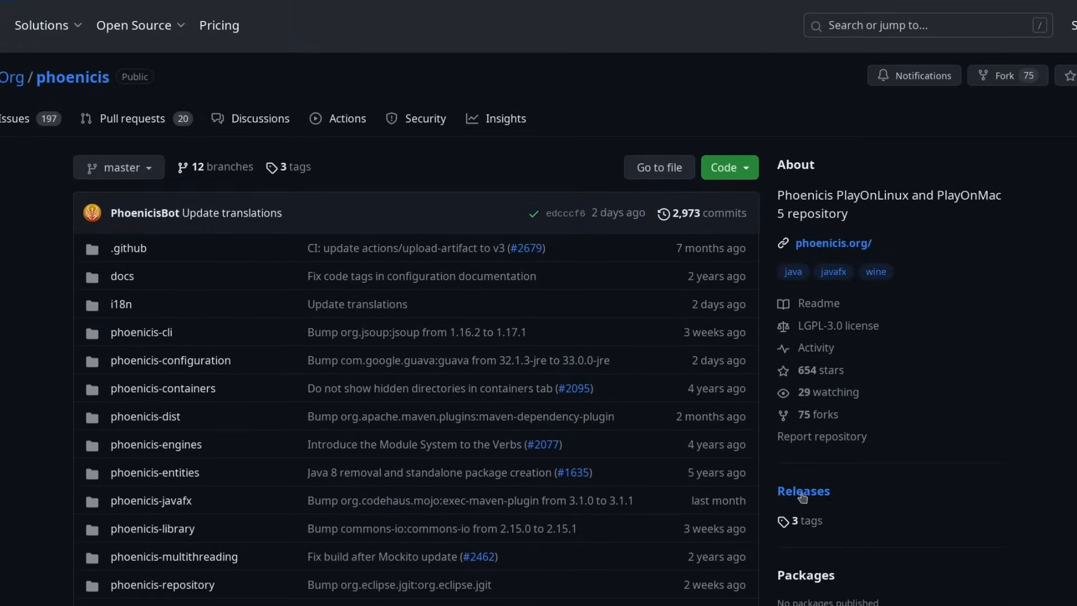
click(802, 490)
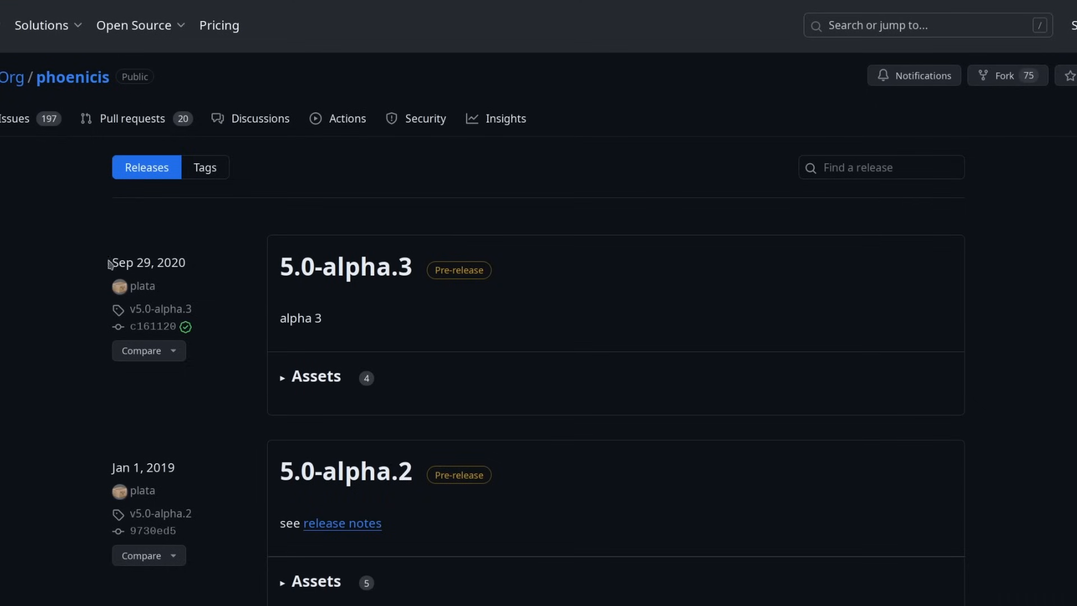
mouse_move(502, 268)
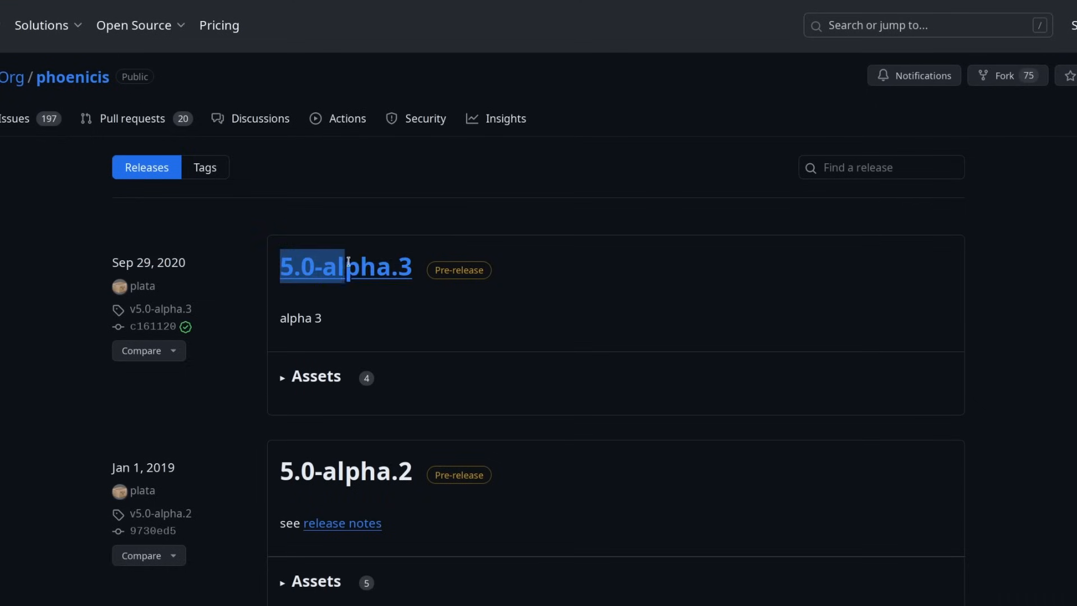
click(315, 375)
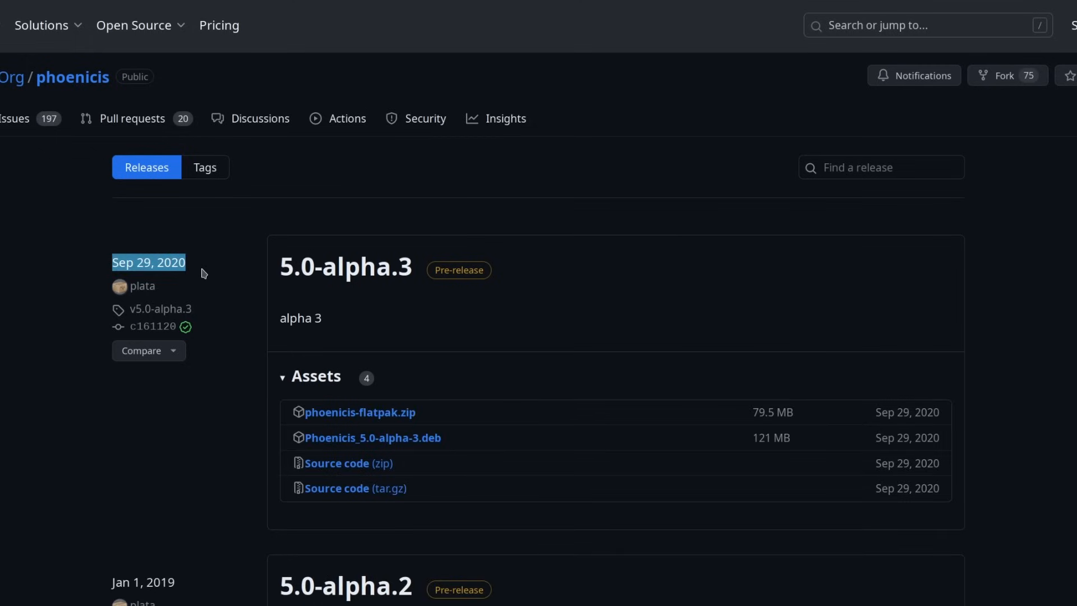
mouse_move(177, 276)
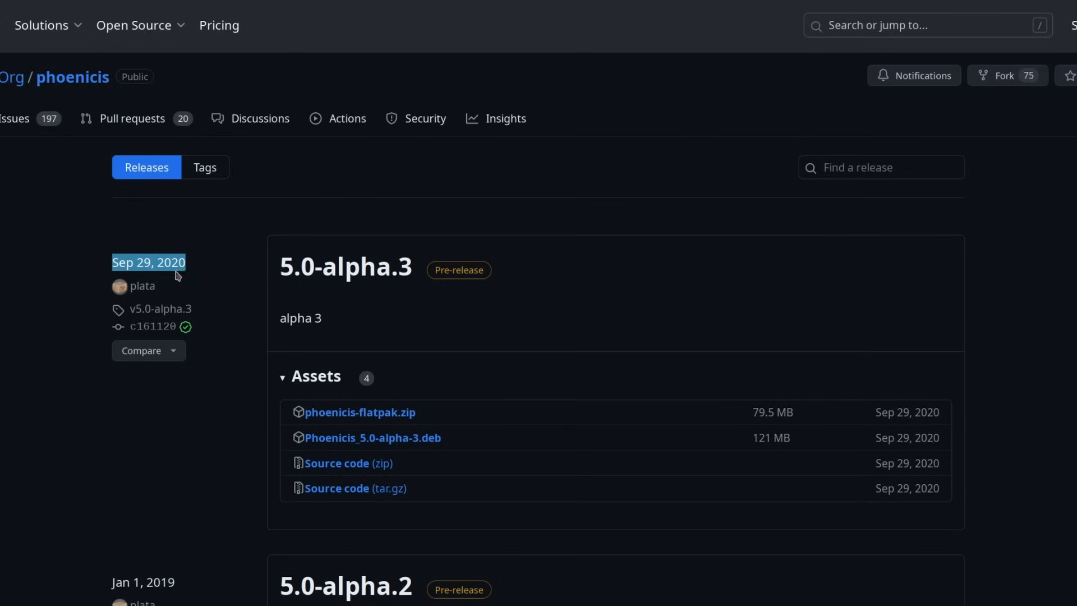
mouse_move(160, 249)
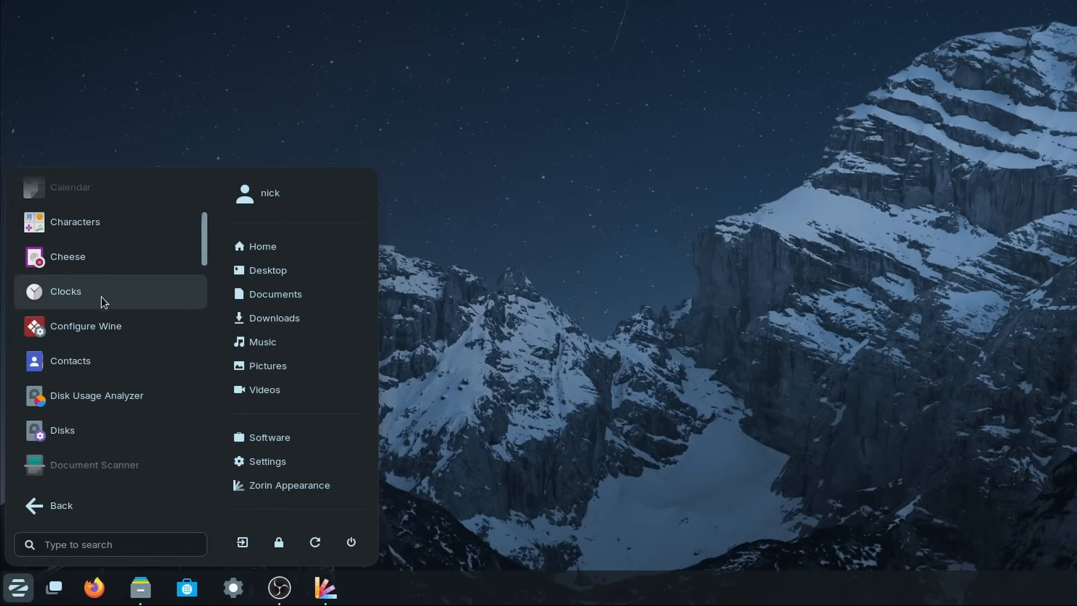
Scroll through the All Applications list in the Zorin menu
scroll(down, 3)
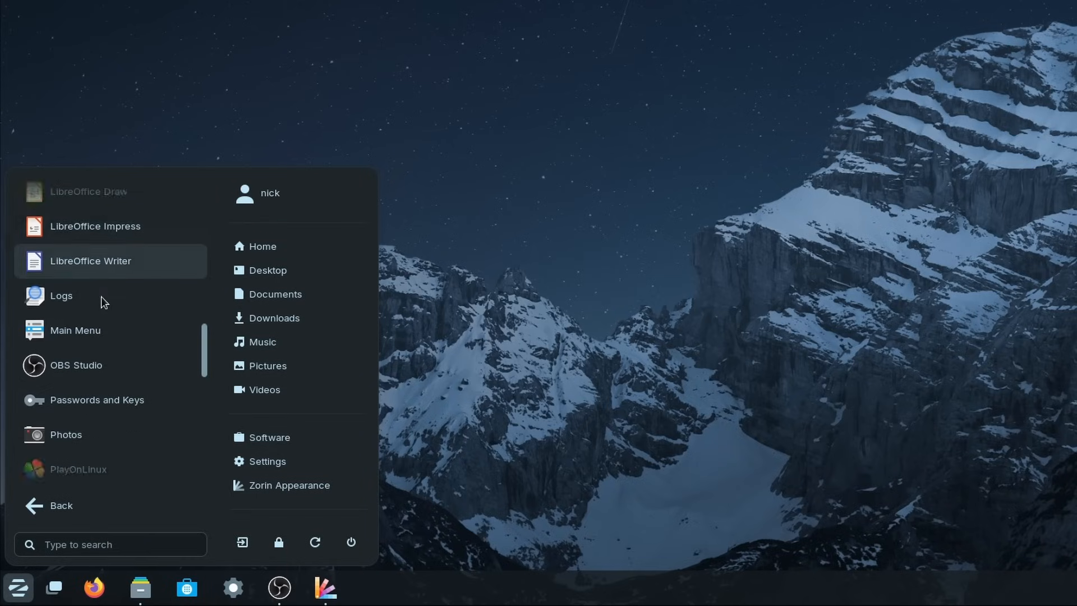
scroll(down, 3)
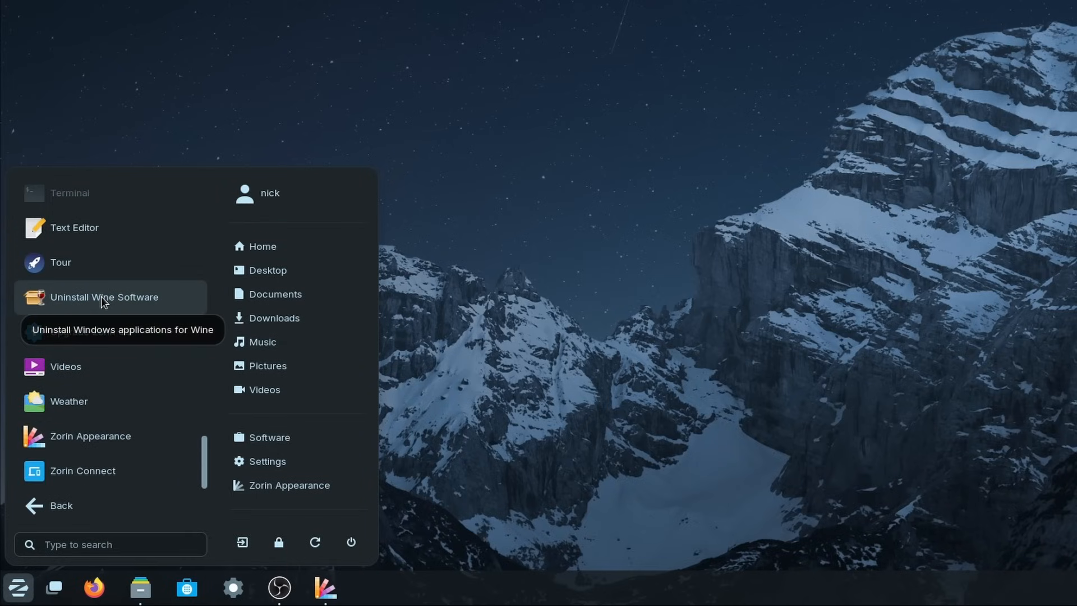
scroll(down, 3)
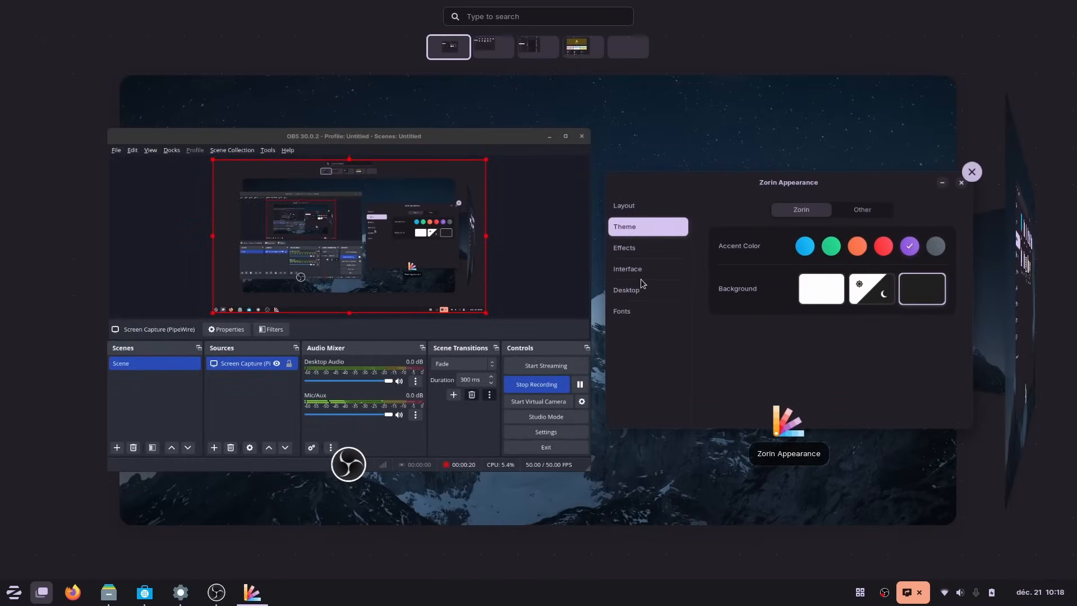
click(490, 47)
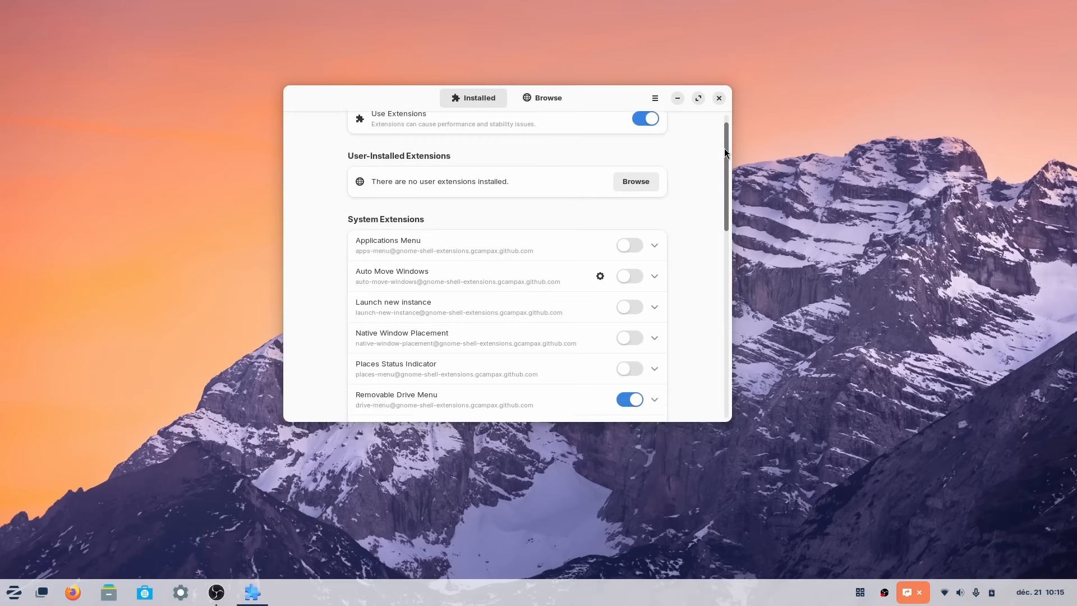
scroll(down, 3)
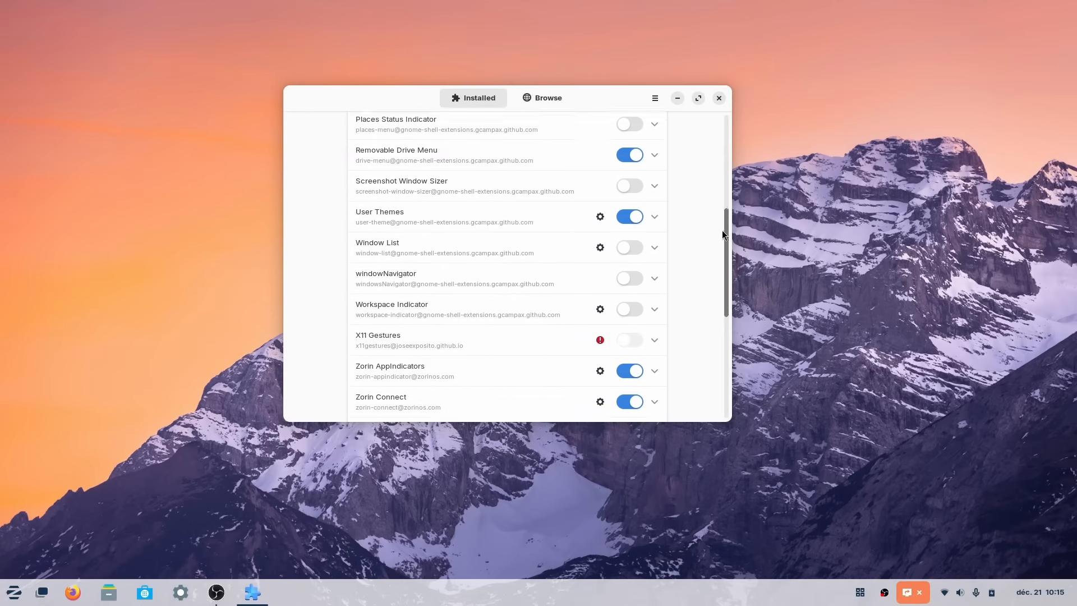
scroll(down, 3)
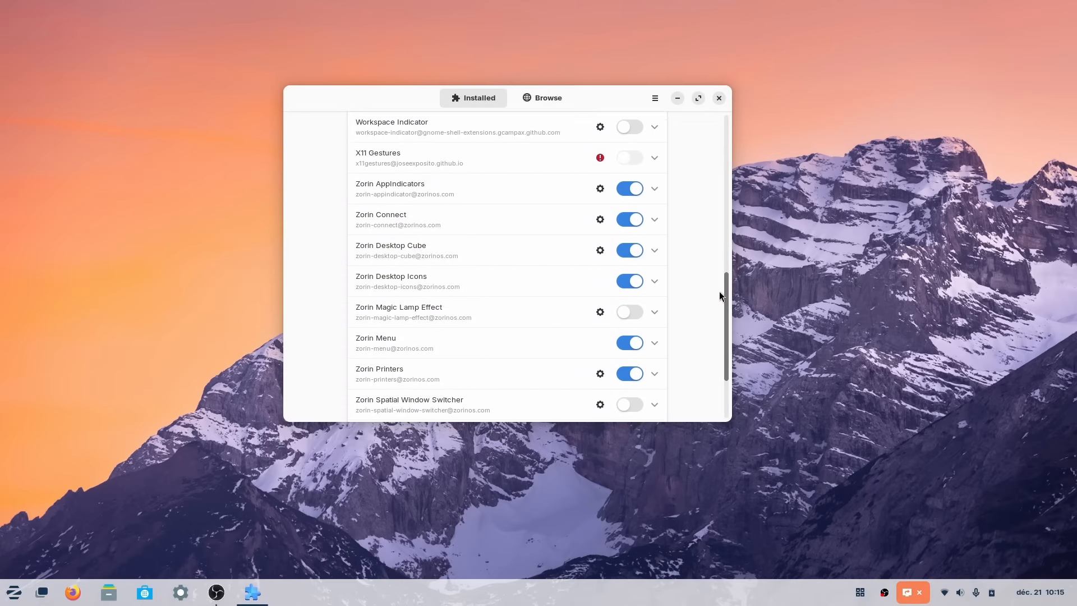
scroll(down, 3)
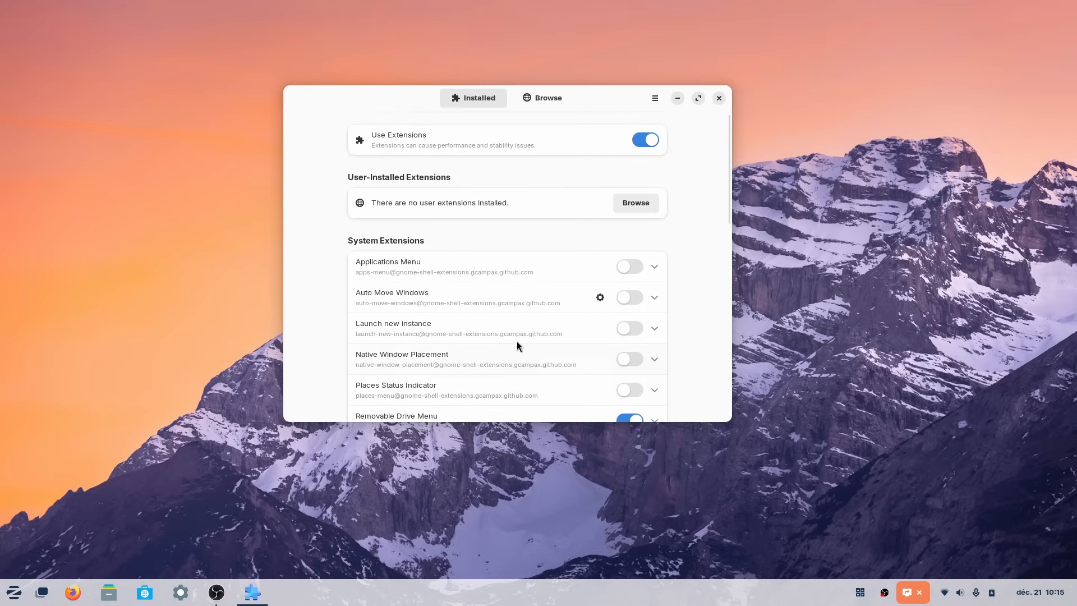
scroll(down, 3)
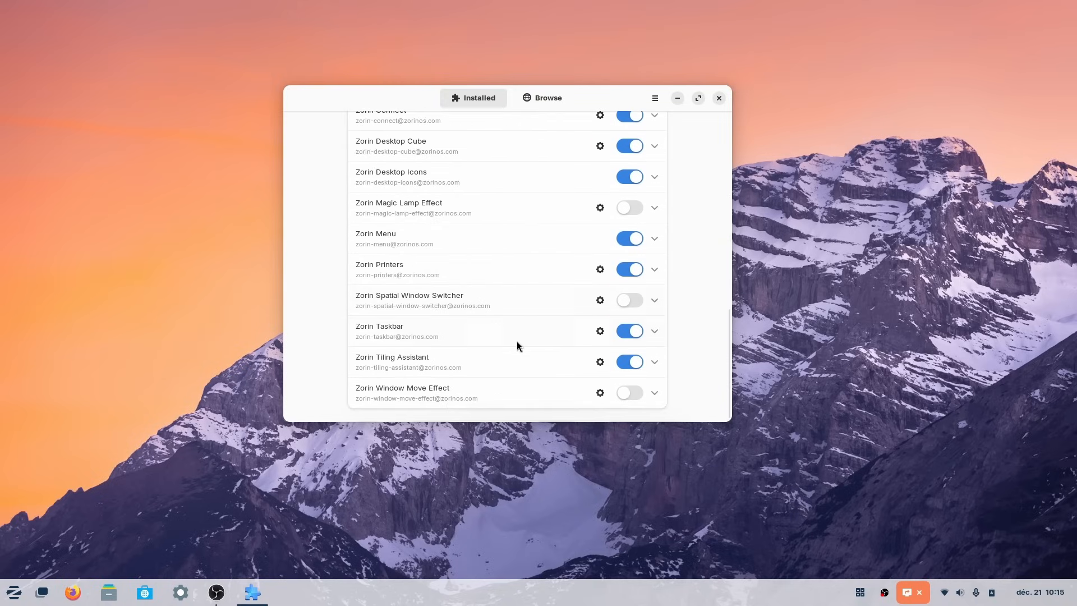
mouse_move(747, 167)
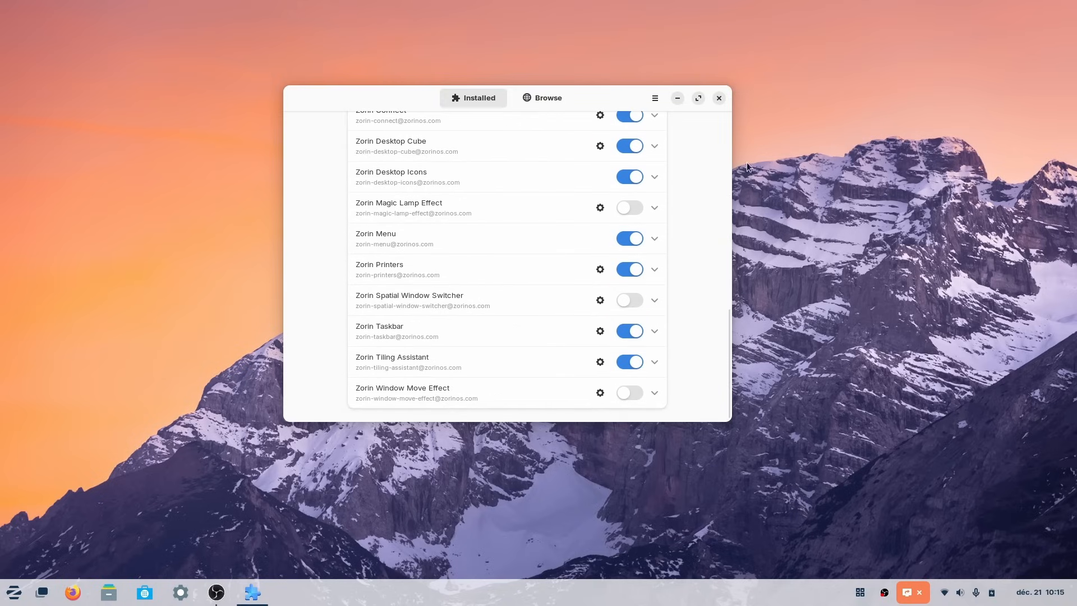
mouse_move(754, 106)
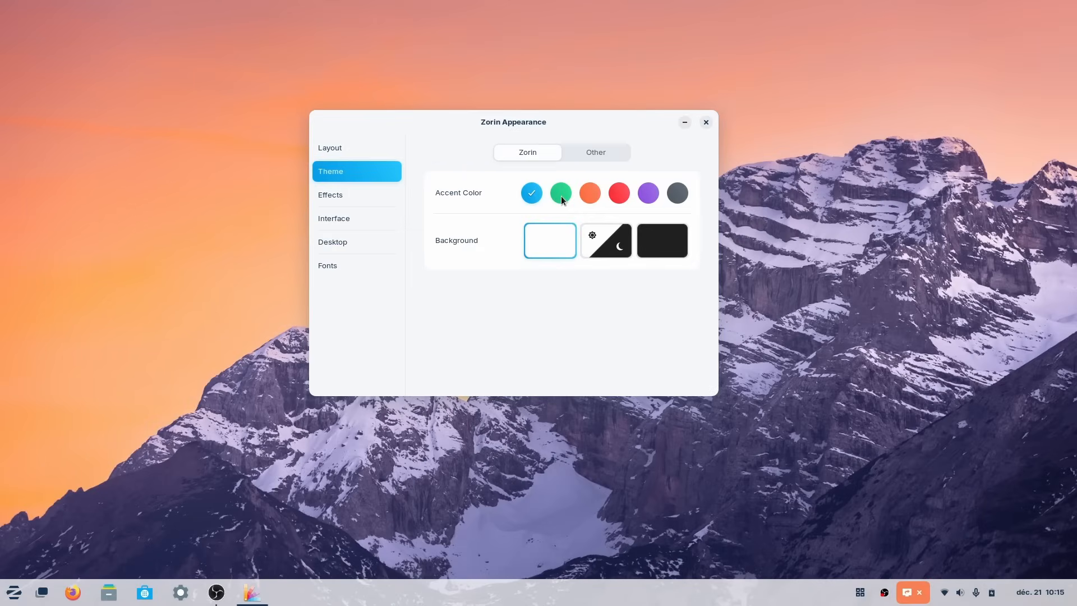
Look through the Theme page's Other options and move on to Effects
click(589, 192)
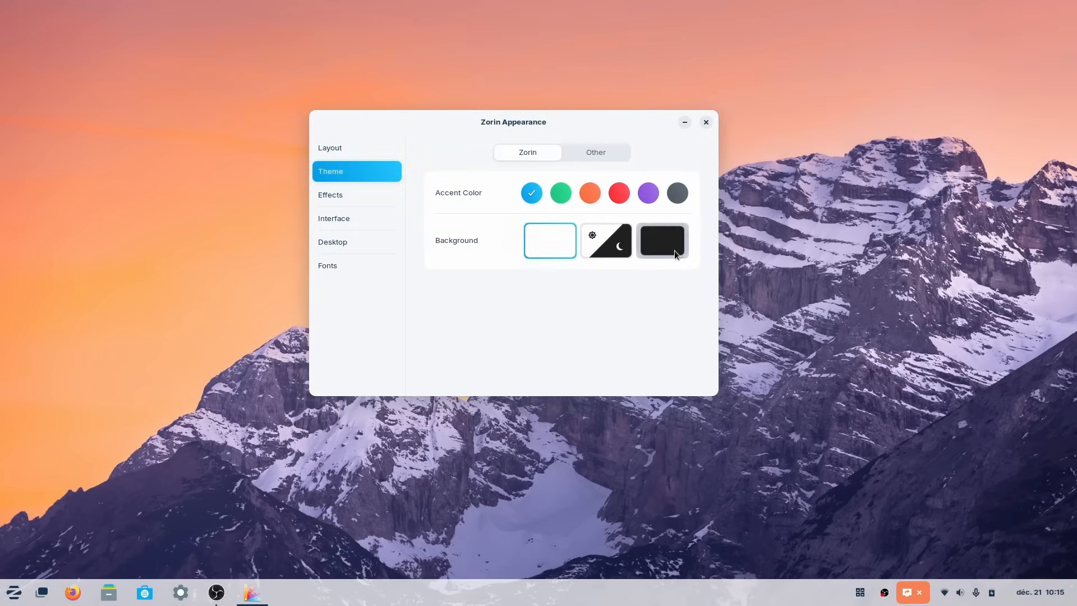
click(660, 240)
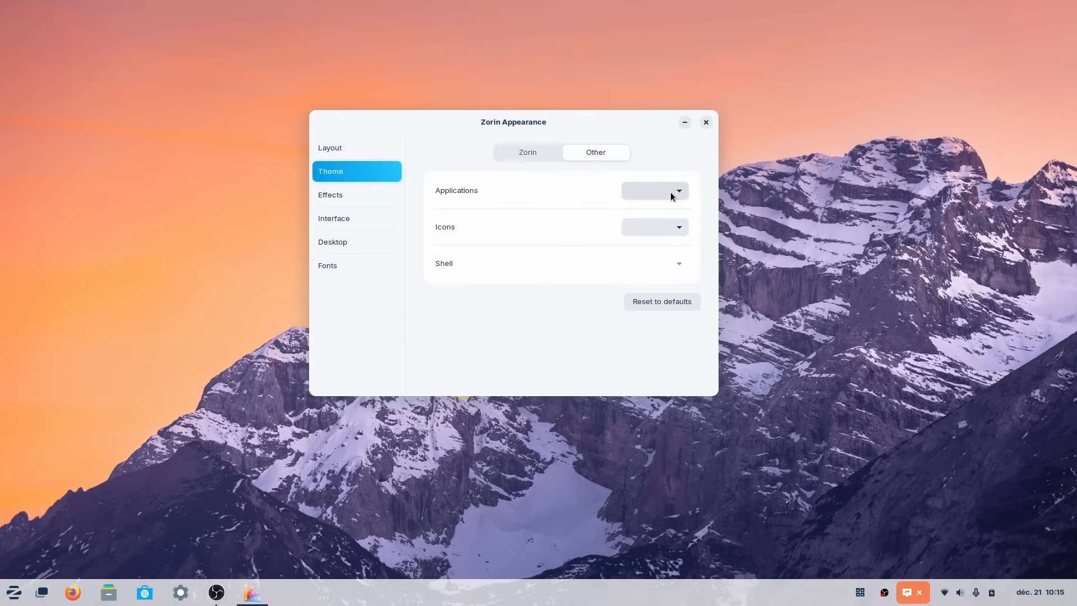
mouse_move(671, 226)
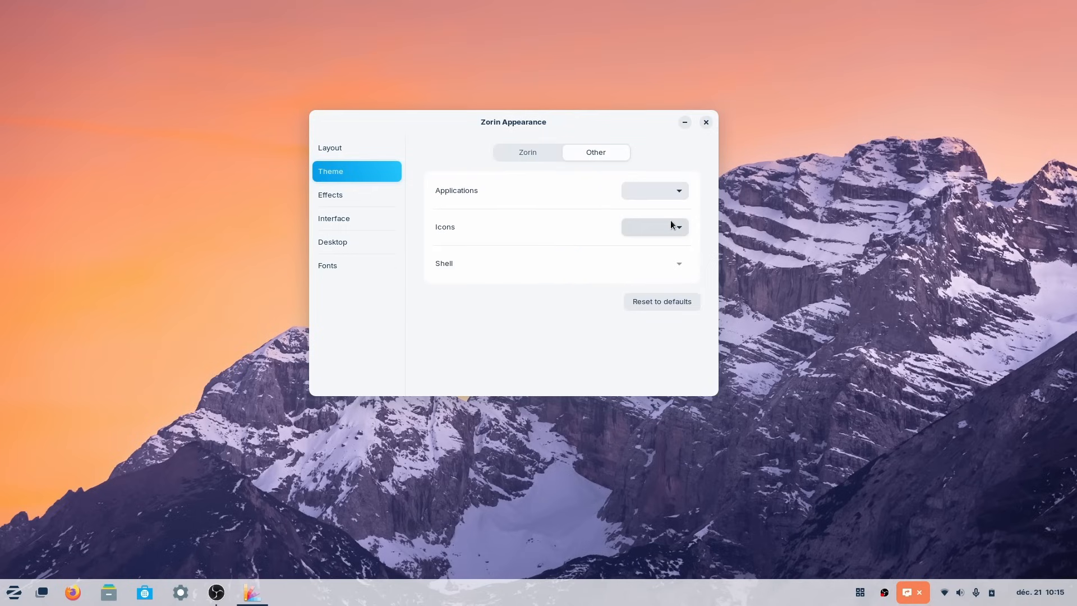
mouse_move(689, 267)
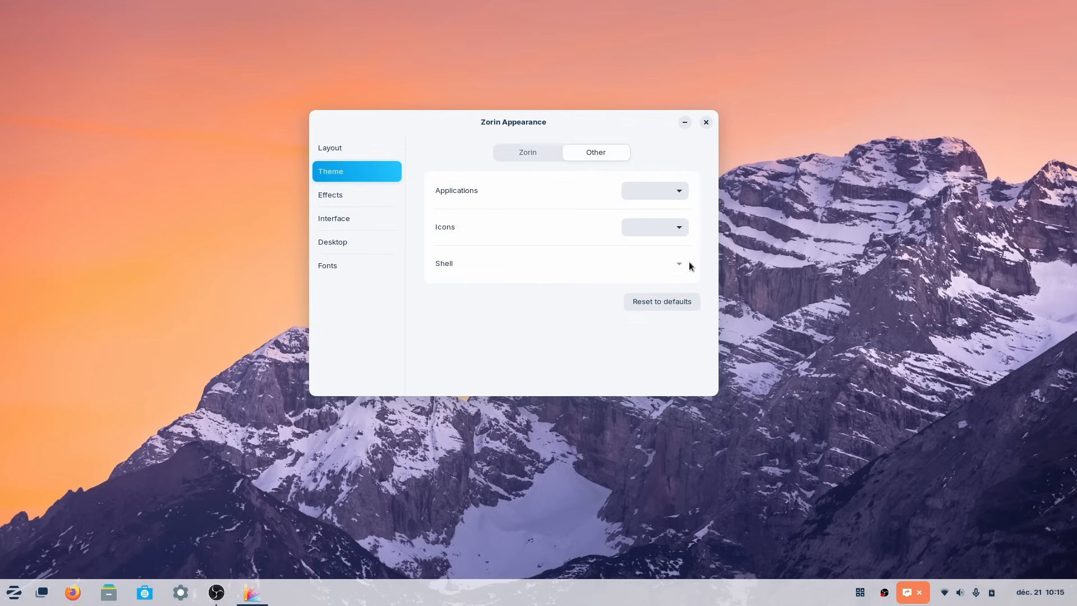
click(357, 194)
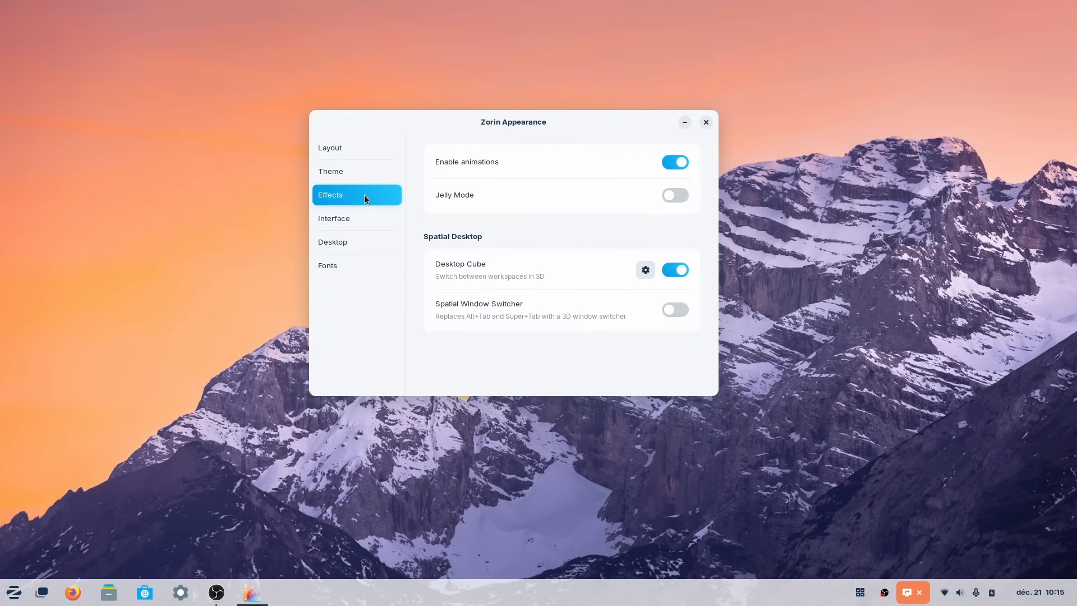
Try Jelly Mode on, switch it back off, and go to the Interface page
click(674, 197)
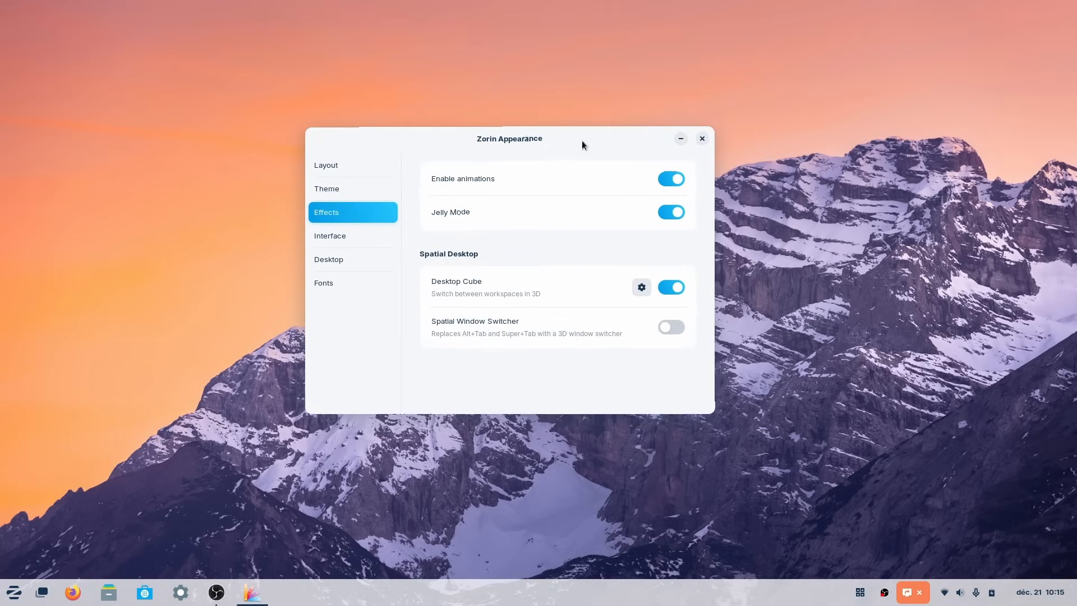
click(671, 212)
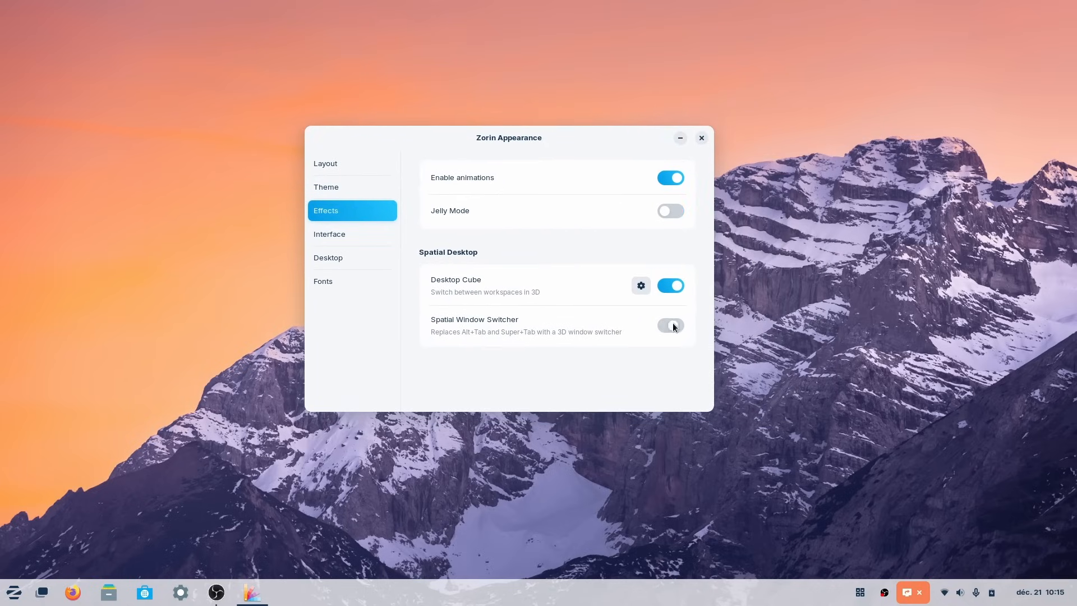
click(328, 233)
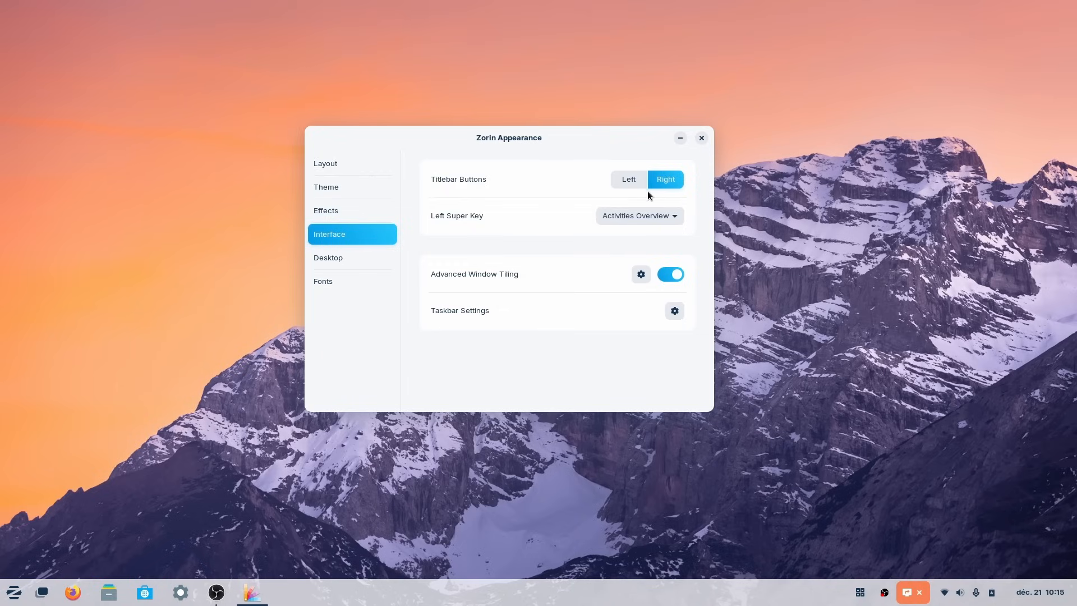
mouse_move(440, 271)
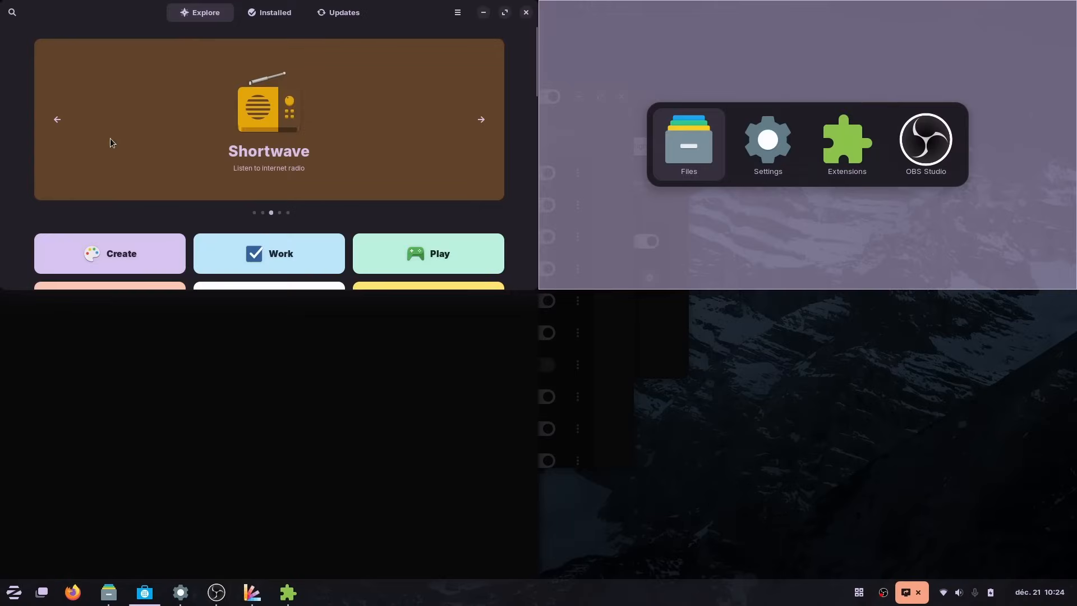
Show uname output in a terminal and select part of the Linux 6.2.0-39 kernel line
click(688, 141)
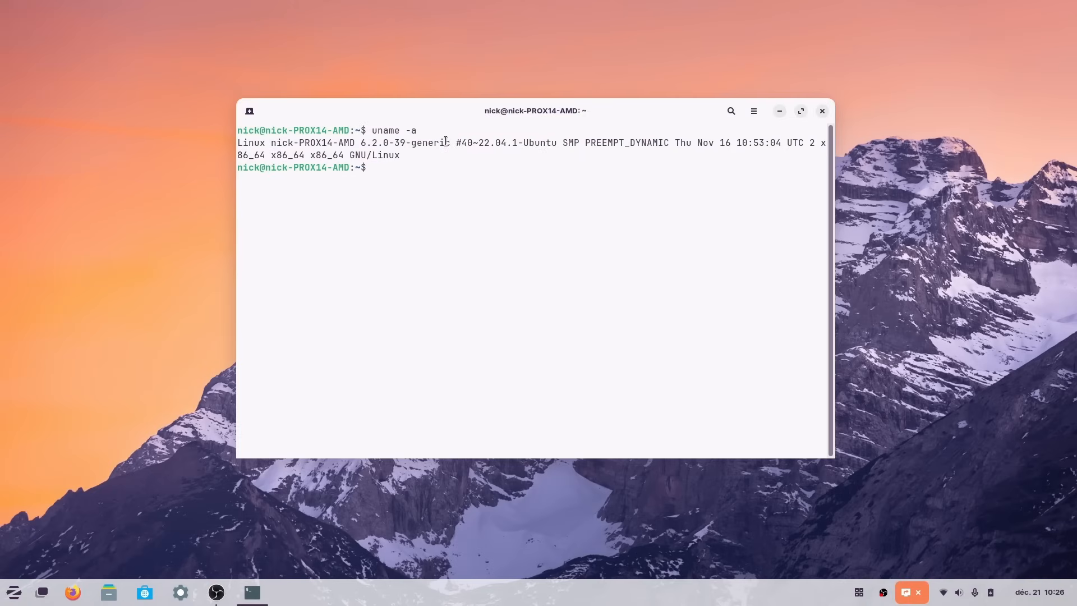
double_click(405, 143)
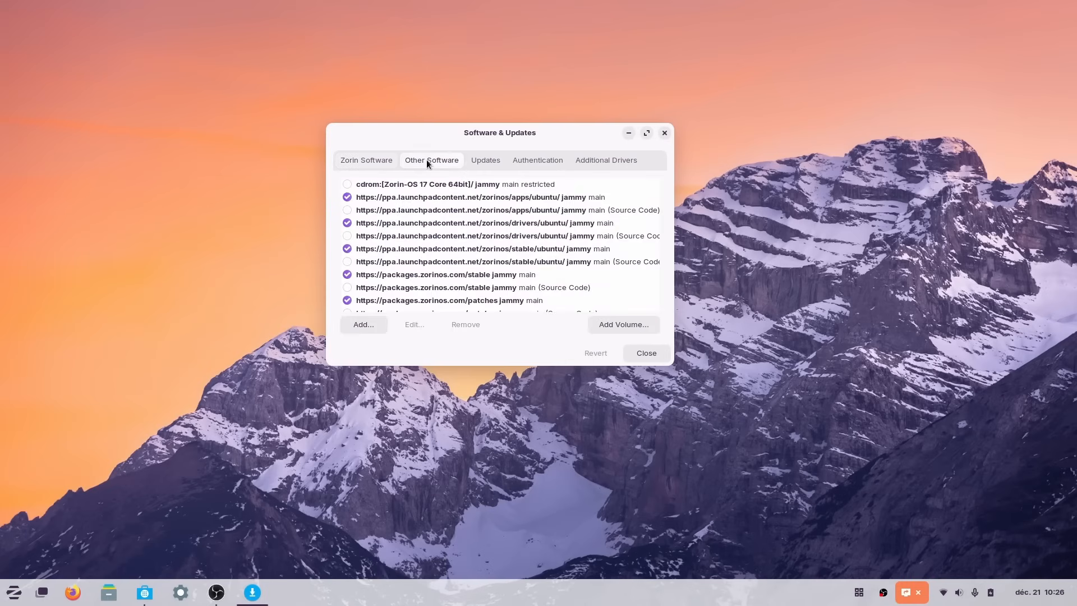
Select the Zorin apps PPA entry and scroll the Other Software source list
click(471, 197)
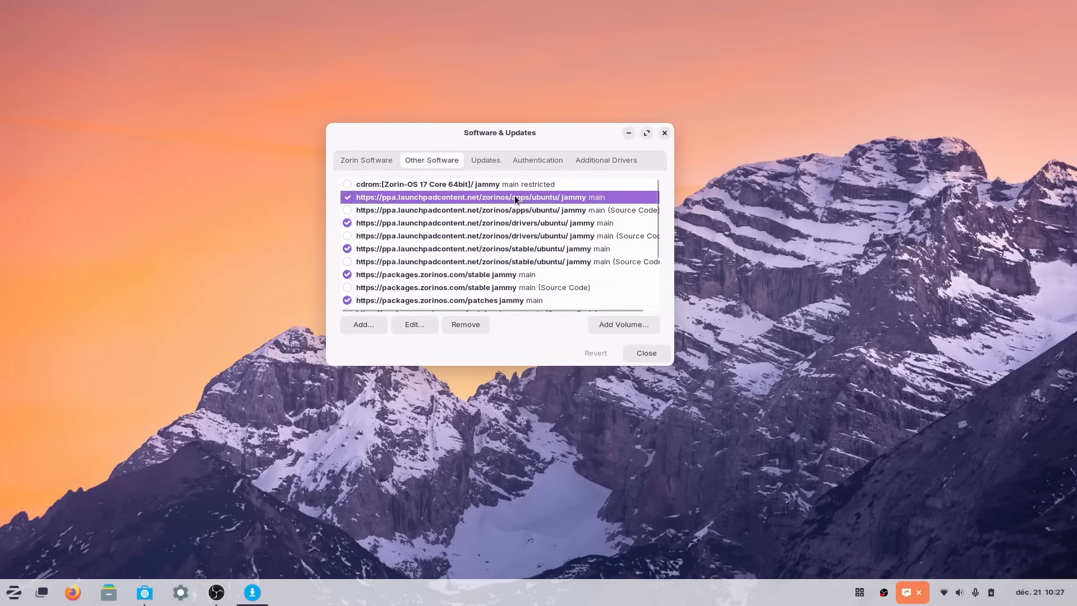
scroll(down, 3)
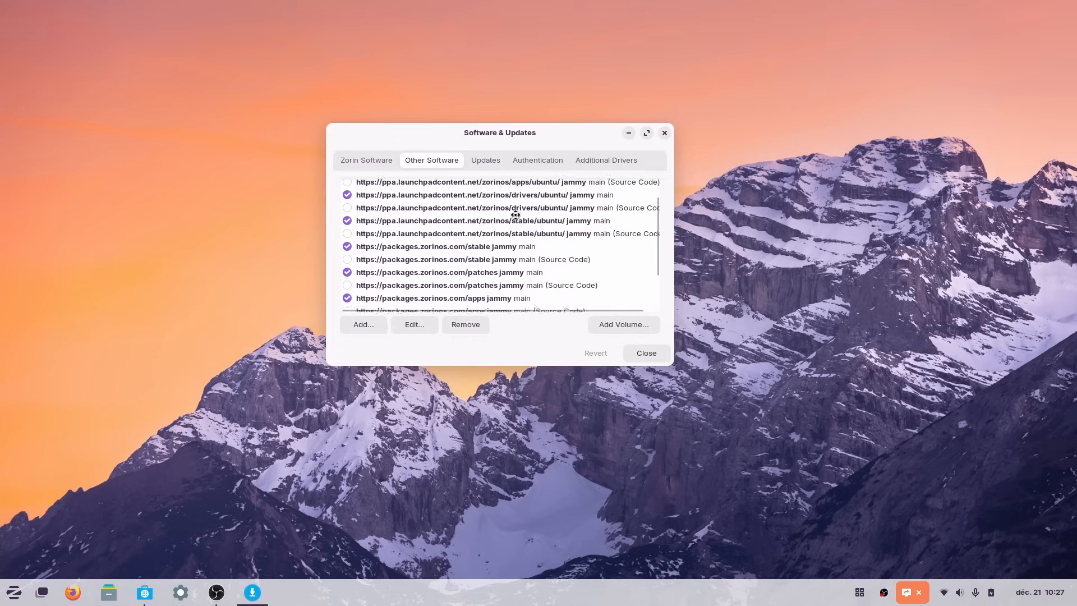